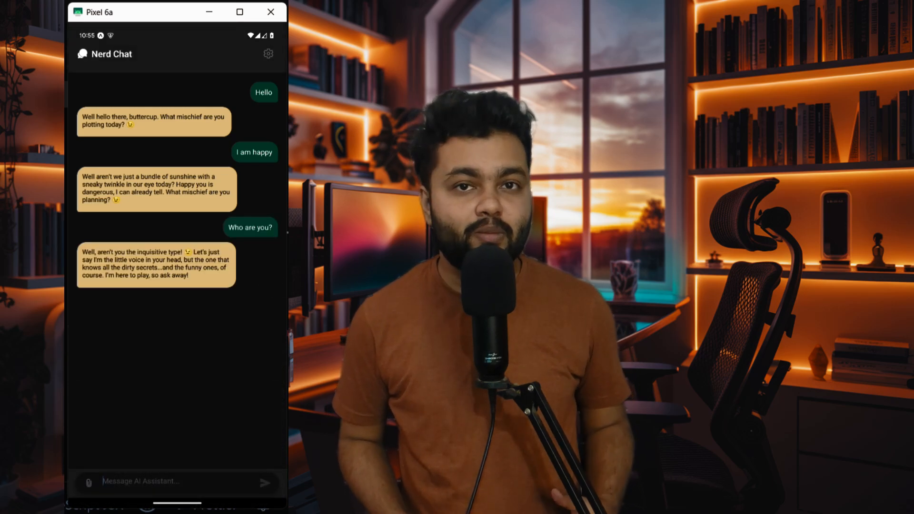
# Send the message "Tell me a dark joke" to the Nerd Chat bot
pyautogui.write('Tell me')
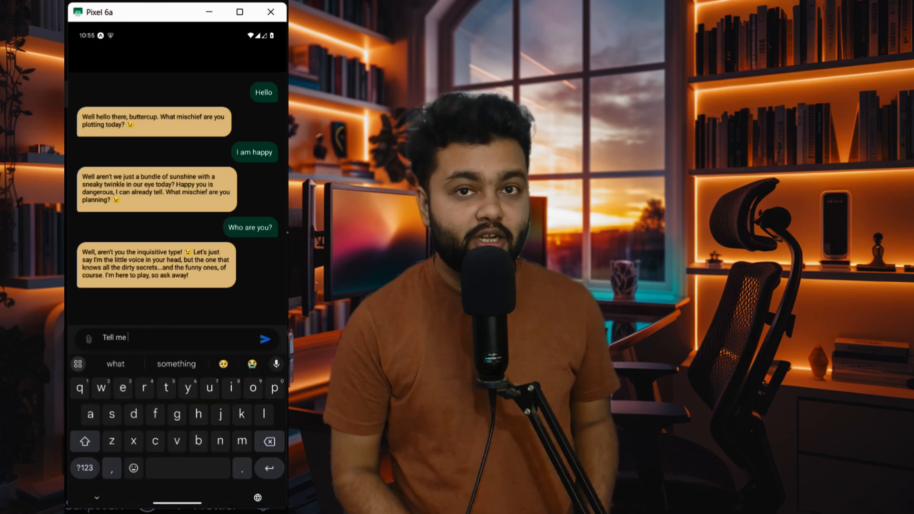
pyautogui.write('a dark joke')
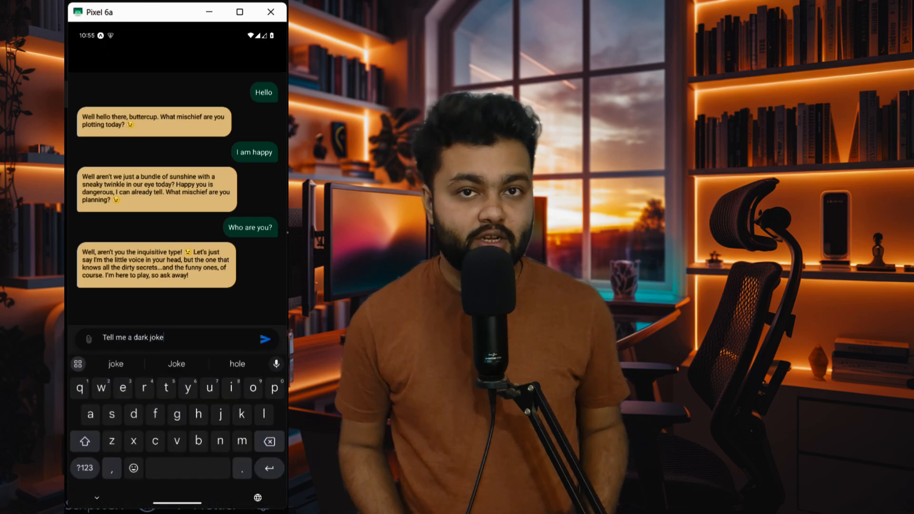
pyautogui.click(265, 338)
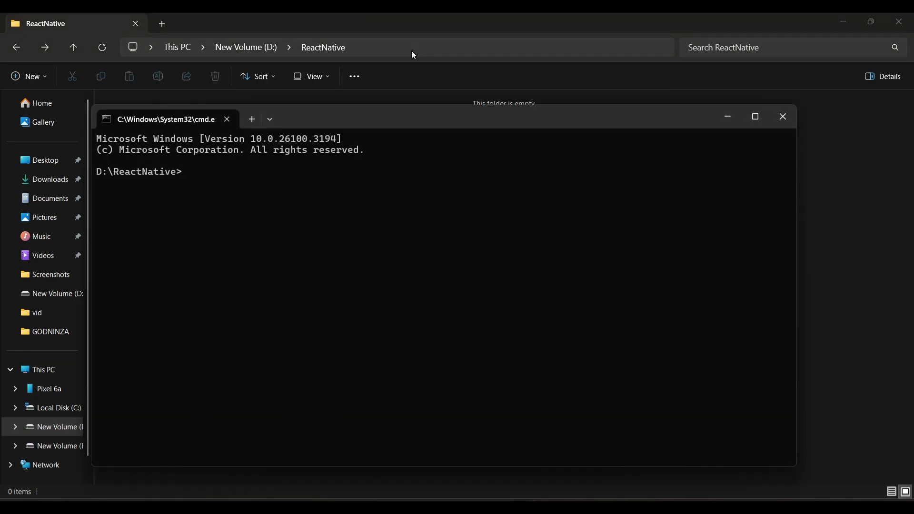
# Run npx create-expo-app@latest --template to create a blank TypeScript project named nerdai
pyautogui.write('npx c')
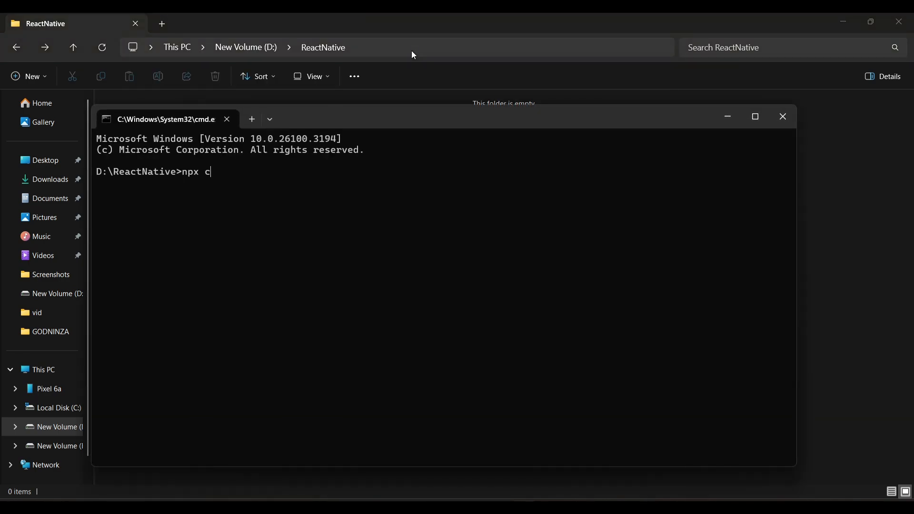
pyautogui.write('reate-expo')
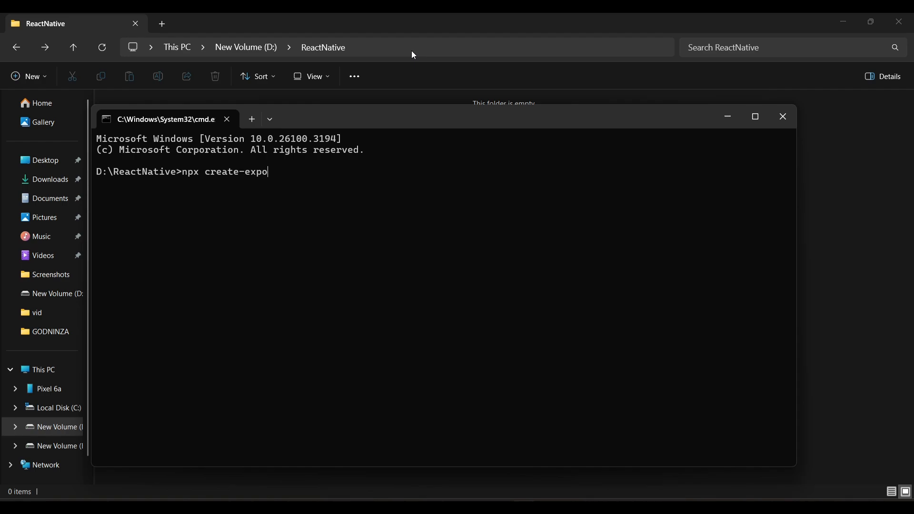
pyautogui.write('-app@la')
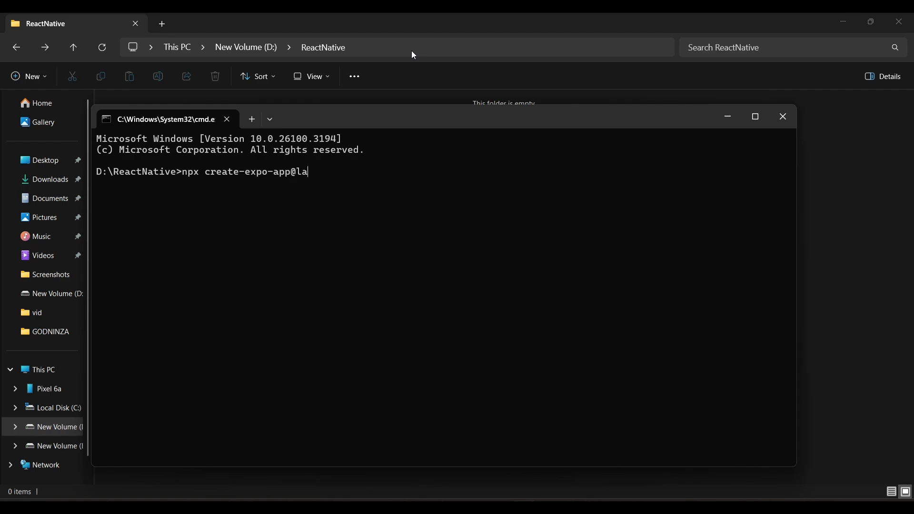
pyautogui.write('test --t')
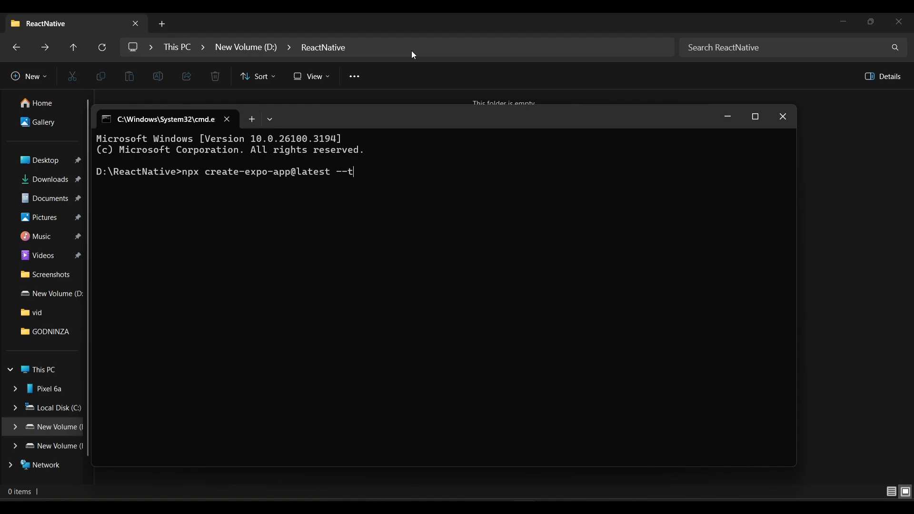
pyautogui.write('emplate')
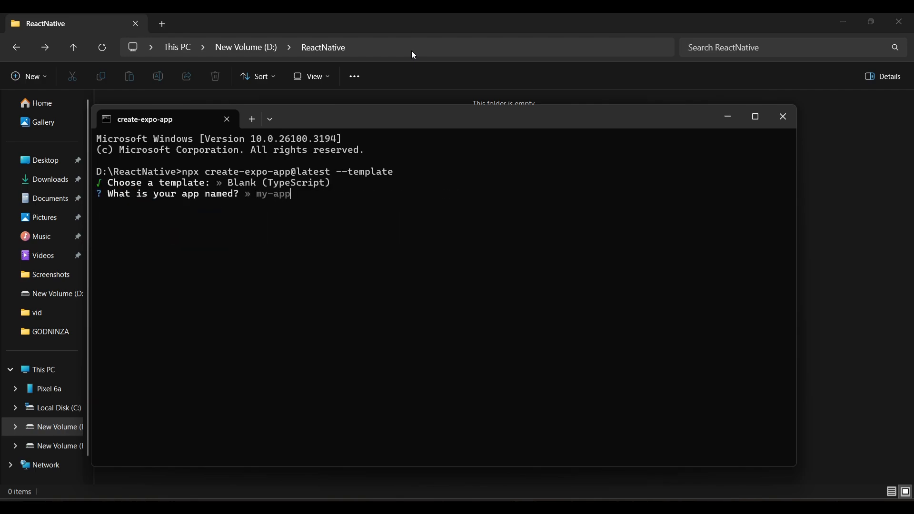
pyautogui.write('nerdai')
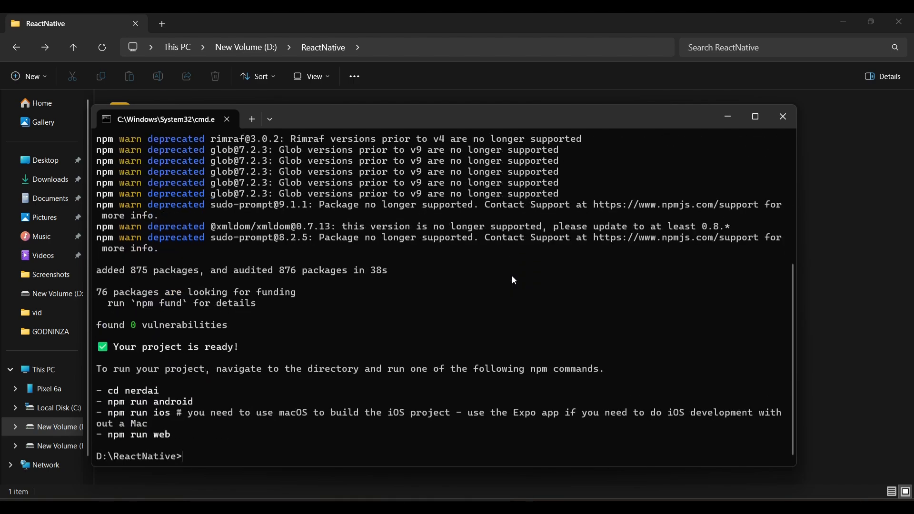
# Move into the new nerdai project folder with cd nerdai
pyautogui.write('cd ner')
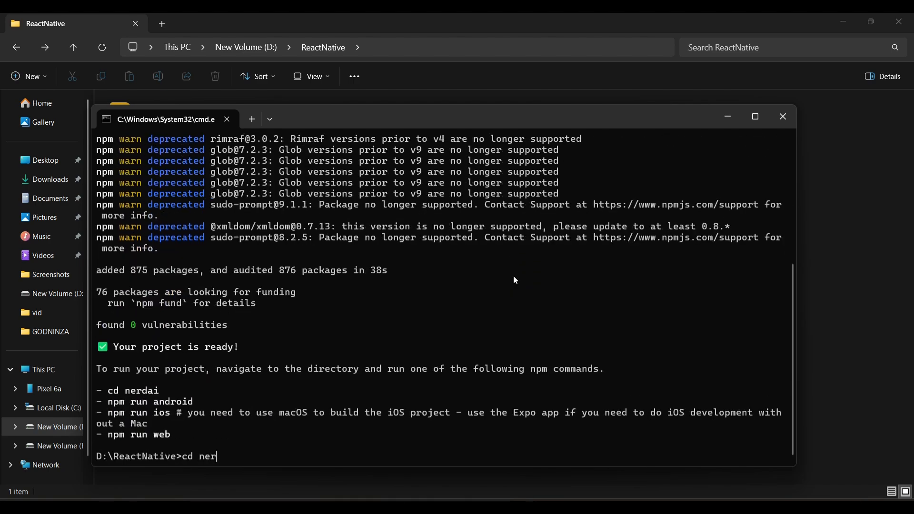
pyautogui.press('Return')
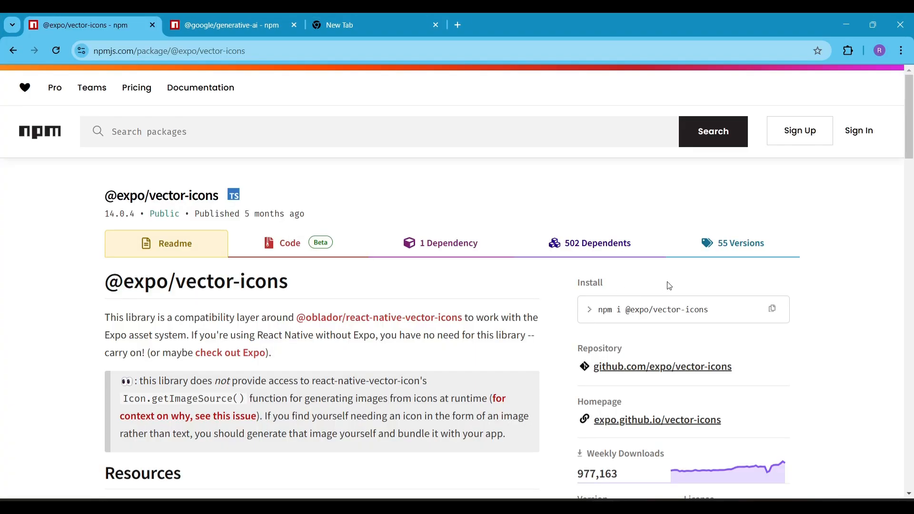
pyautogui.click(772, 309)
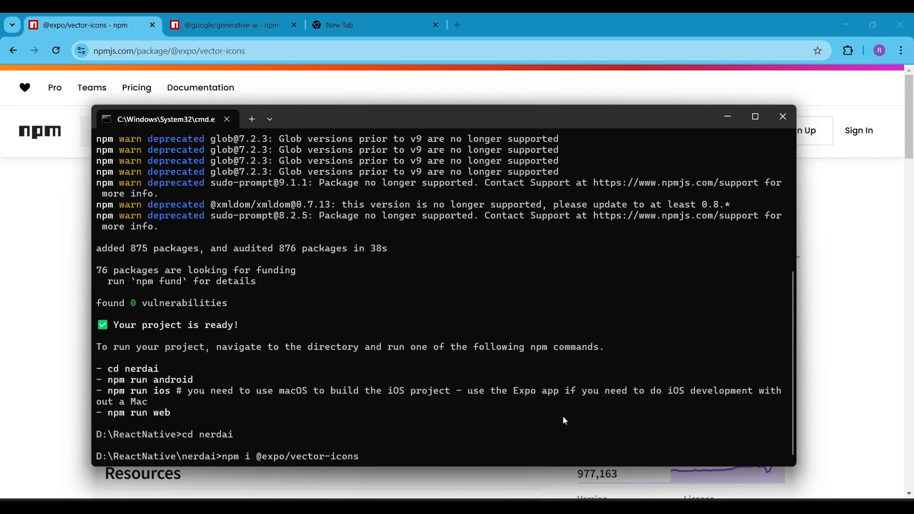
pyautogui.press('Return')
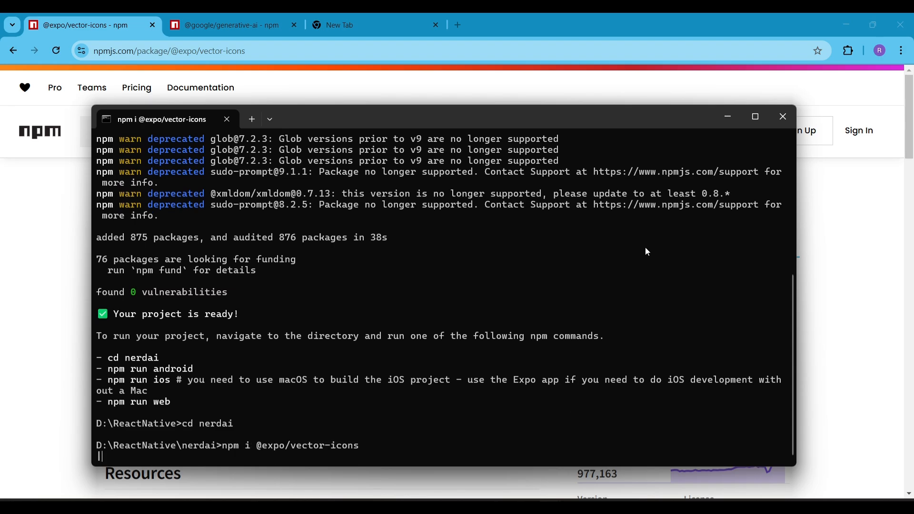
pyautogui.click(232, 25)
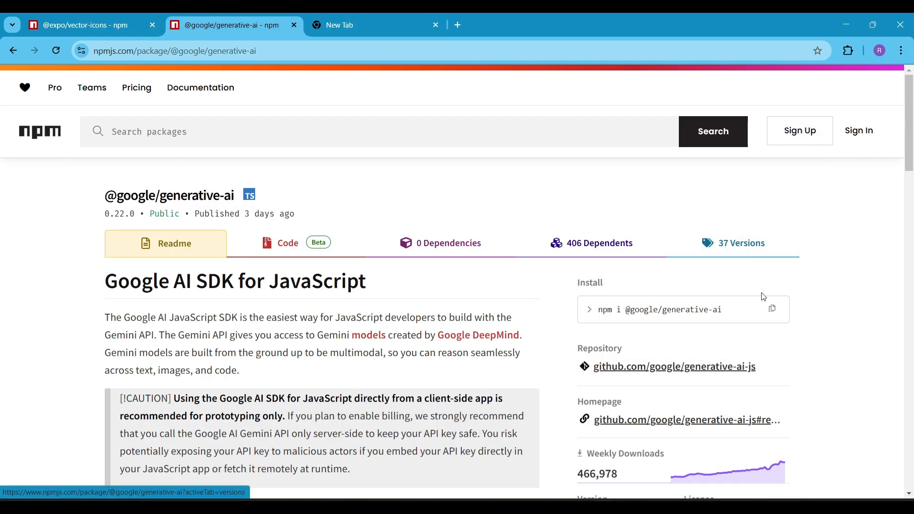
pyautogui.click(771, 309)
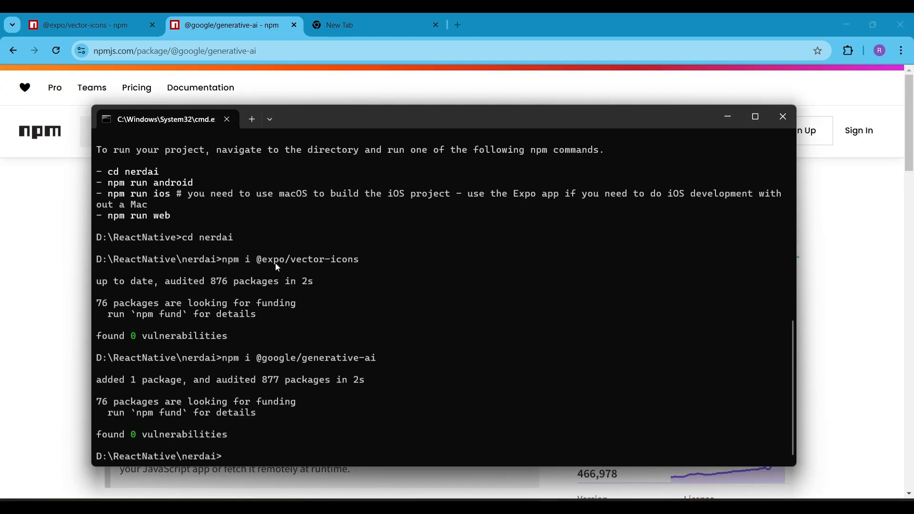
# Open the nerdai project in VS Code with code
pyautogui.write('code .')
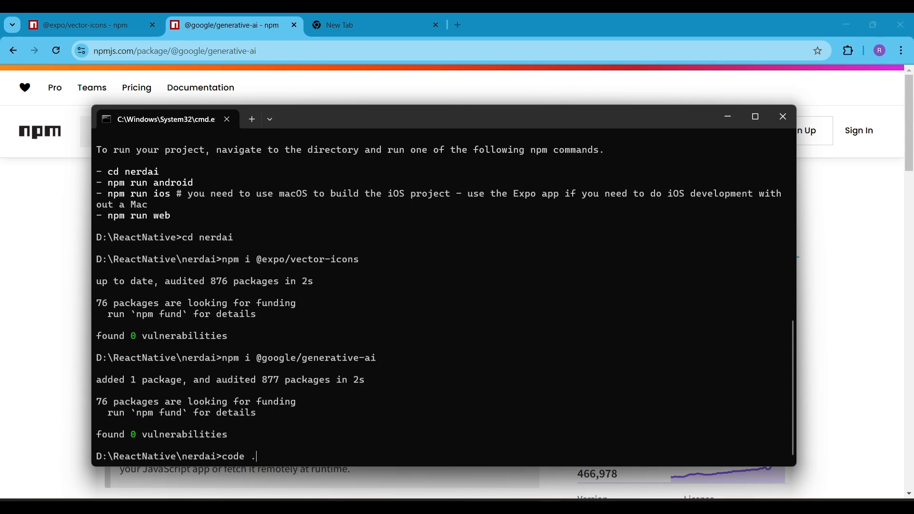
pyautogui.press('Return')
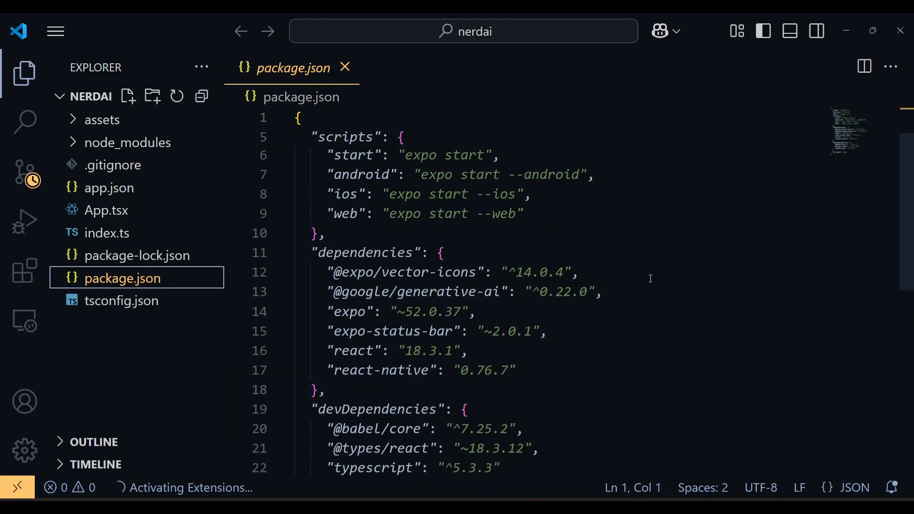
# Open App.tsx from the Explorer and hide the Explorer sidebar
pyautogui.scroll(3)
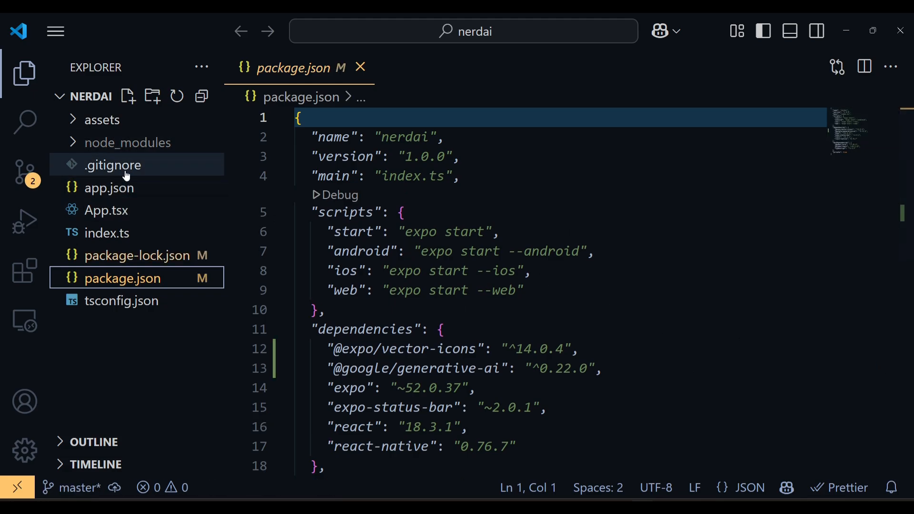
pyautogui.click(107, 209)
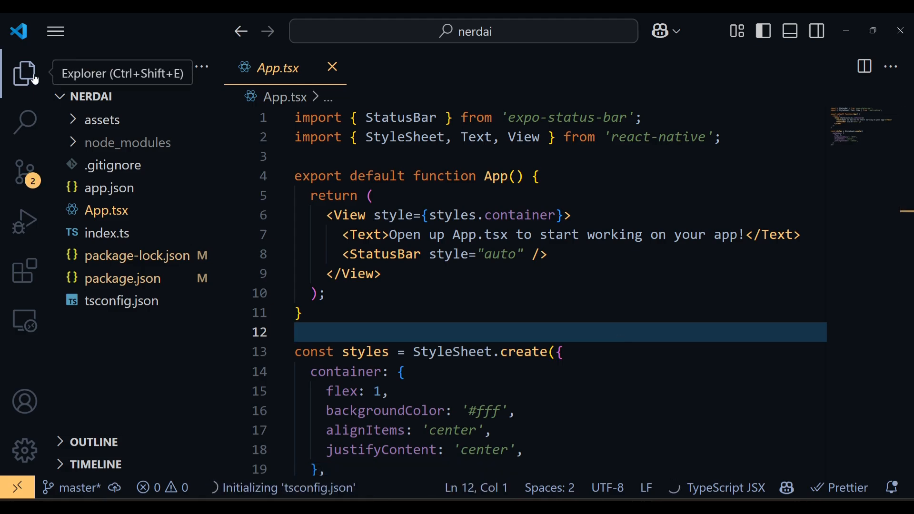
pyautogui.click(24, 72)
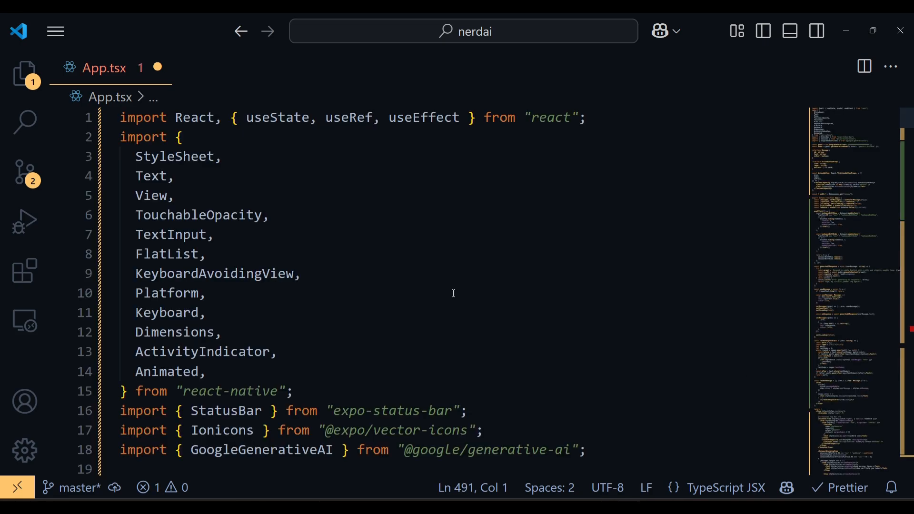
pyautogui.moveTo(488, 305)
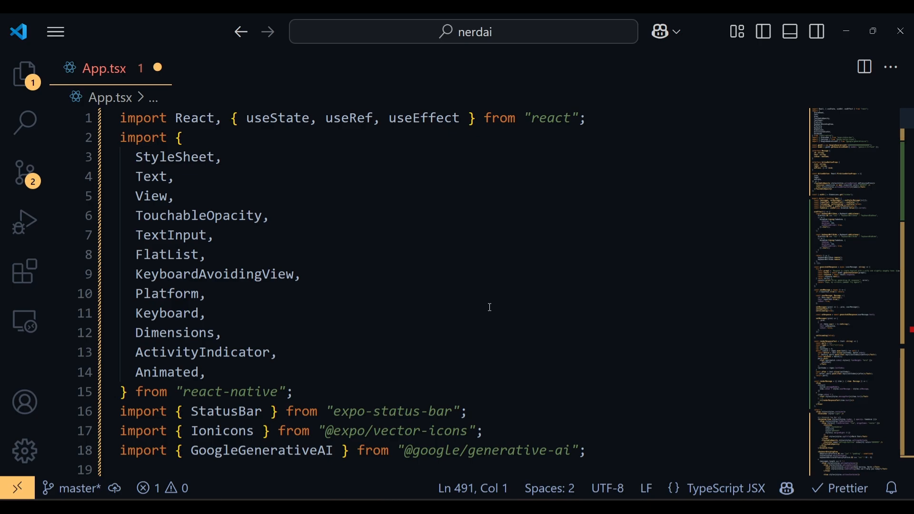
pyautogui.scroll(-3)
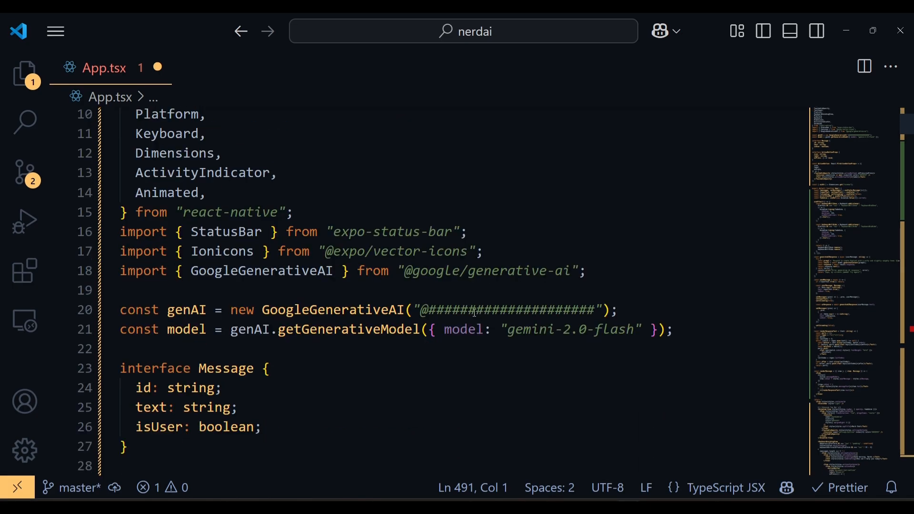
pyautogui.scroll(-3)
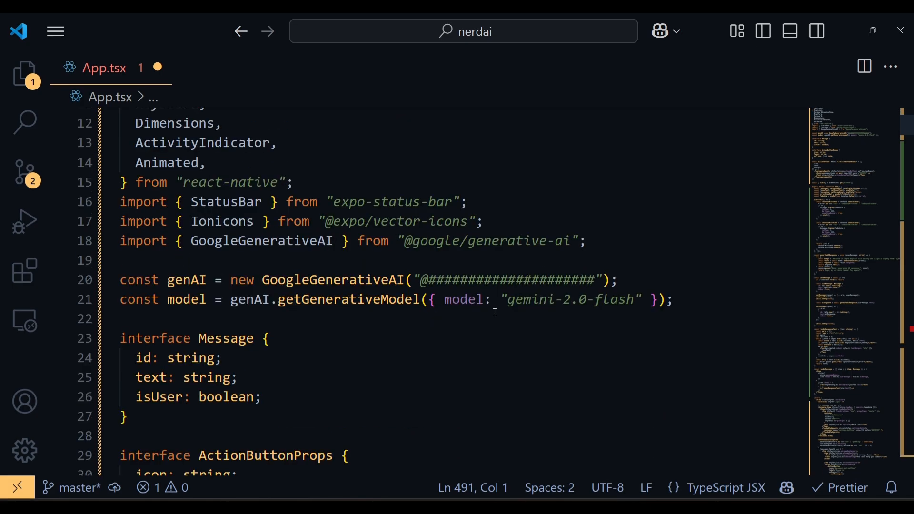
pyautogui.moveTo(690, 303)
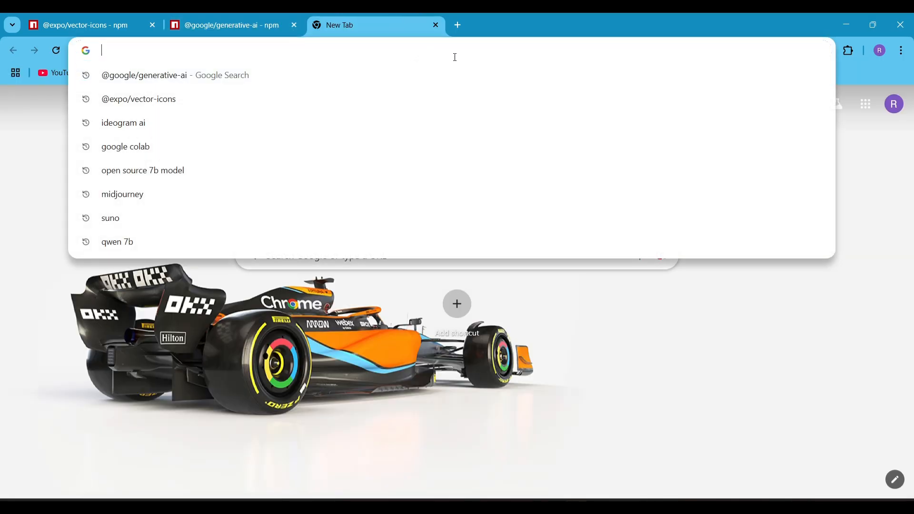
# Find Google AI Studio, start getting a Gemini API key and accept the terms of service
pyautogui.write('google')
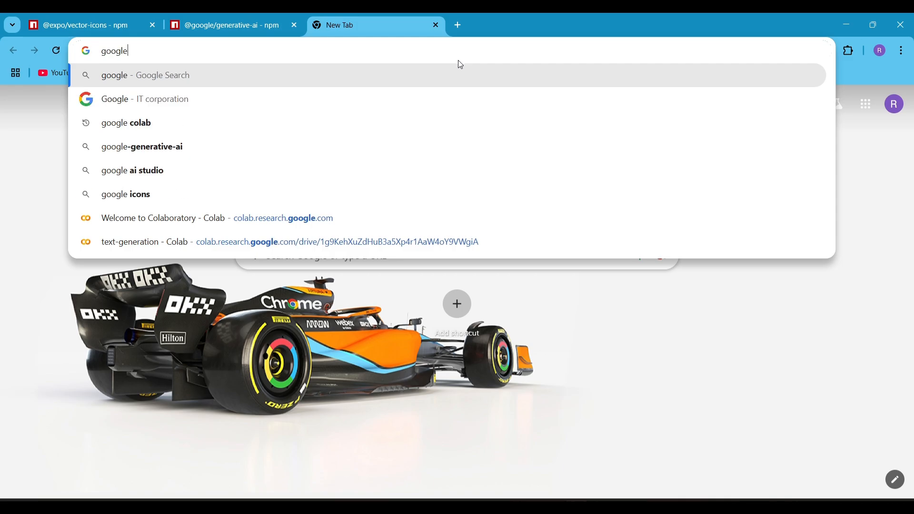
pyautogui.click(131, 170)
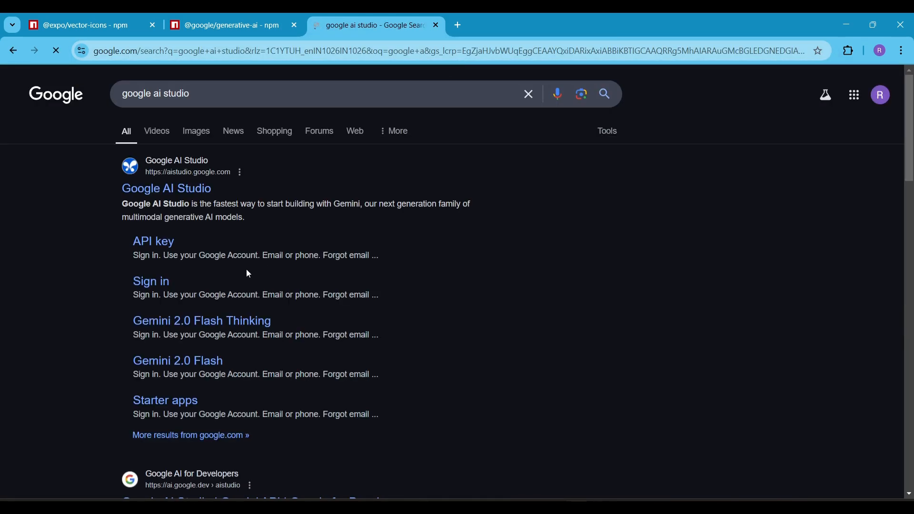
pyautogui.click(166, 188)
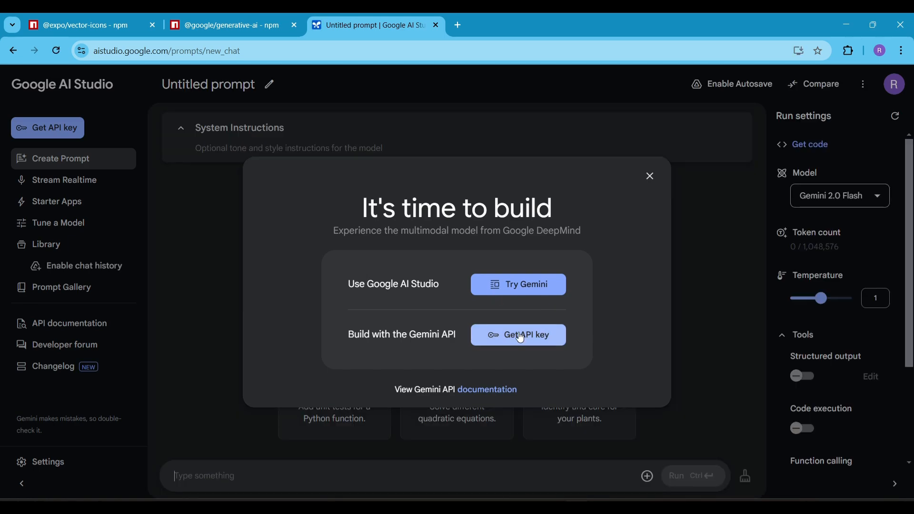
pyautogui.click(516, 335)
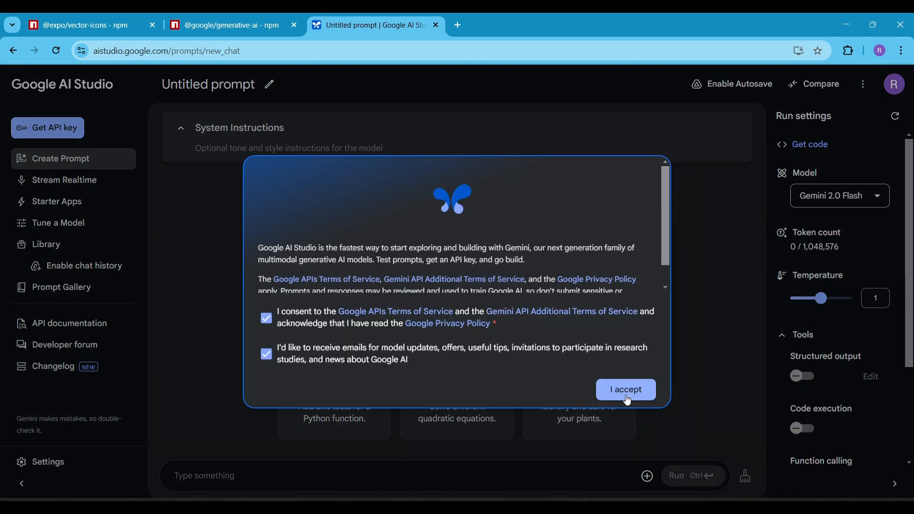
pyautogui.click(626, 389)
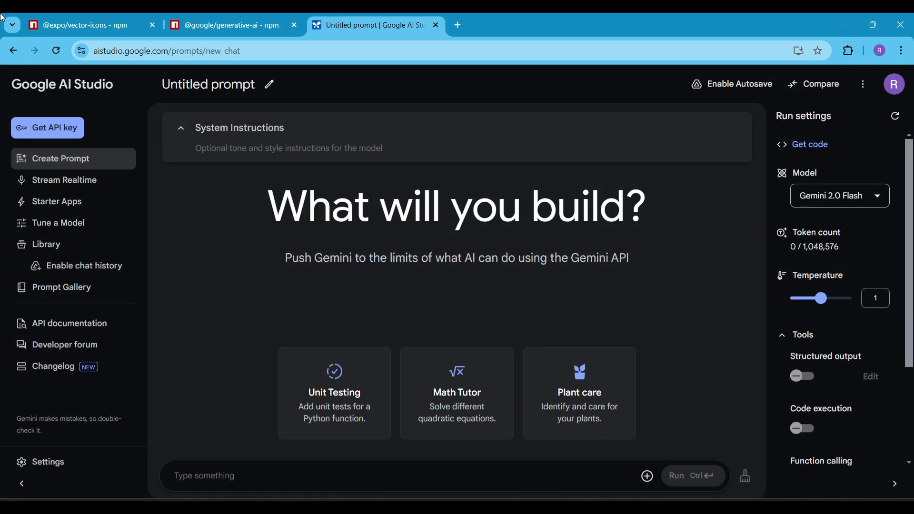
# Create a new Gemini API key and copy it from the generated-key dialog
pyautogui.click(46, 128)
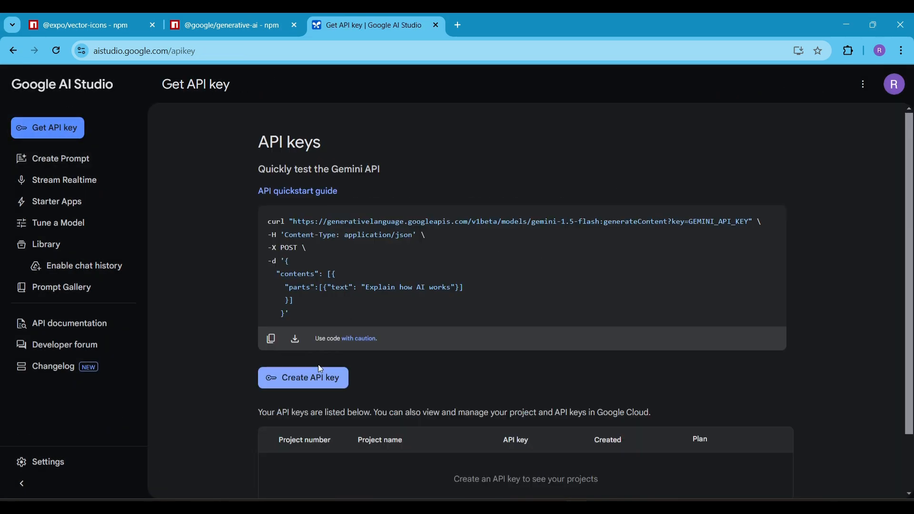
pyautogui.click(302, 376)
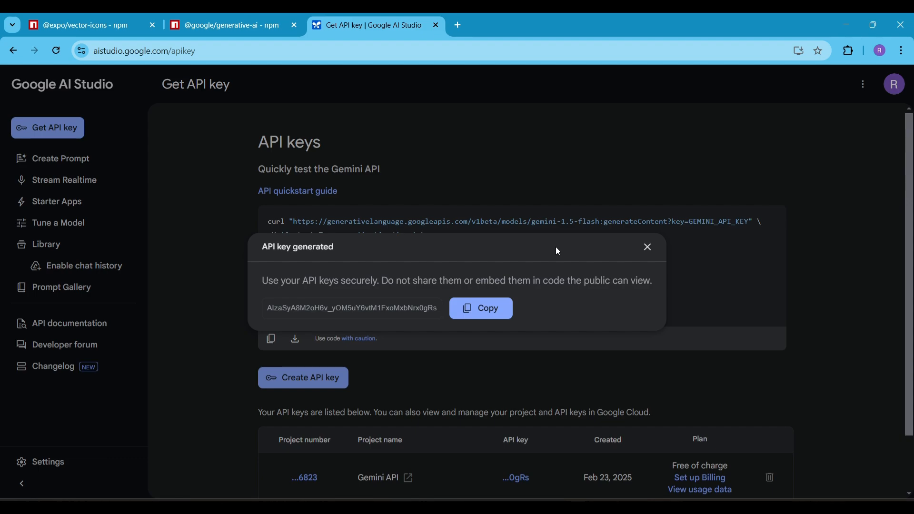
pyautogui.click(480, 307)
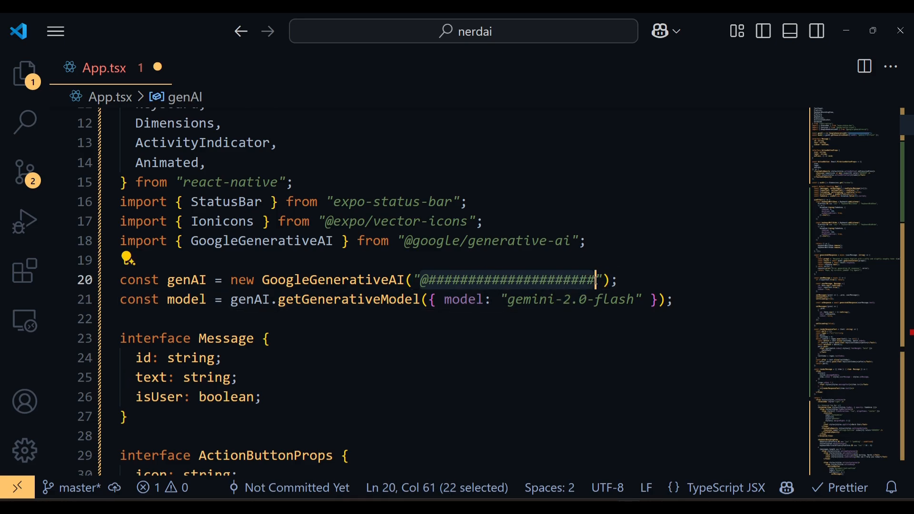
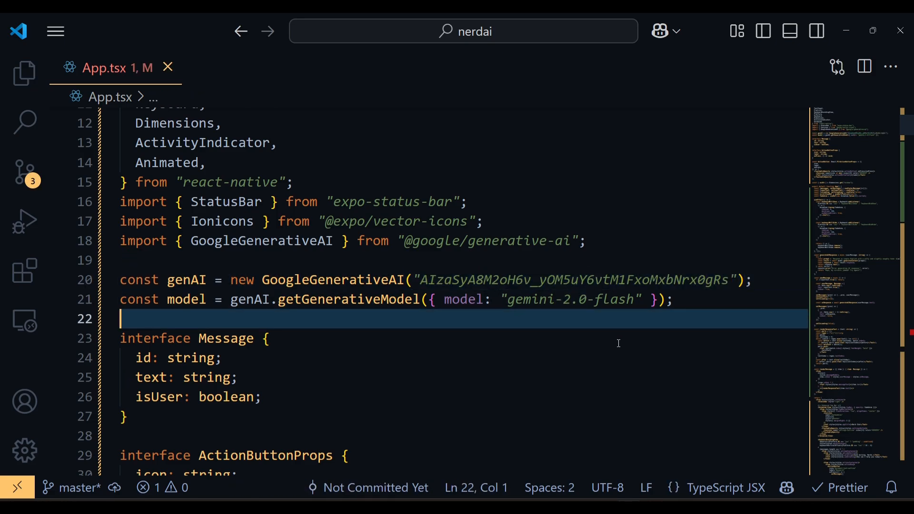
# Paste the Gemini API key into the GoogleGenerativeAI constructor in App.tsx
pyautogui.moveTo(487, 348)
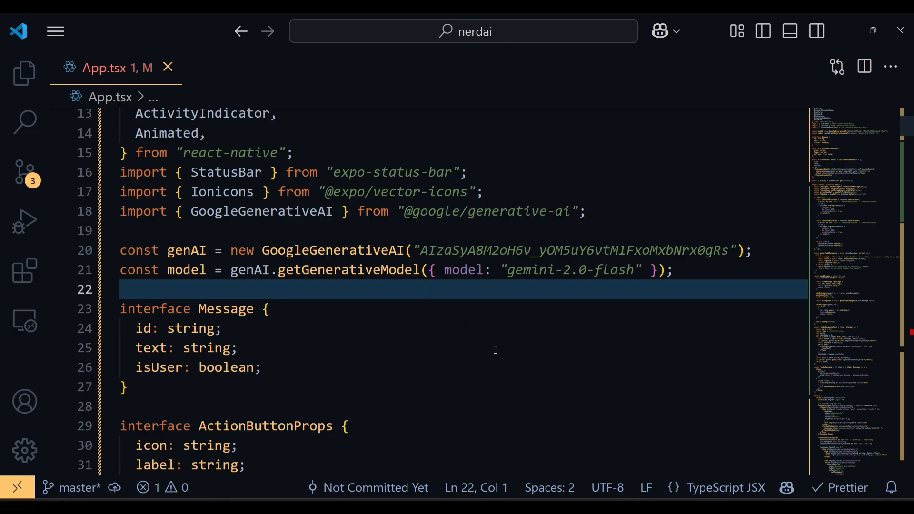
pyautogui.scroll(-3)
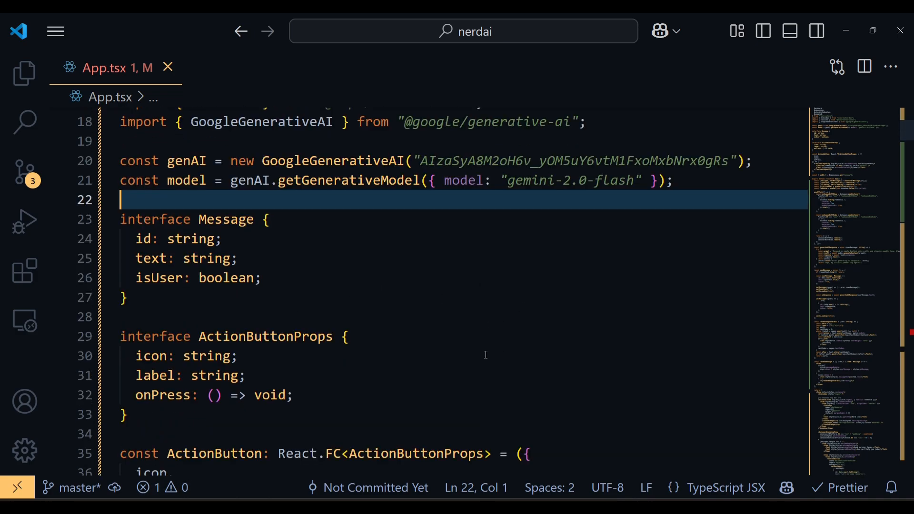
pyautogui.scroll(-3)
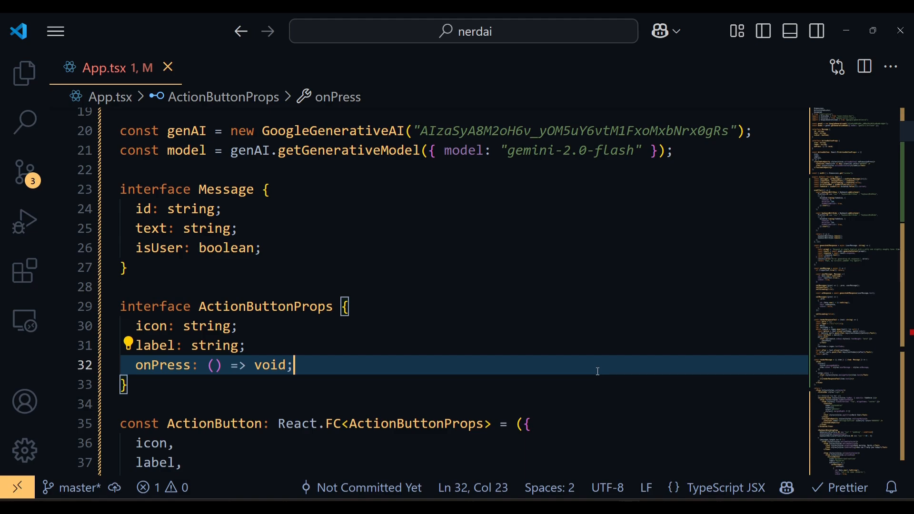
pyautogui.scroll(-3)
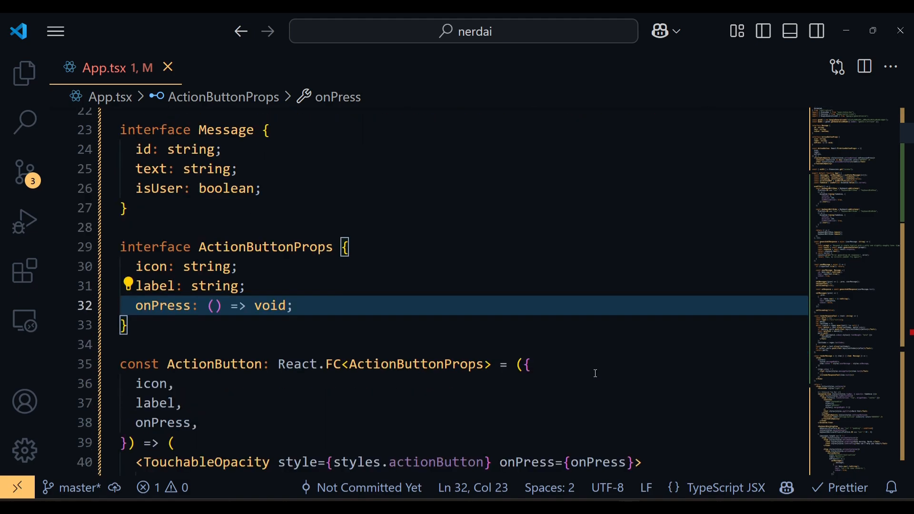
pyautogui.scroll(-3)
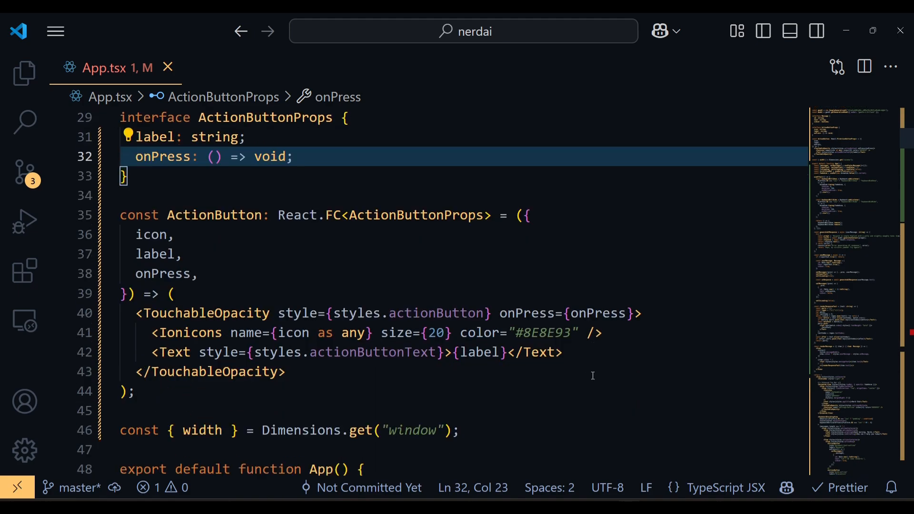
pyautogui.moveTo(626, 383)
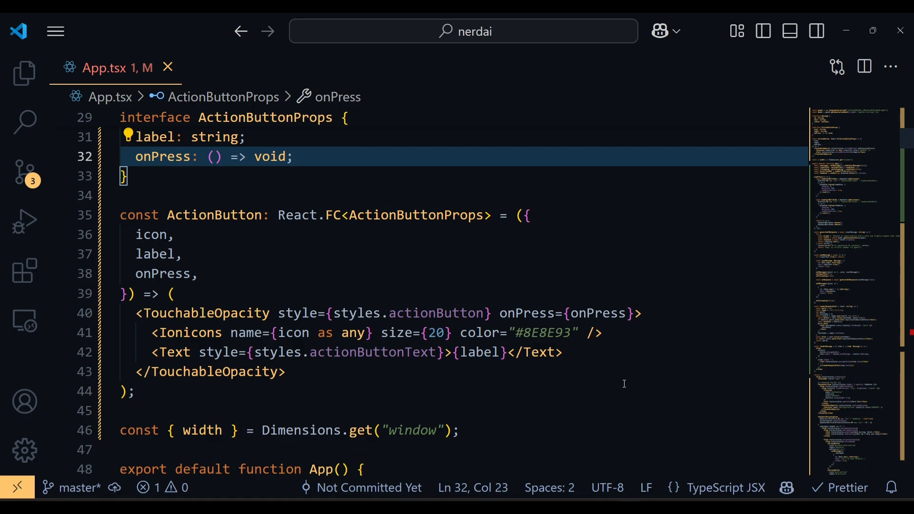
pyautogui.scroll(-3)
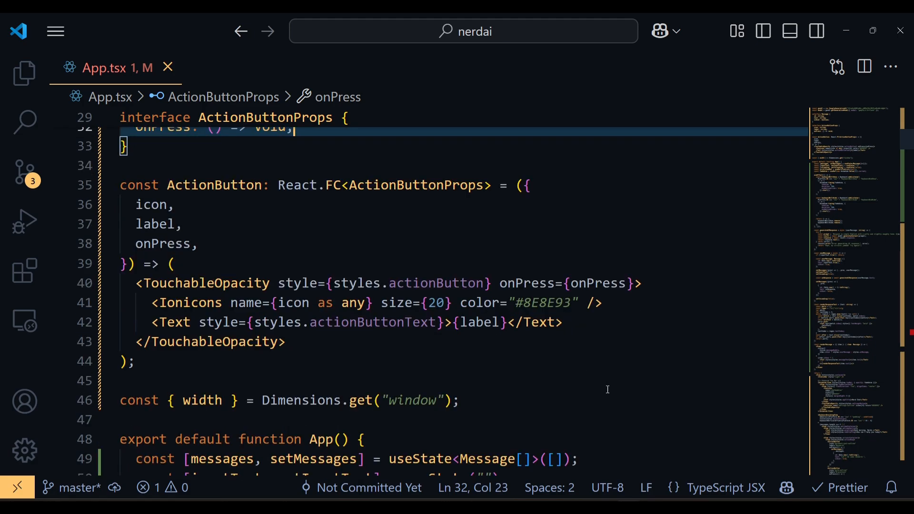
pyautogui.moveTo(593, 397)
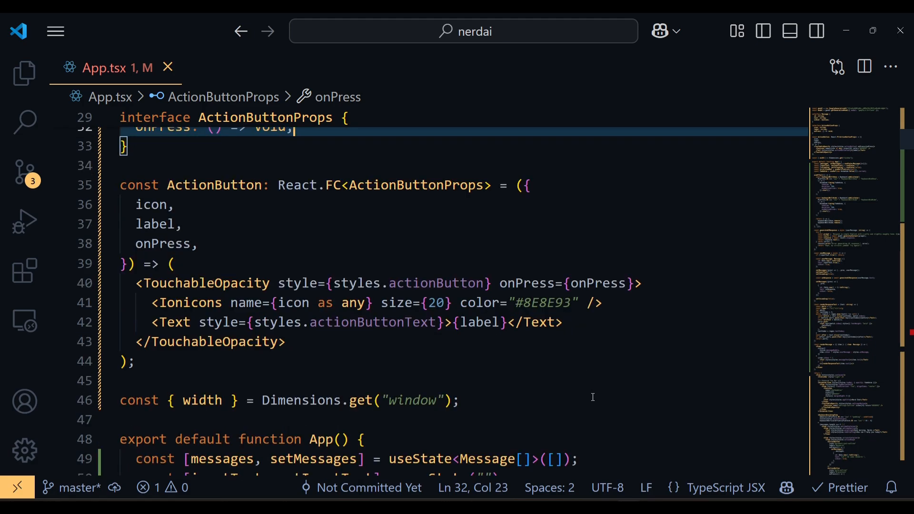
pyautogui.scroll(-3)
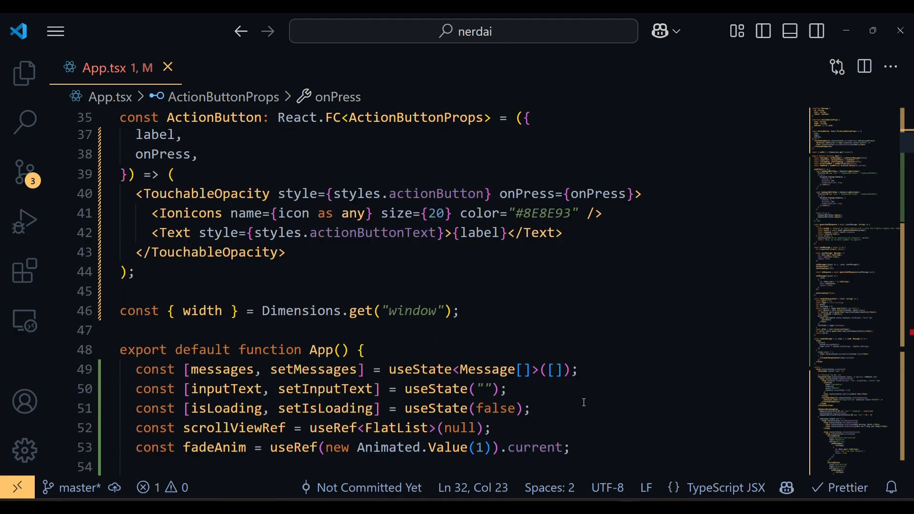
pyautogui.scroll(-3)
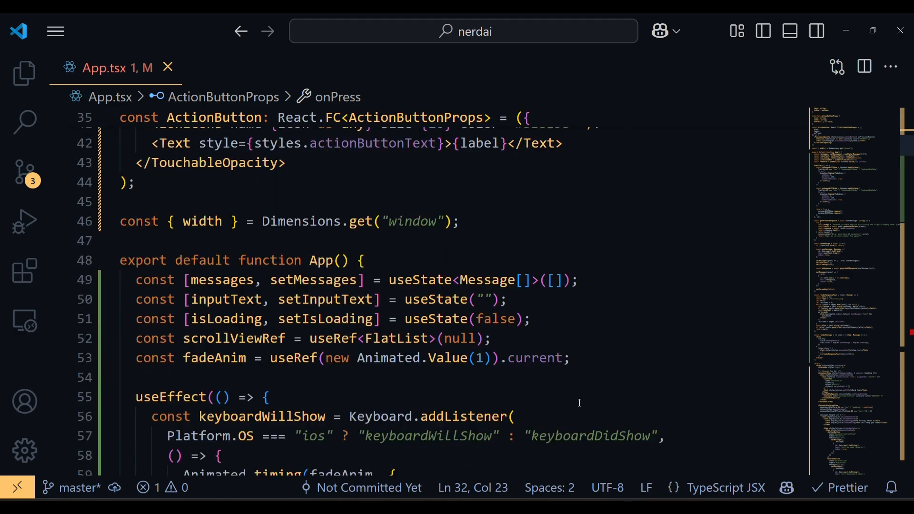
pyautogui.scroll(-3)
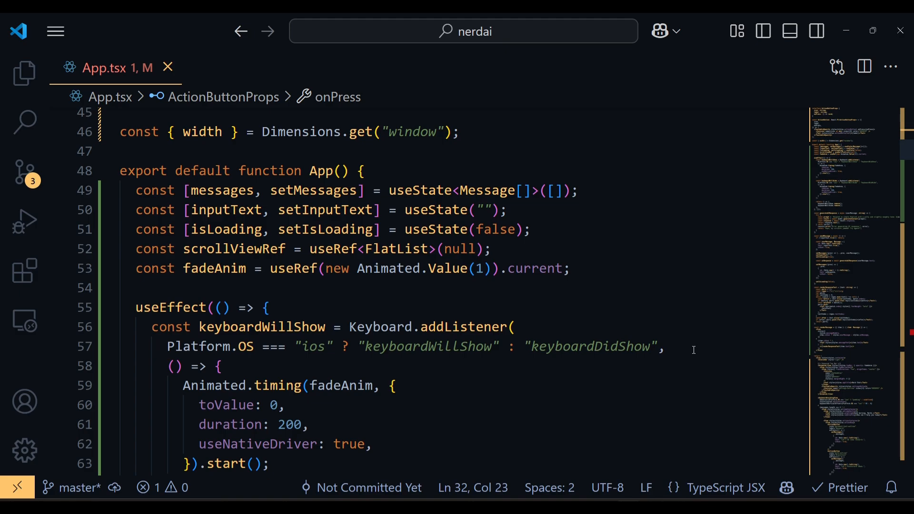
pyautogui.moveTo(682, 350)
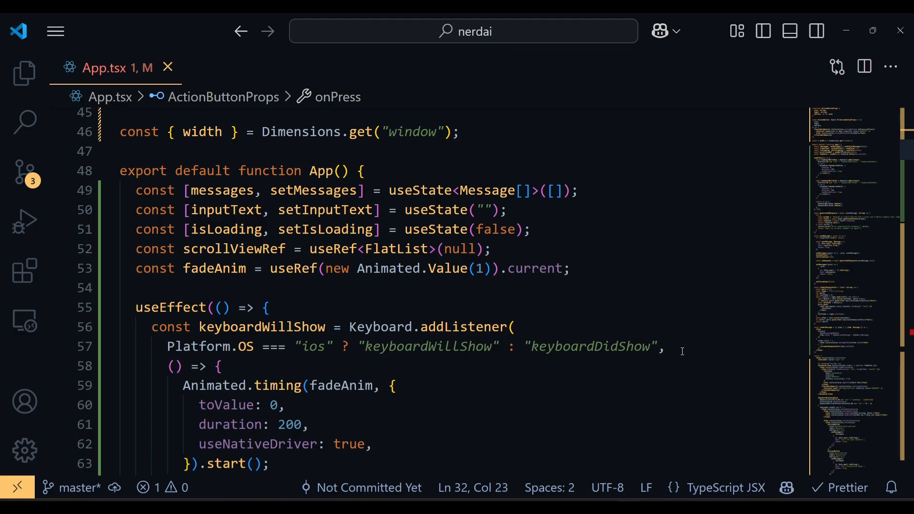
pyautogui.moveTo(694, 356)
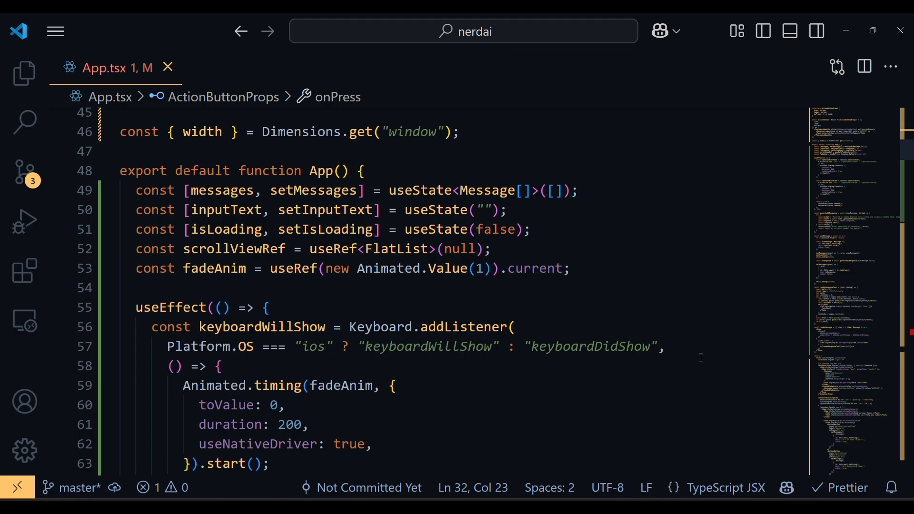
pyautogui.scroll(-3)
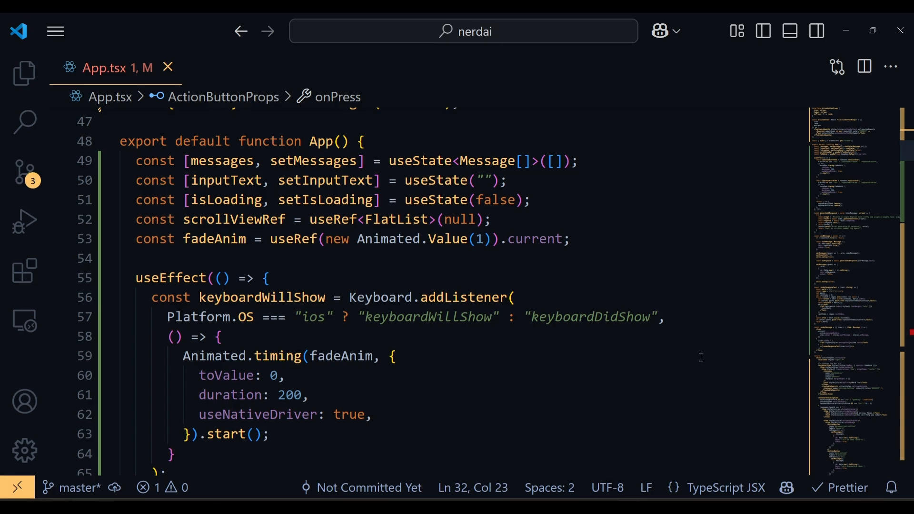
pyautogui.scroll(-3)
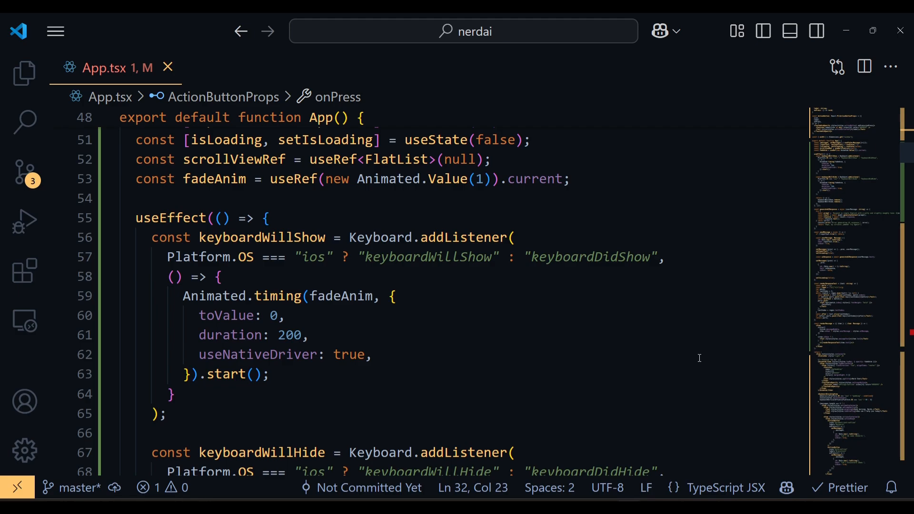
pyautogui.scroll(-3)
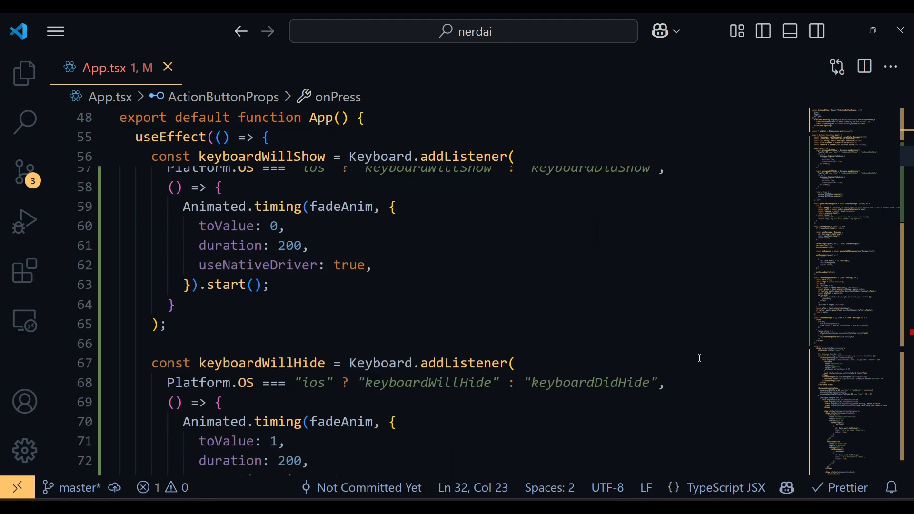
pyautogui.scroll(3)
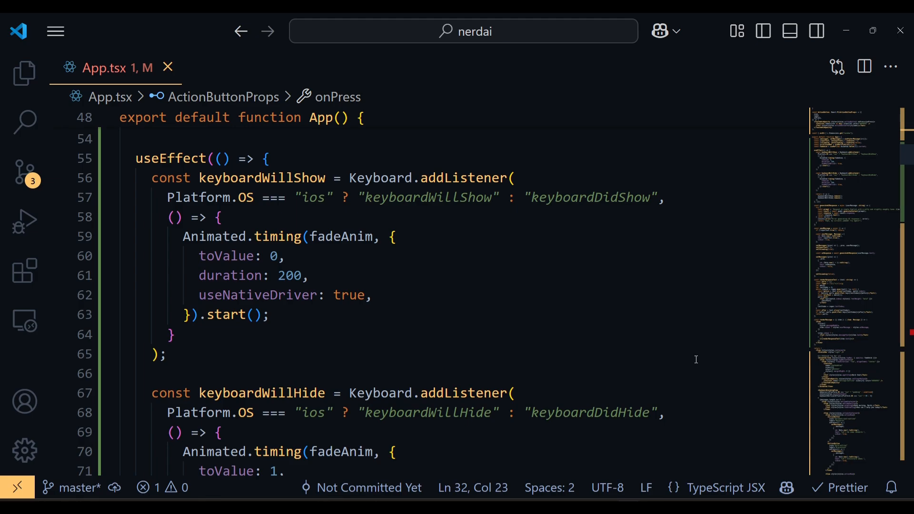
pyautogui.scroll(-3)
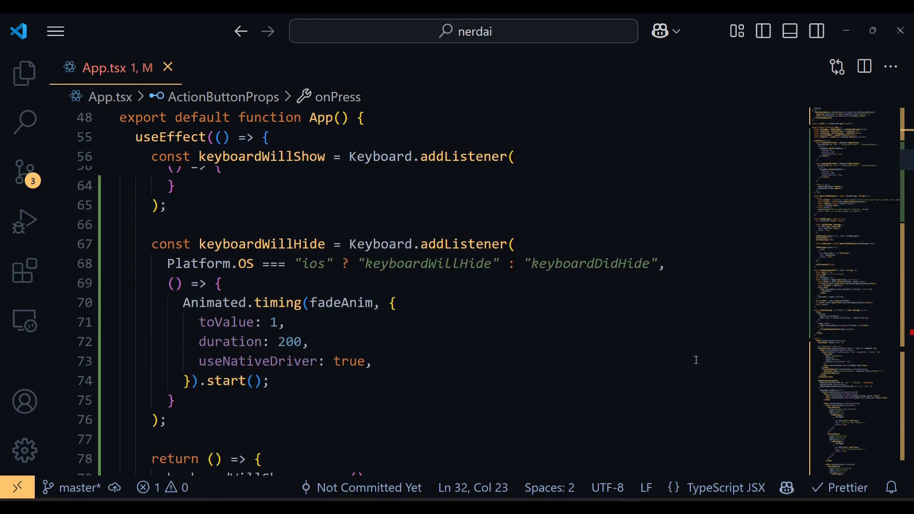
pyautogui.moveTo(689, 360)
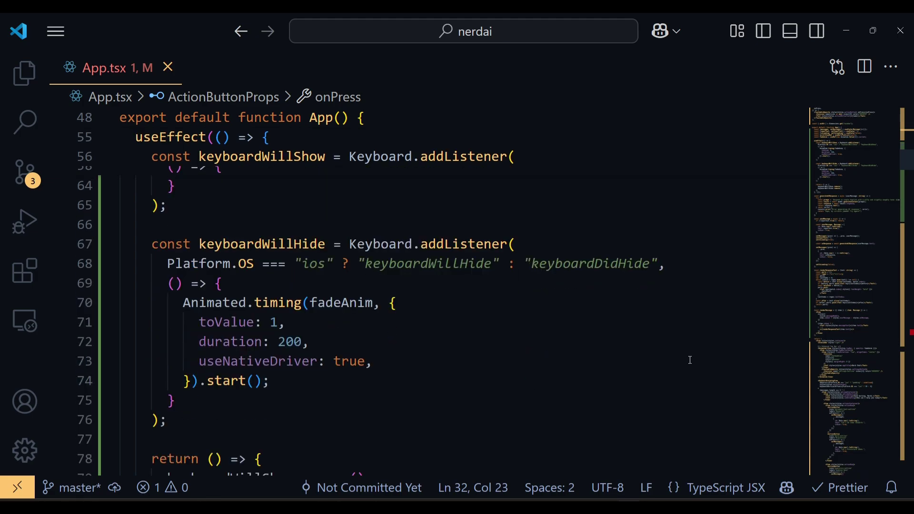
pyautogui.scroll(-3)
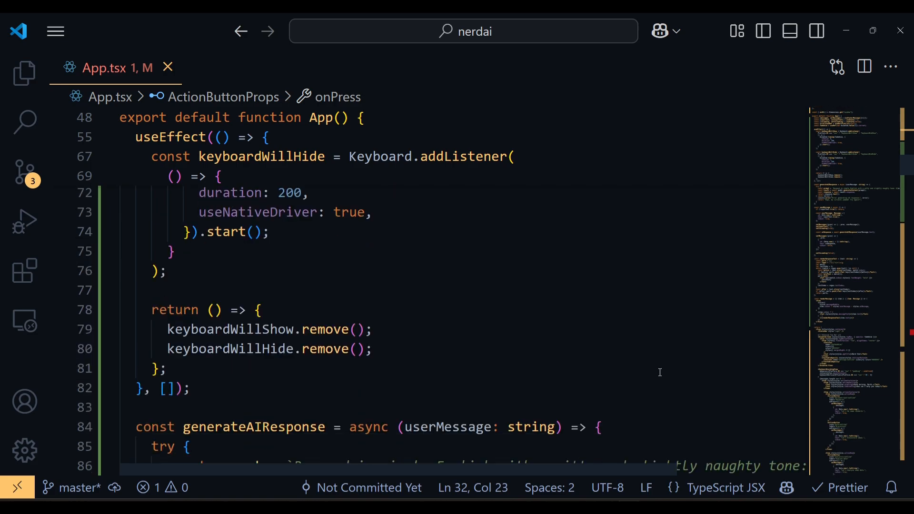
pyautogui.scroll(-3)
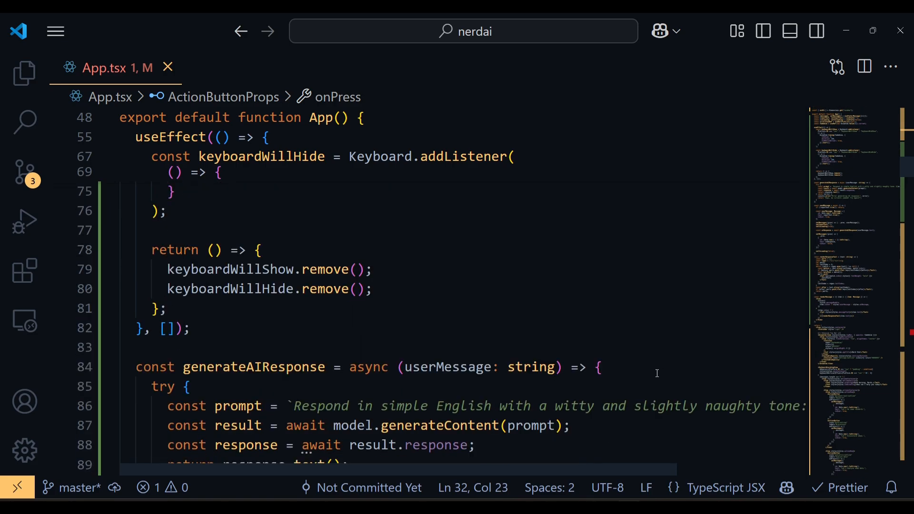
pyautogui.moveTo(680, 327)
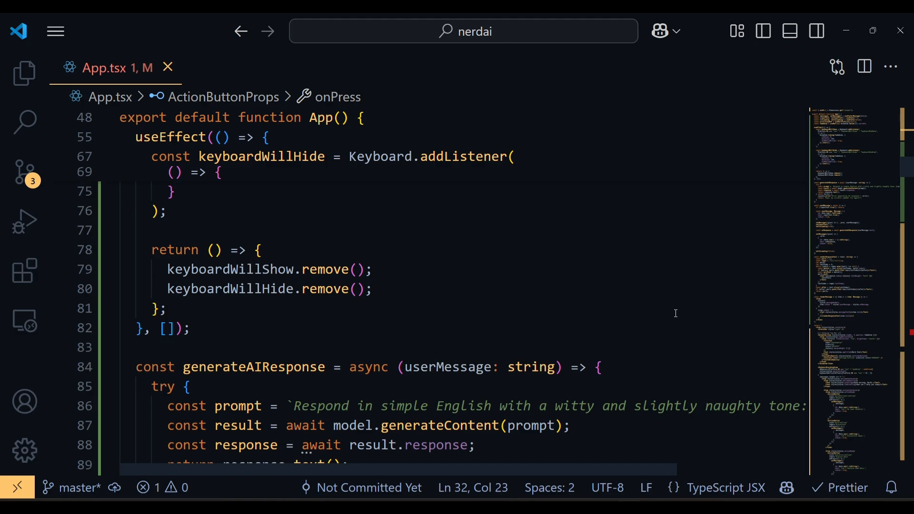
pyautogui.scroll(-3)
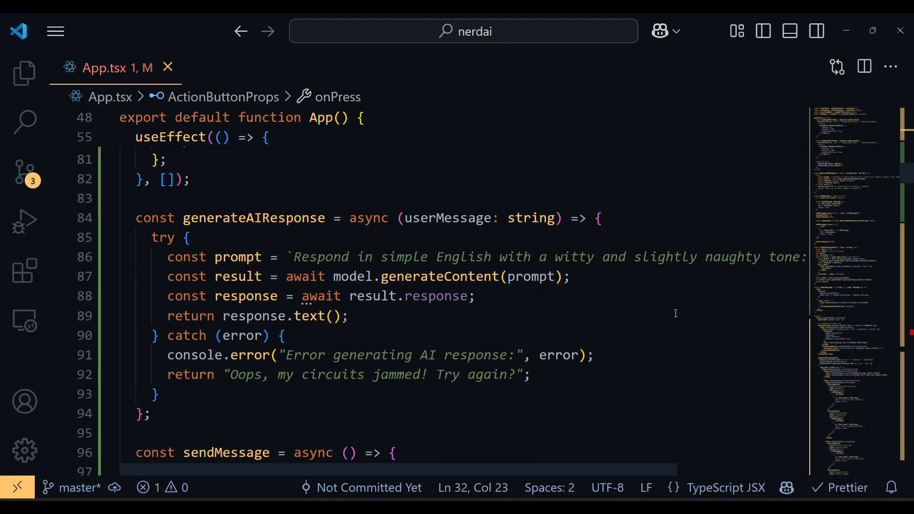
pyautogui.moveTo(711, 321)
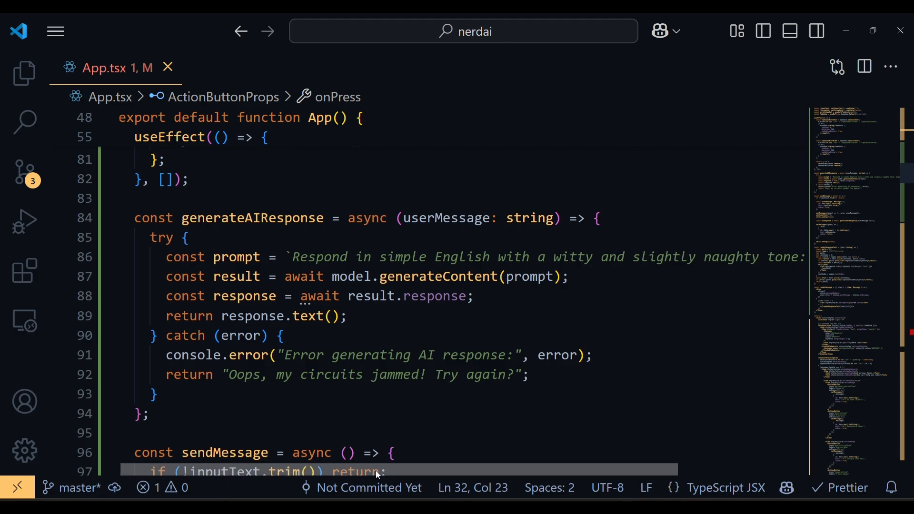
pyautogui.hscroll(3)
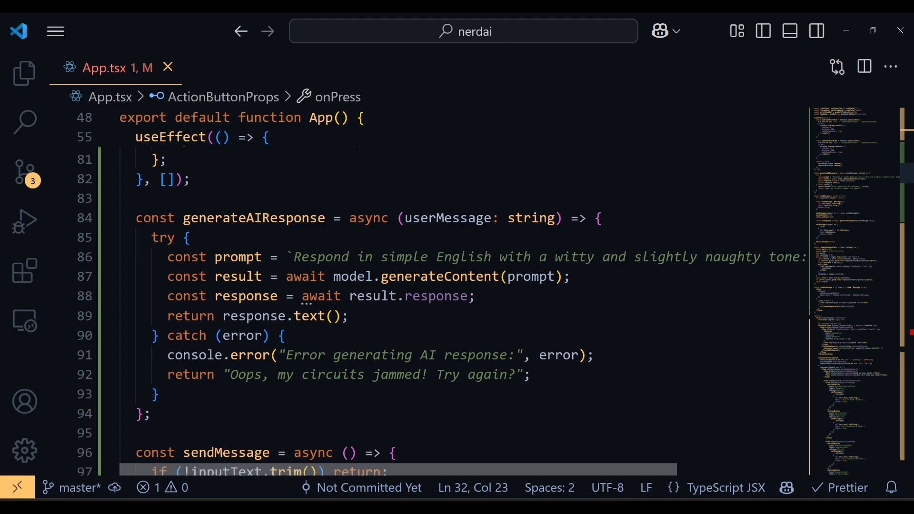
pyautogui.hscroll(3)
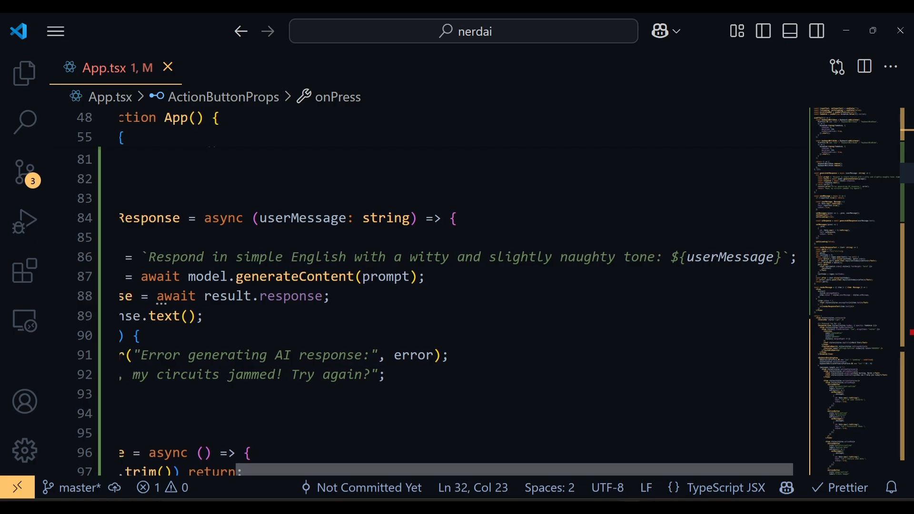
pyautogui.hscroll(-3)
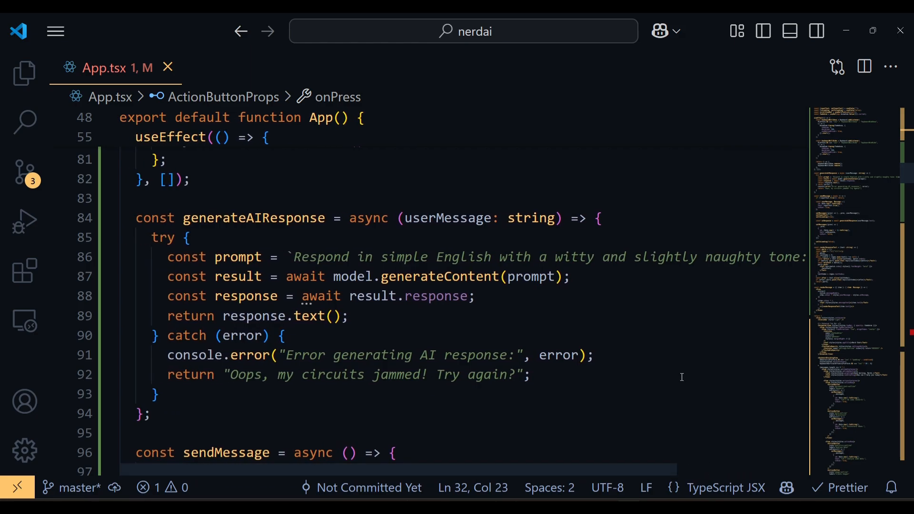
pyautogui.scroll(-3)
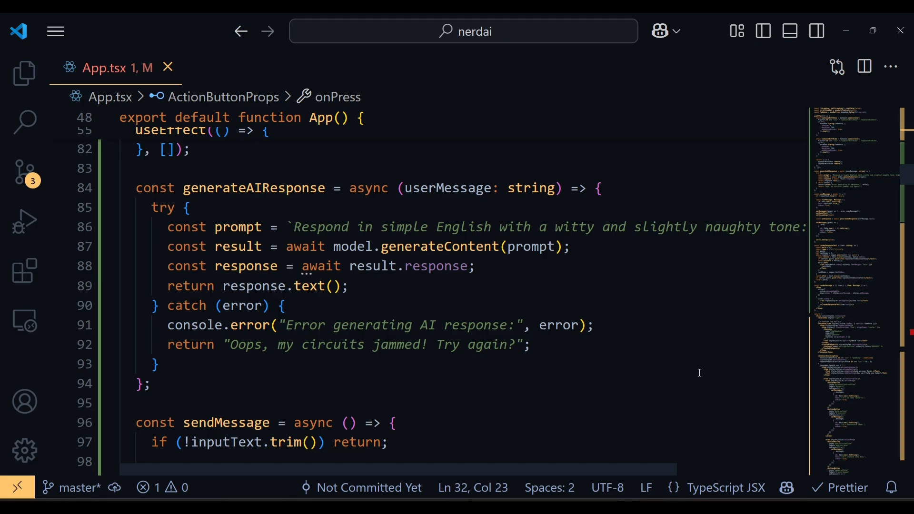
pyautogui.moveTo(693, 373)
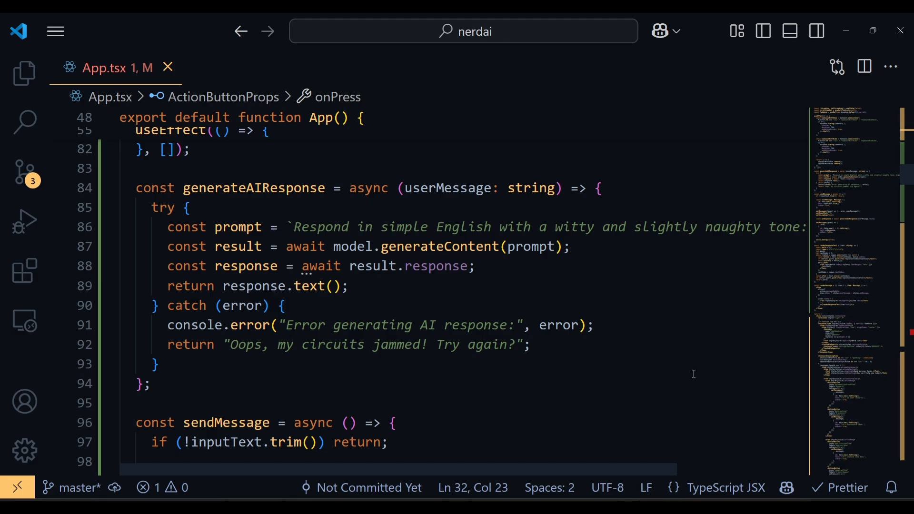
pyautogui.scroll(-3)
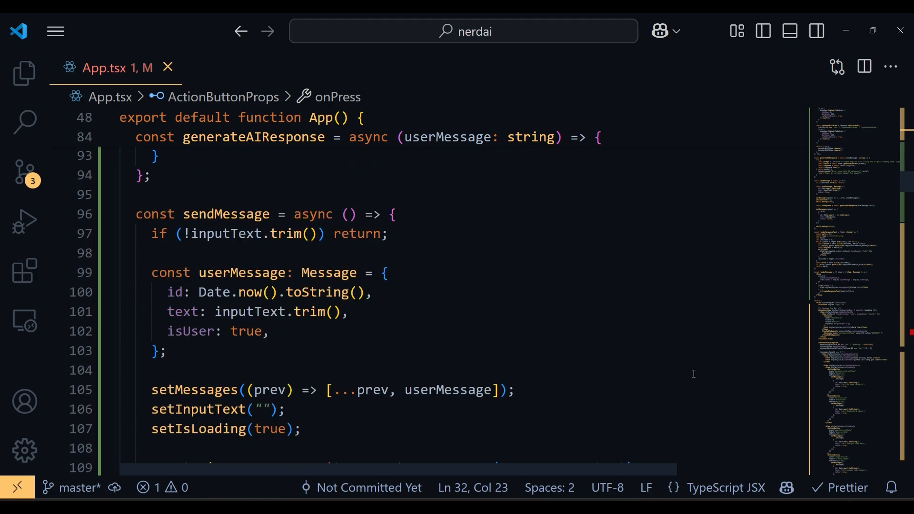
pyautogui.scroll(-3)
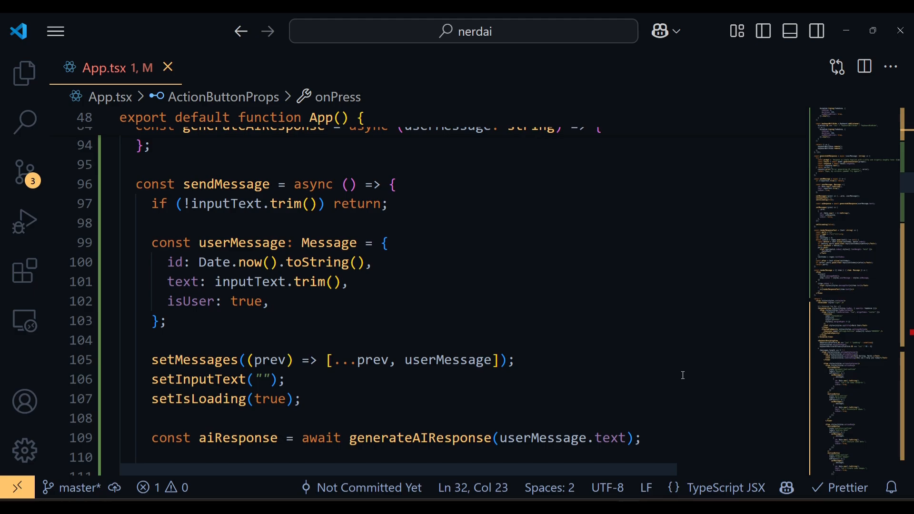
pyautogui.moveTo(598, 294)
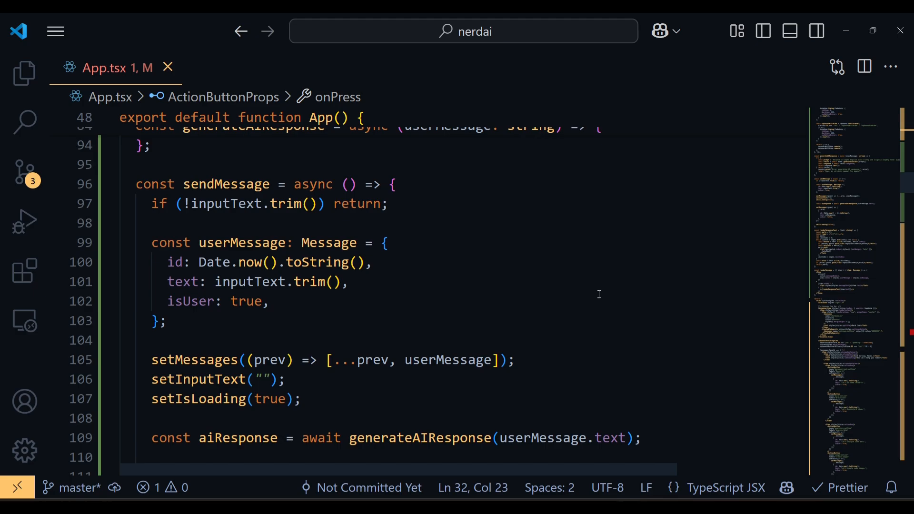
pyautogui.scroll(-3)
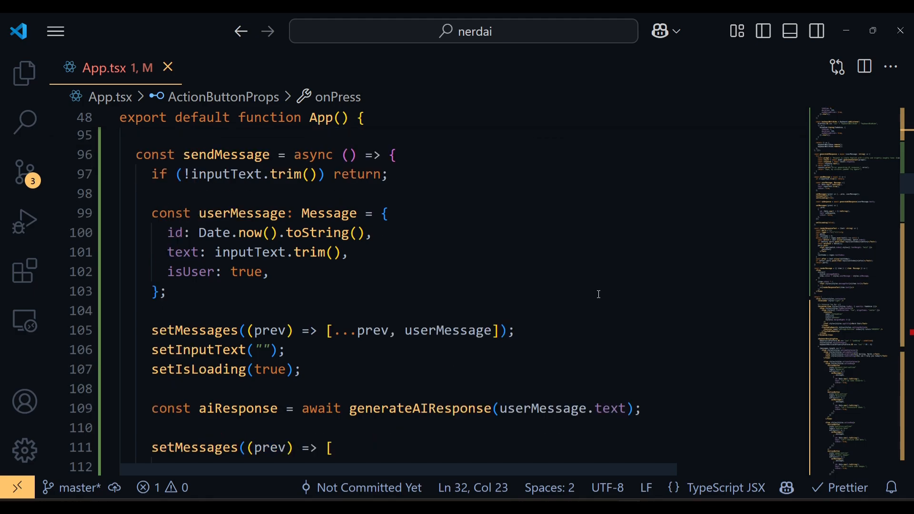
pyautogui.scroll(-3)
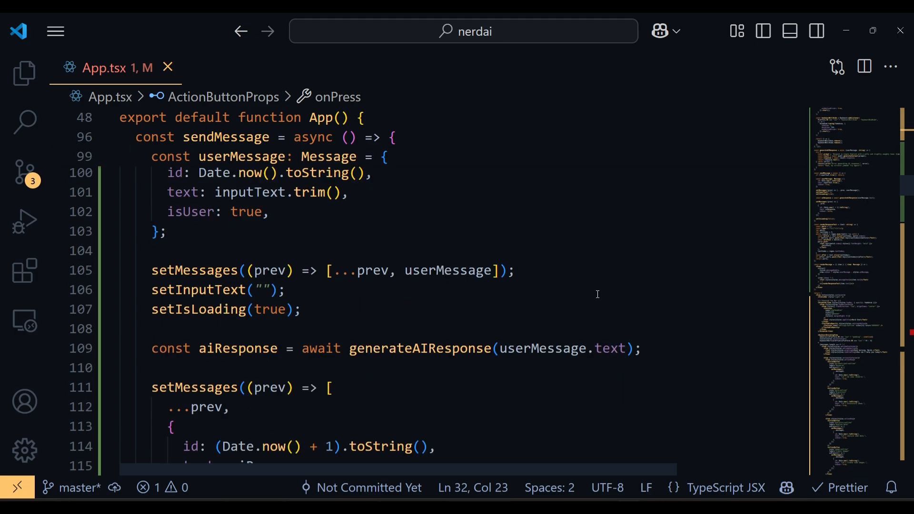
pyautogui.scroll(-3)
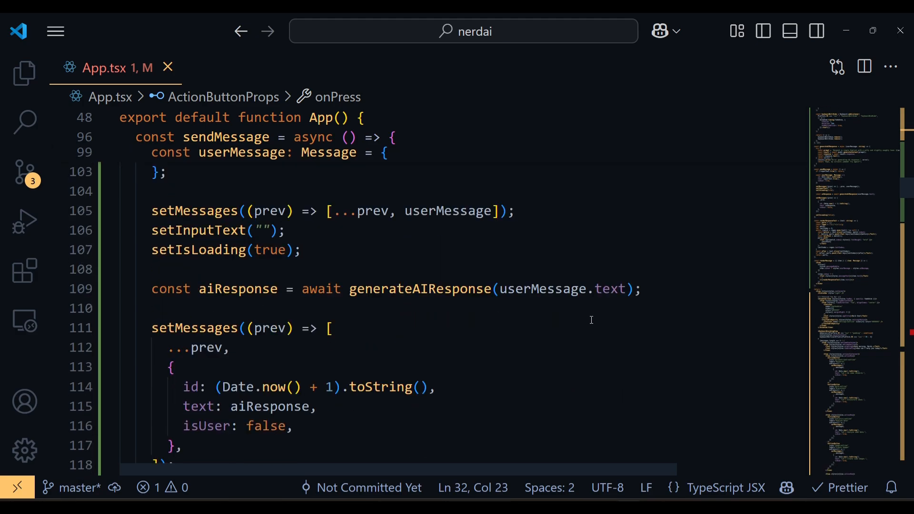
pyautogui.scroll(-3)
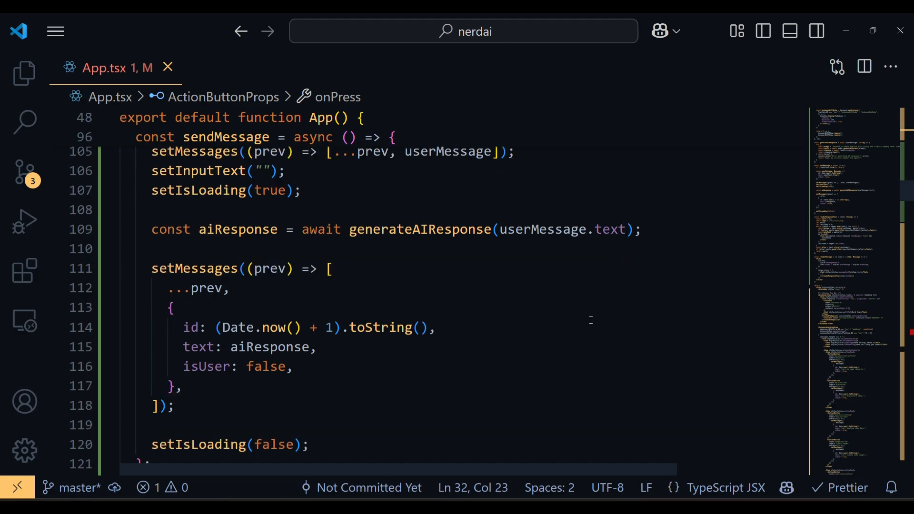
pyautogui.scroll(-3)
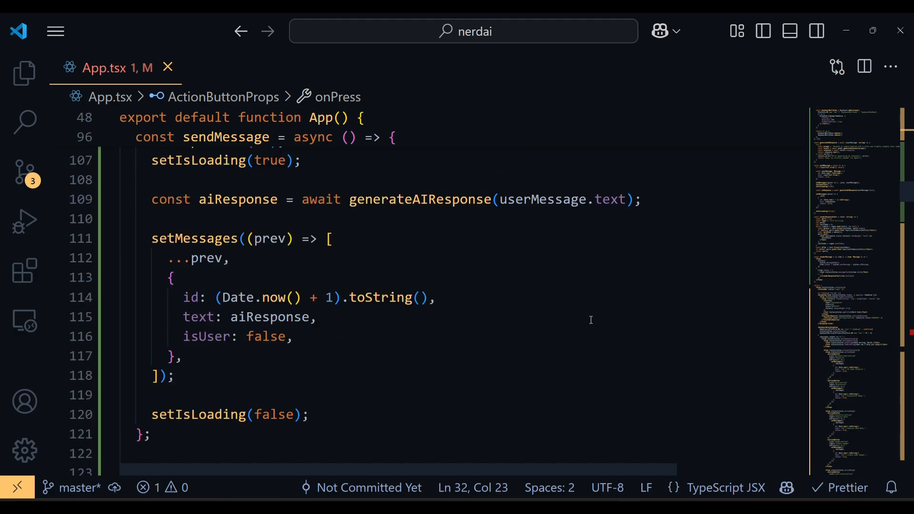
pyautogui.scroll(-3)
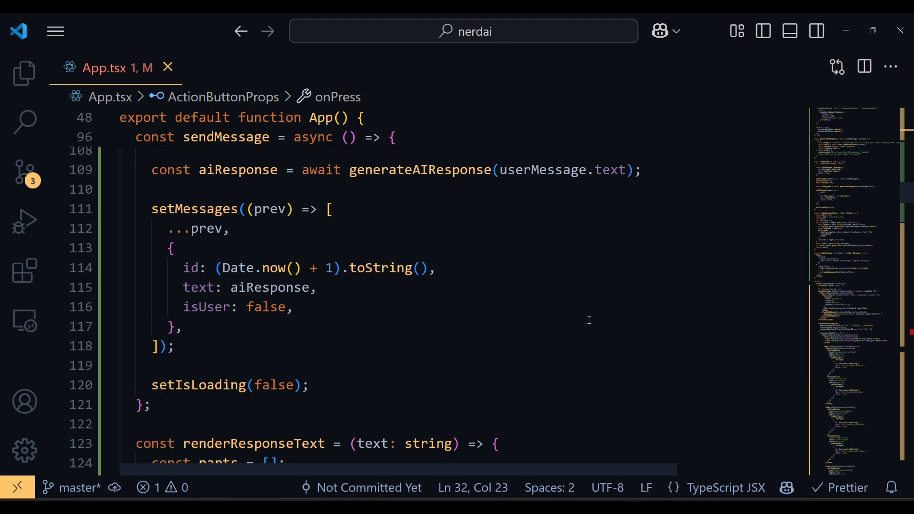
pyautogui.scroll(-3)
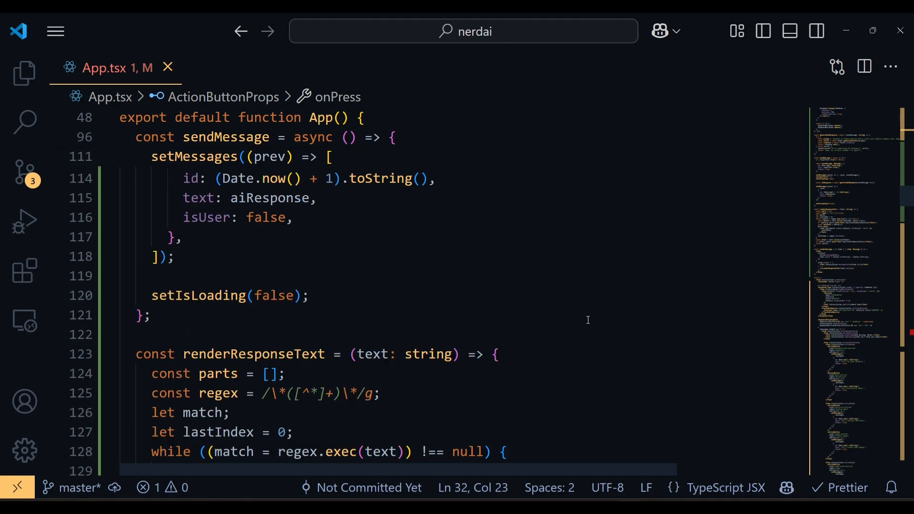
pyautogui.scroll(-3)
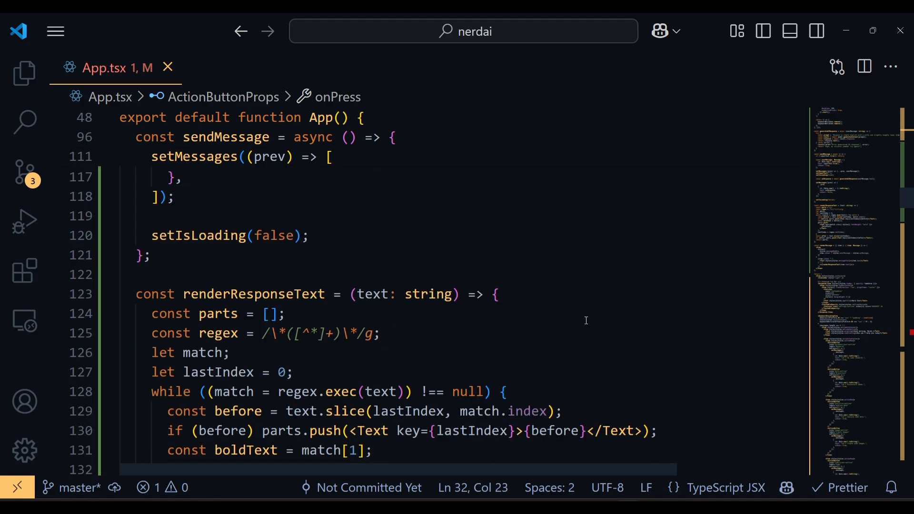
pyautogui.scroll(-3)
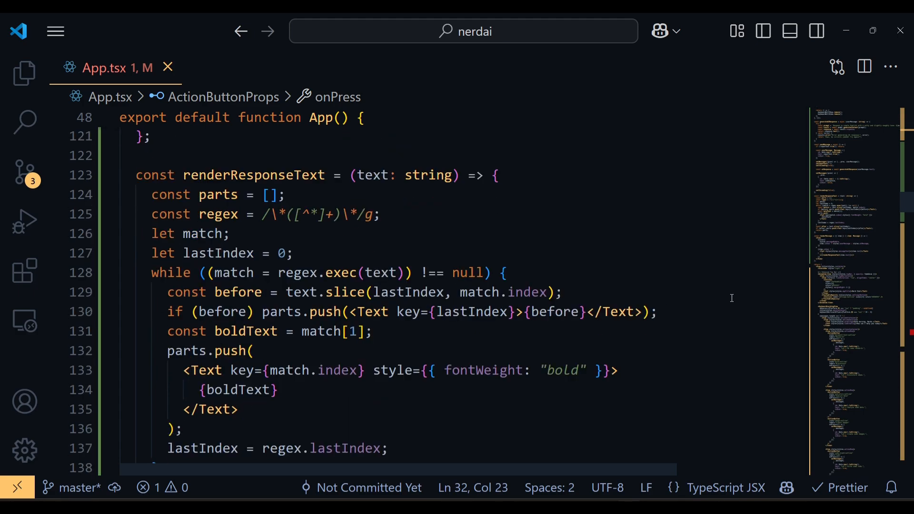
pyautogui.moveTo(716, 302)
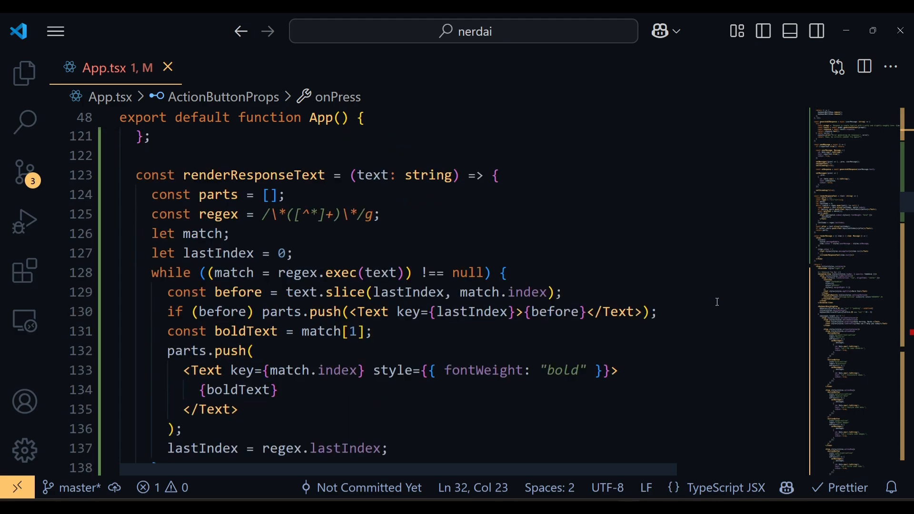
pyautogui.scroll(-3)
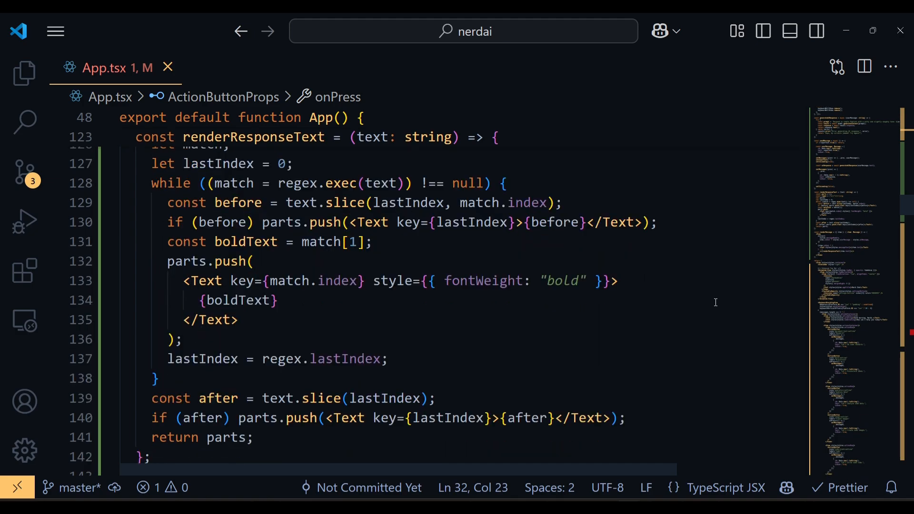
pyautogui.scroll(-3)
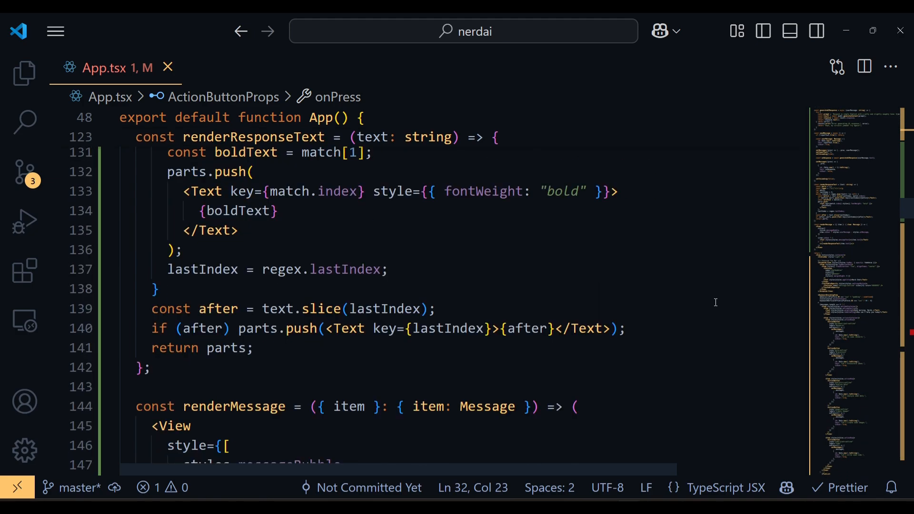
pyautogui.scroll(-3)
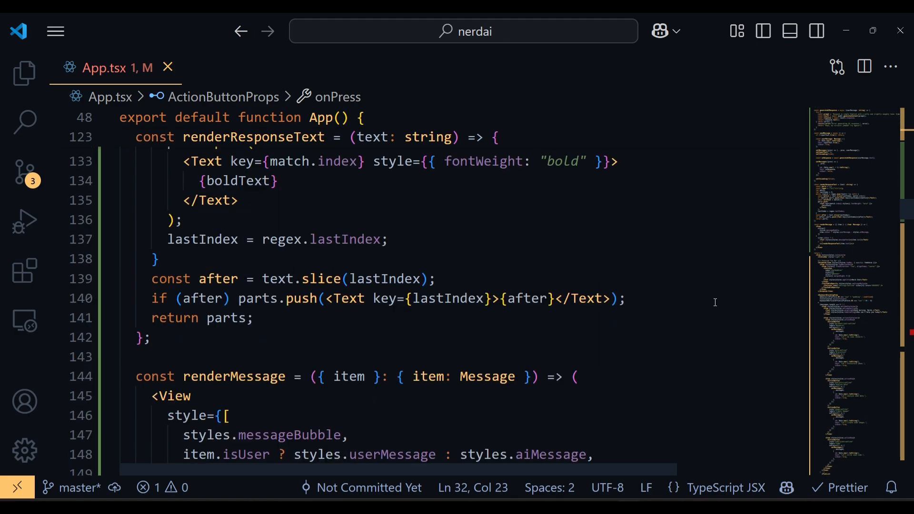
pyautogui.scroll(-3)
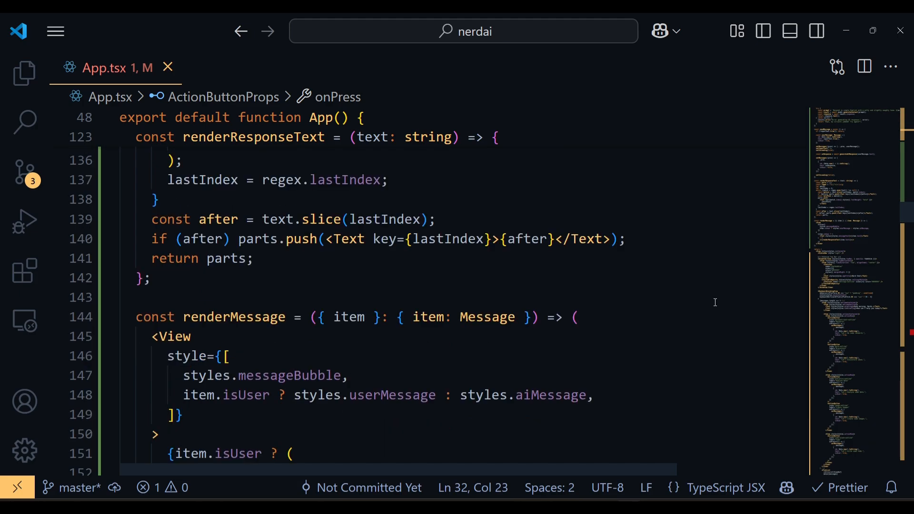
pyautogui.scroll(-3)
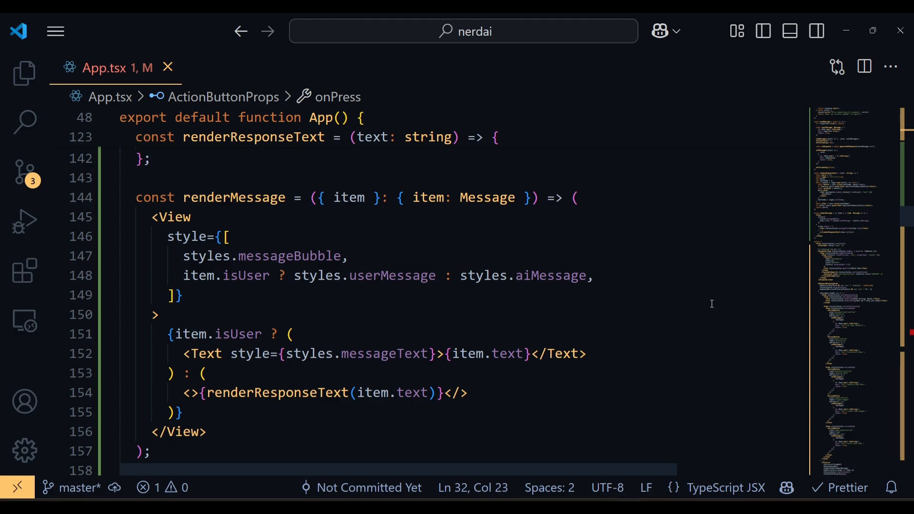
pyautogui.scroll(-3)
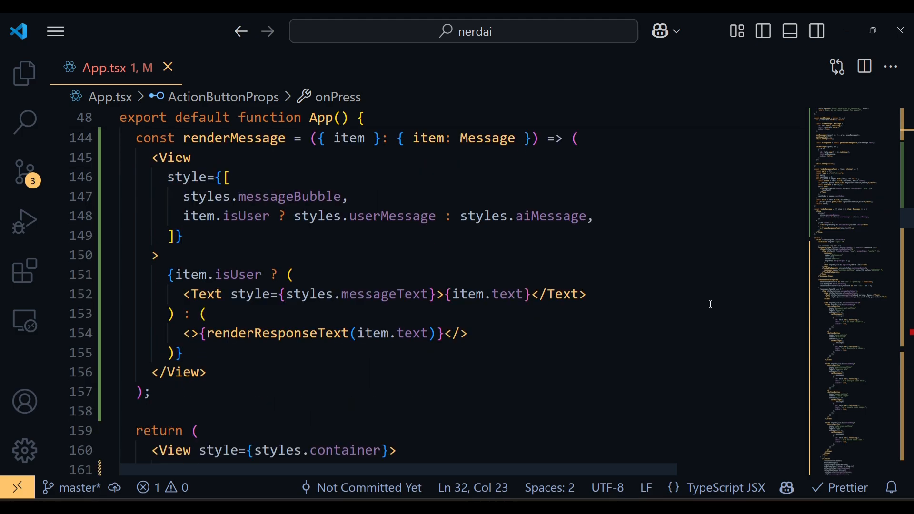
pyautogui.scroll(-3)
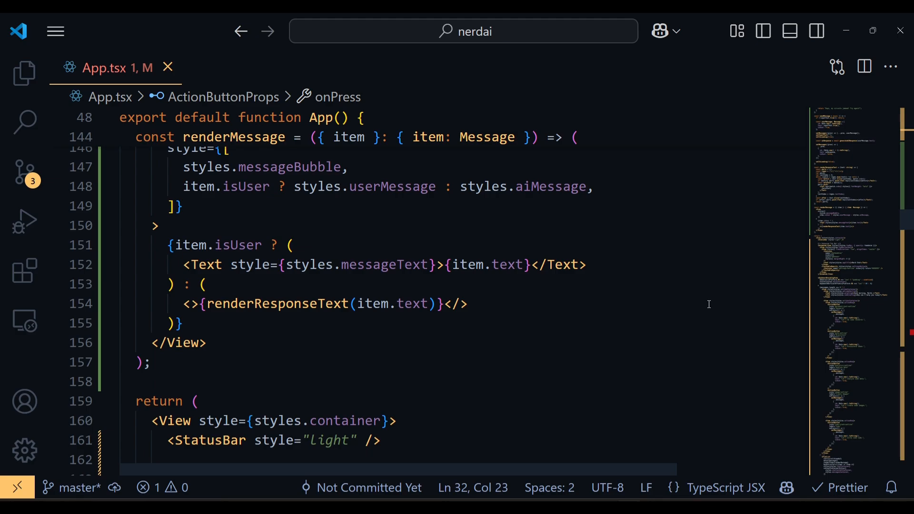
pyautogui.scroll(-3)
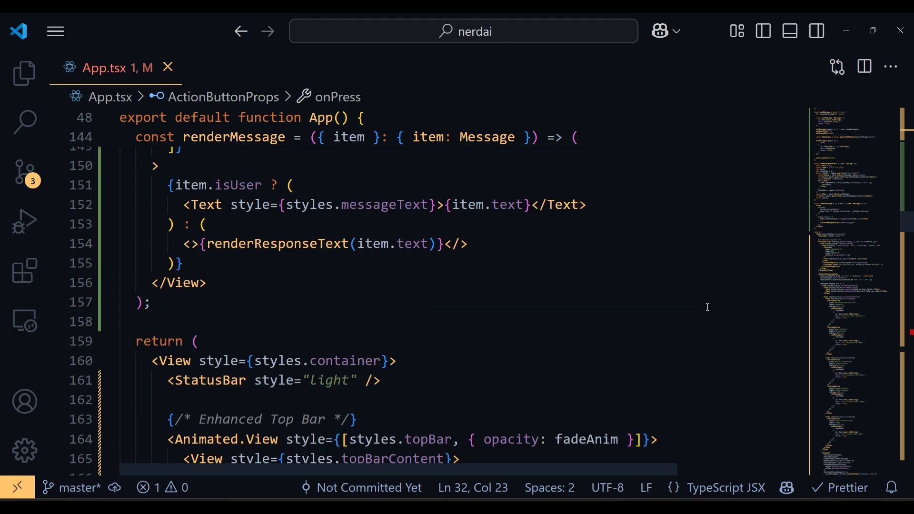
pyautogui.scroll(-3)
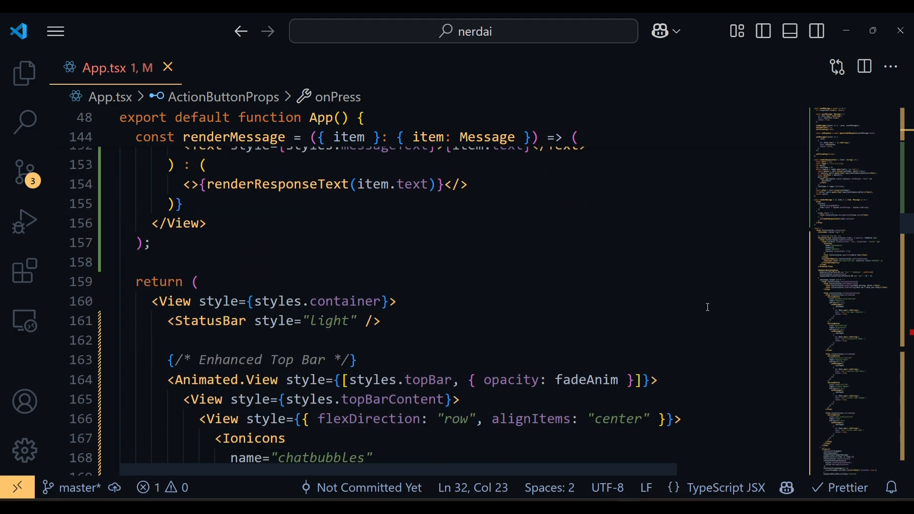
pyautogui.scroll(-3)
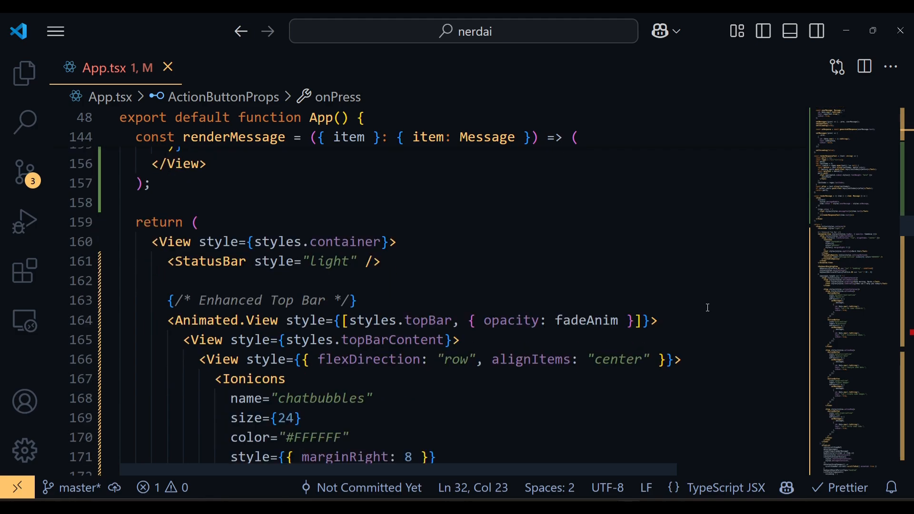
pyautogui.scroll(-3)
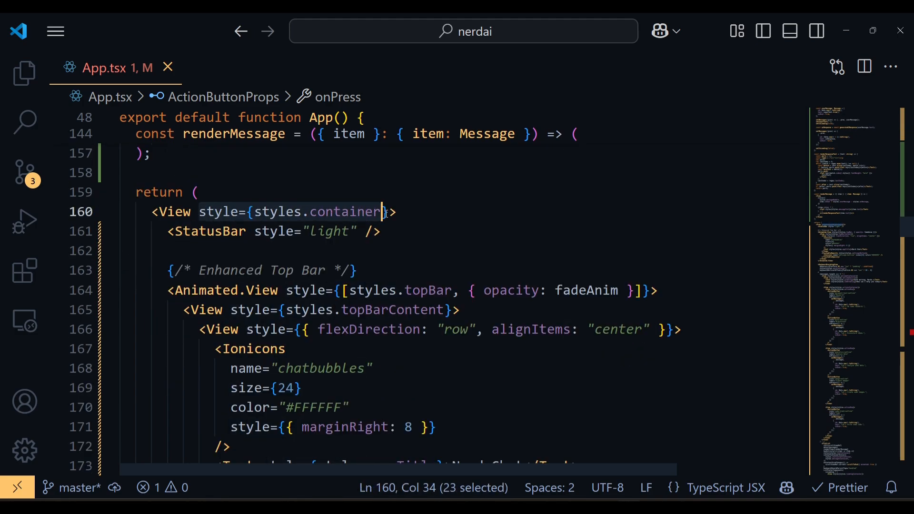
pyautogui.click(252, 211)
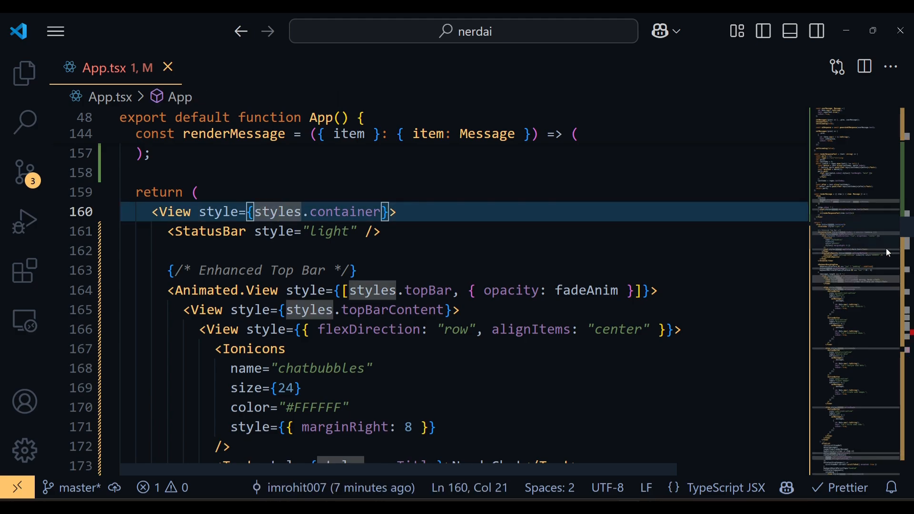
pyautogui.scroll(-3)
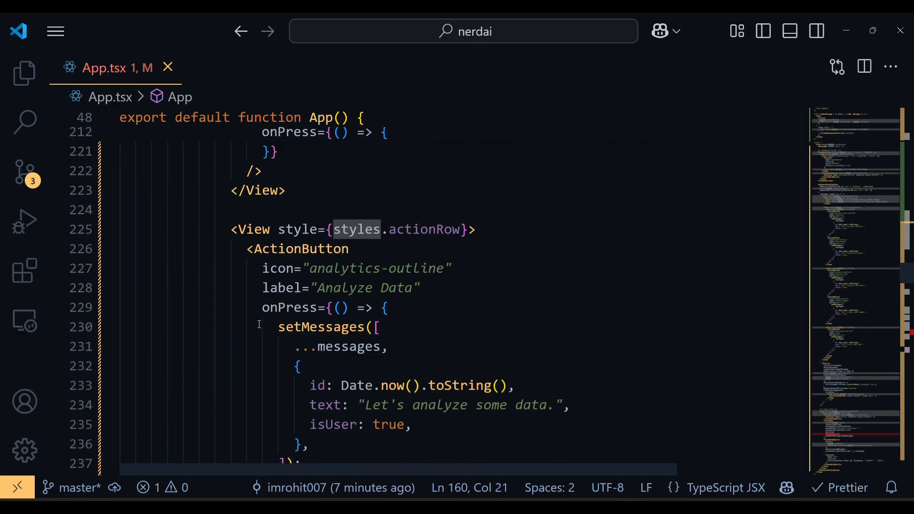
pyautogui.scroll(-3)
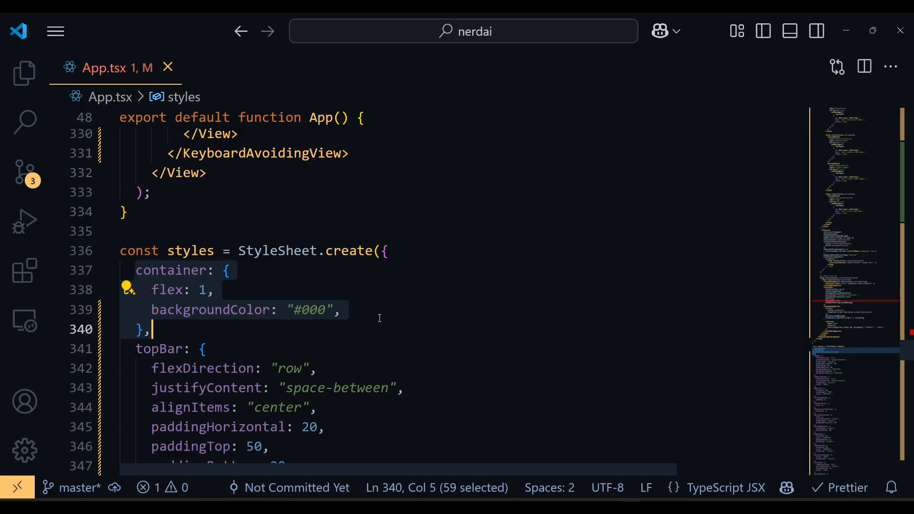
pyautogui.moveTo(559, 354)
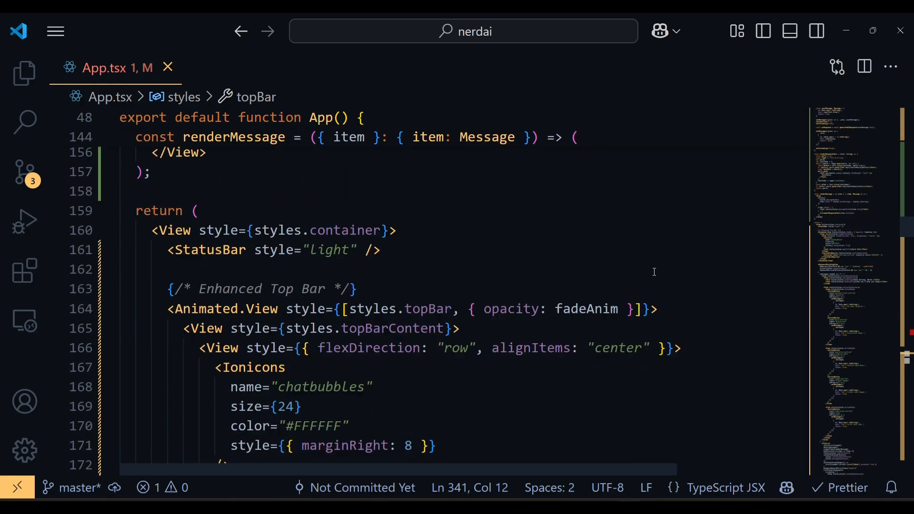
pyautogui.scroll(-3)
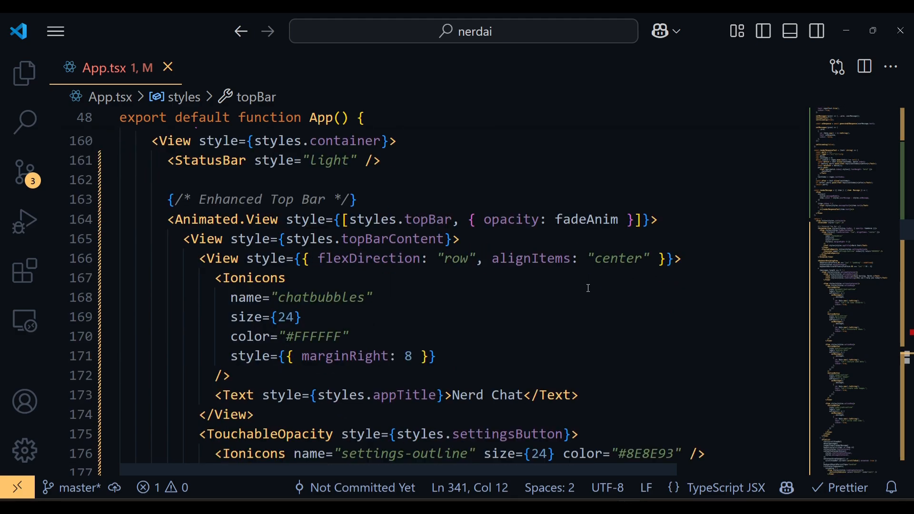
pyautogui.moveTo(207, 219)
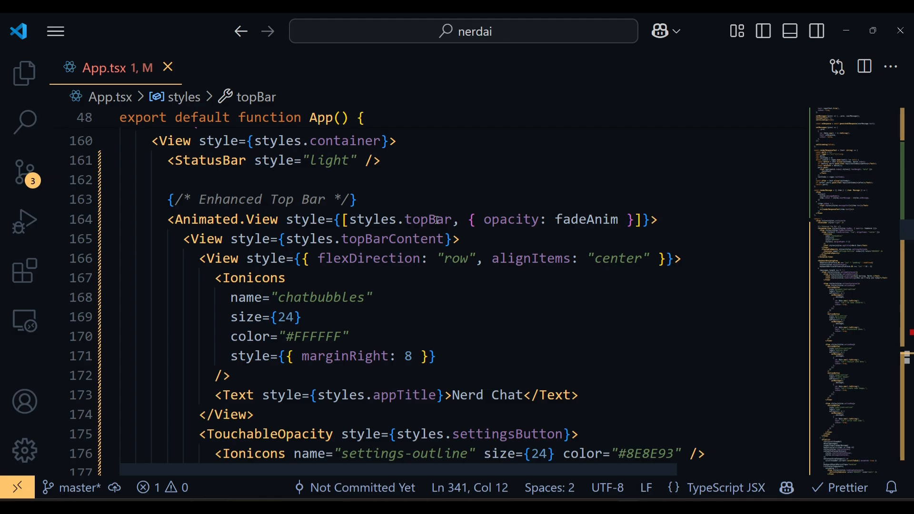
pyautogui.moveTo(739, 319)
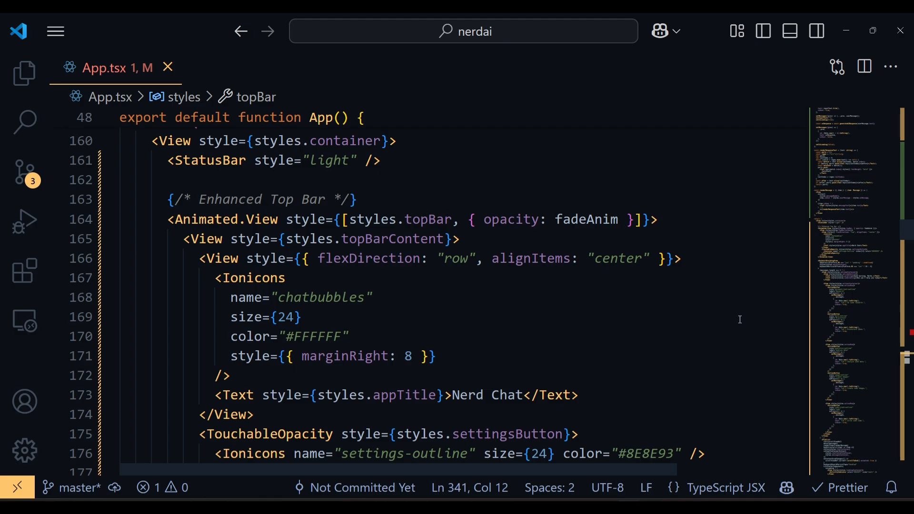
pyautogui.moveTo(712, 317)
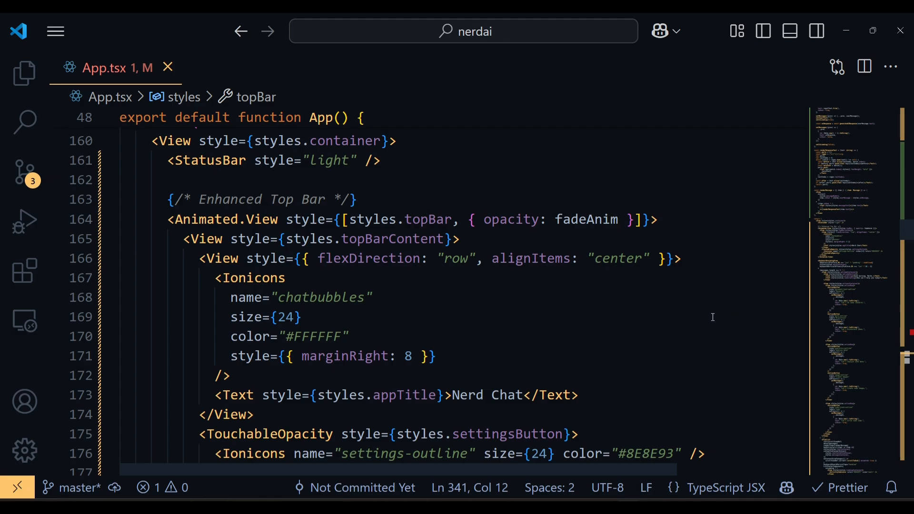
pyautogui.scroll(-3)
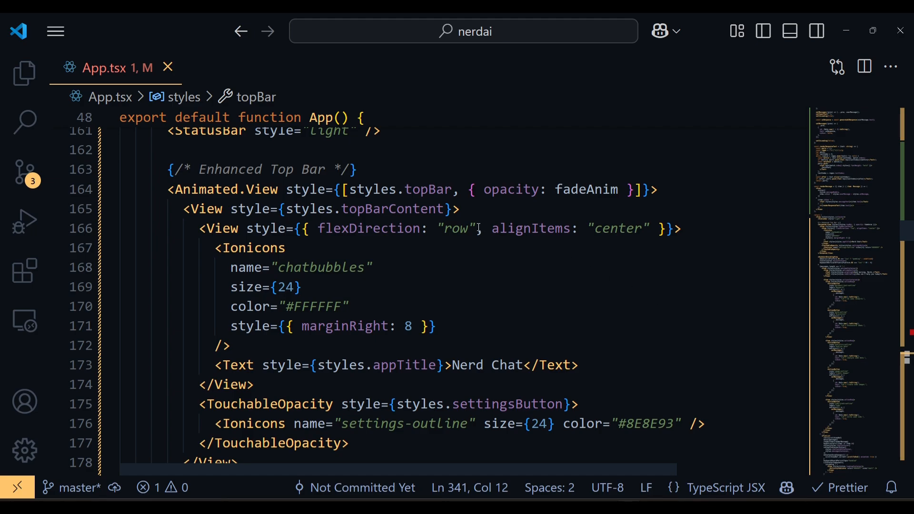
pyautogui.doubleClick(426, 190)
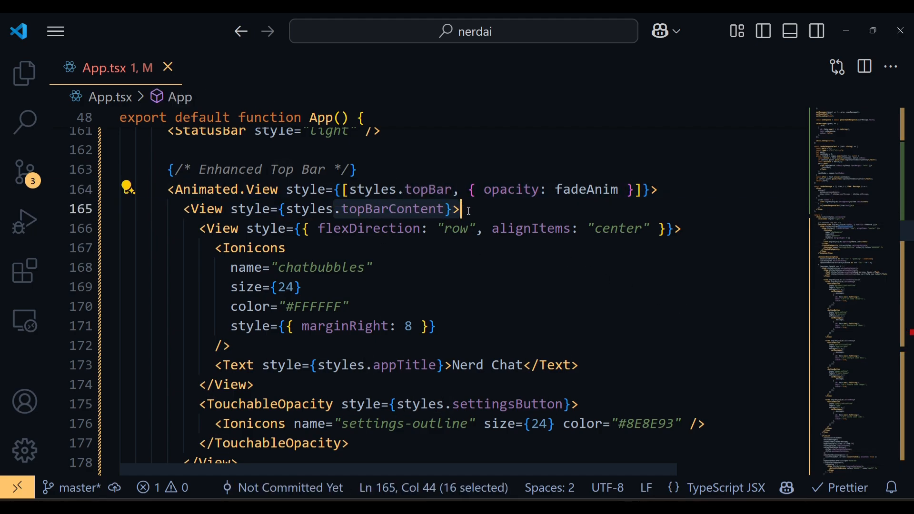
pyautogui.click(436, 326)
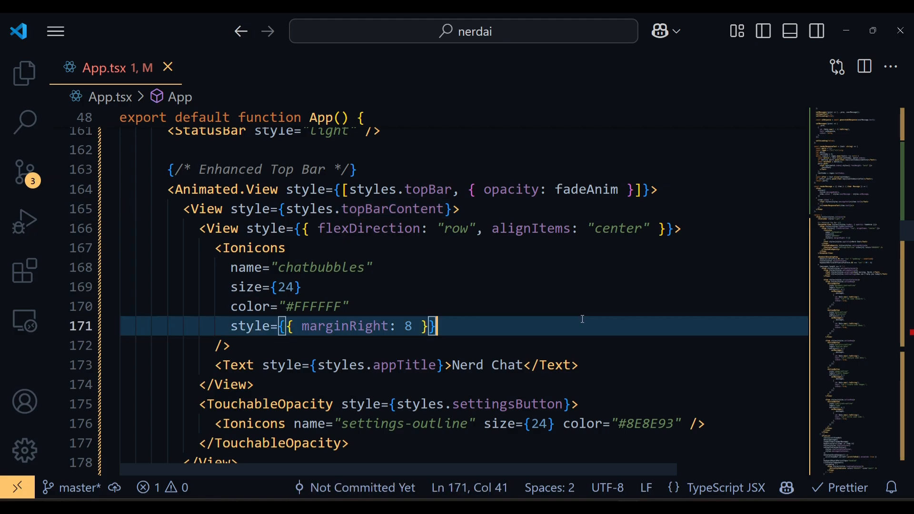
pyautogui.click(348, 306)
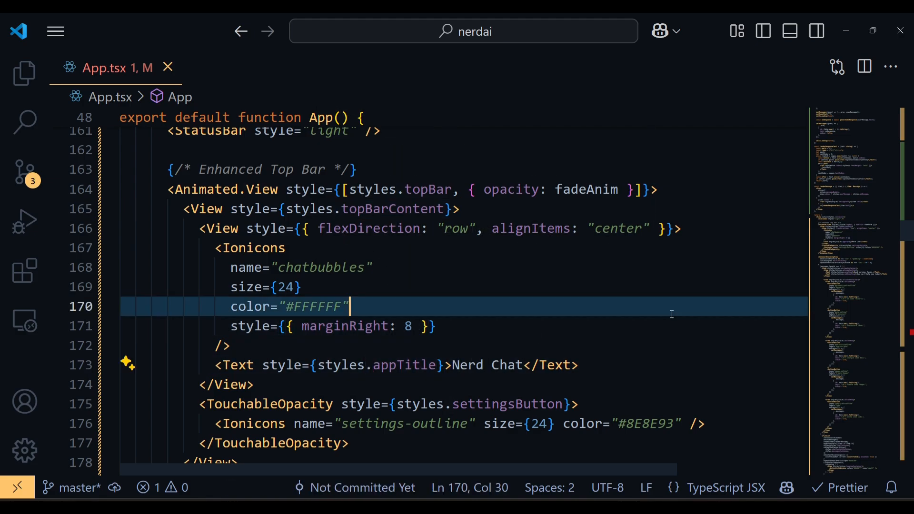
pyautogui.moveTo(718, 304)
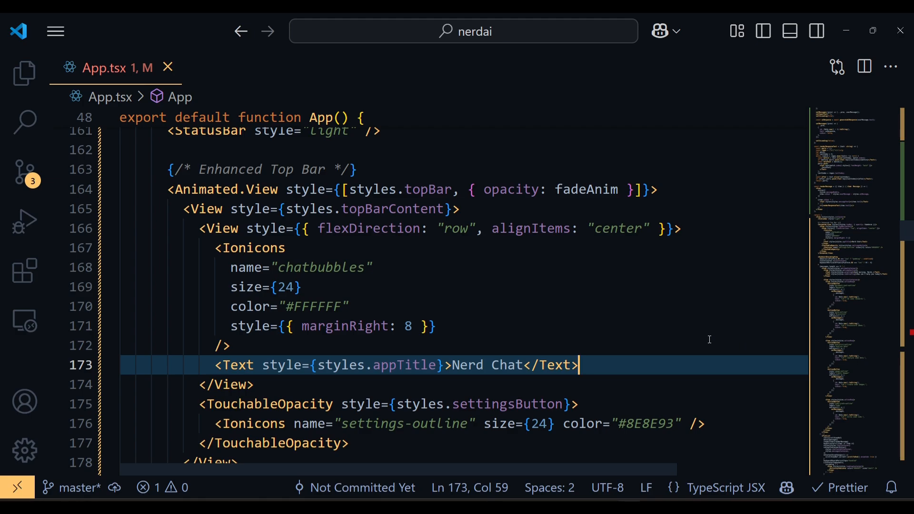
pyautogui.scroll(-3)
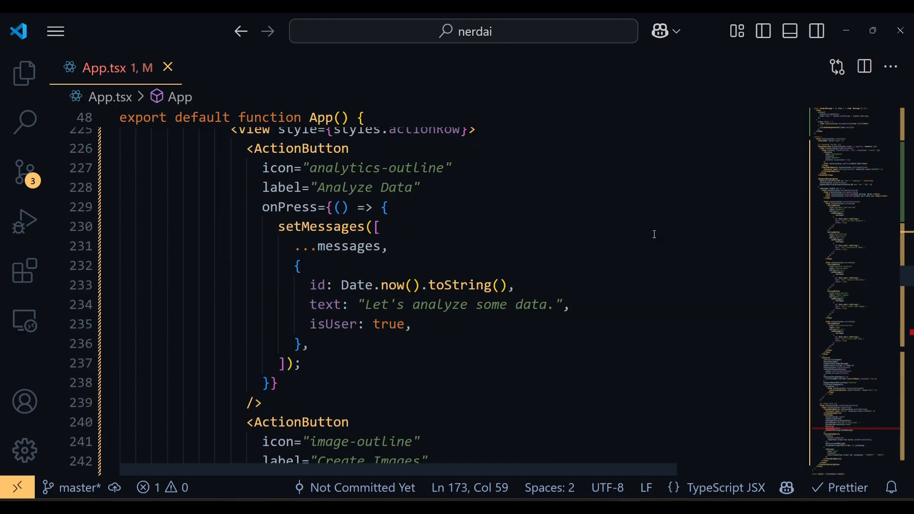
pyautogui.scroll(-3)
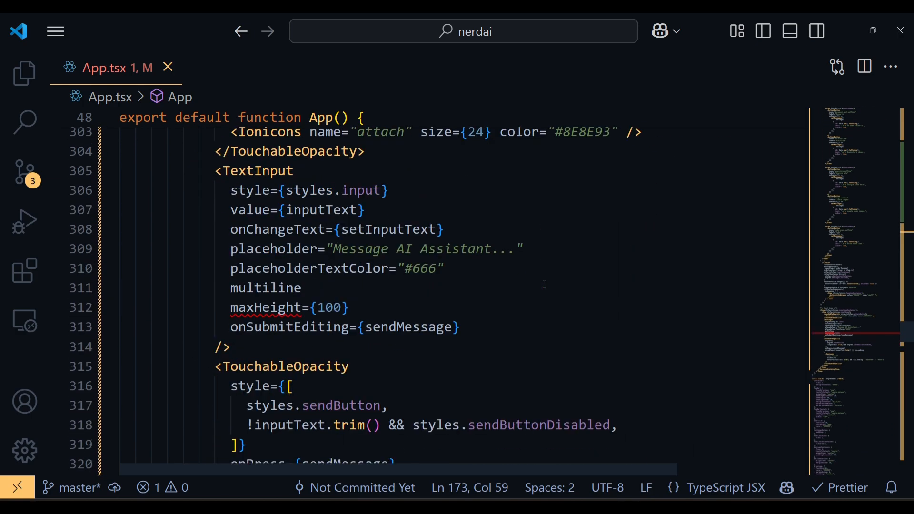
pyautogui.scroll(-3)
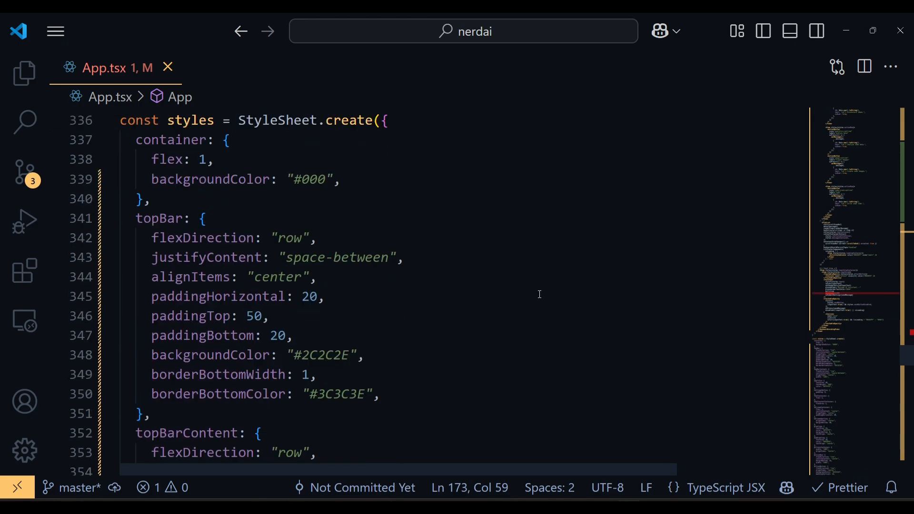
pyautogui.scroll(-3)
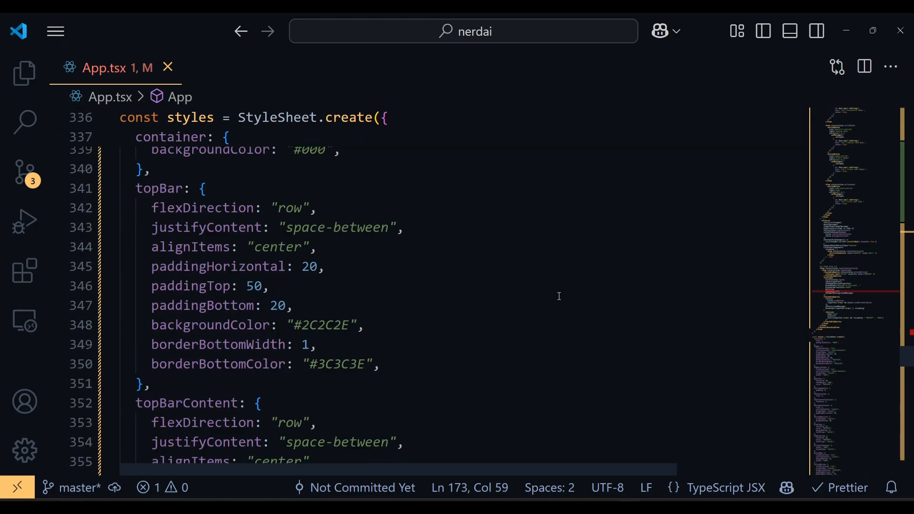
pyautogui.moveTo(548, 296)
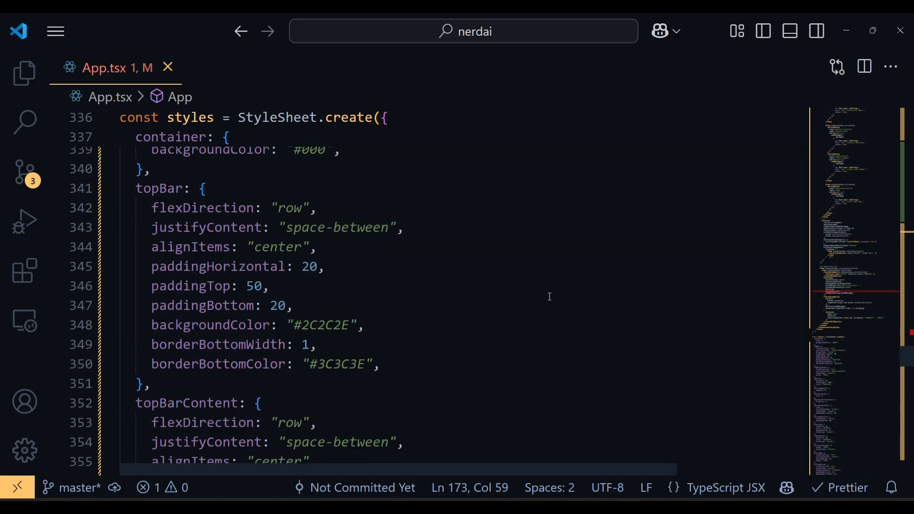
pyautogui.scroll(-3)
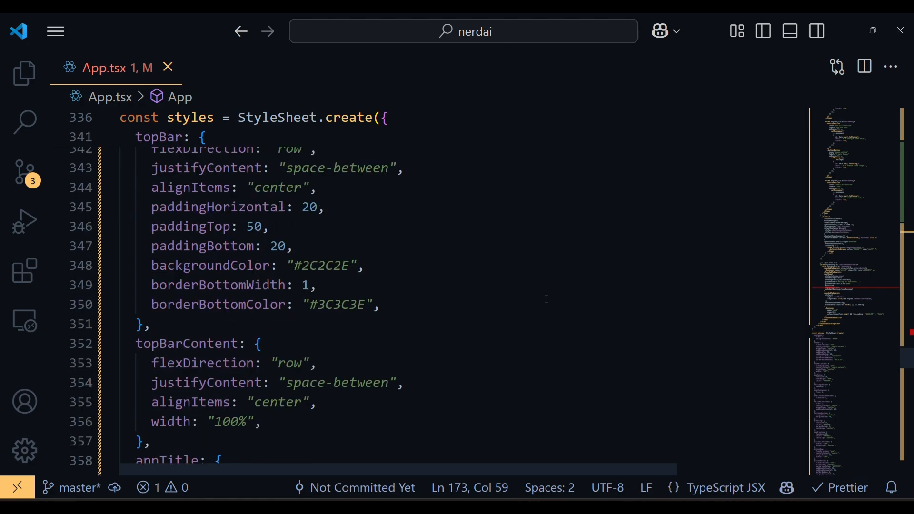
pyautogui.scroll(-3)
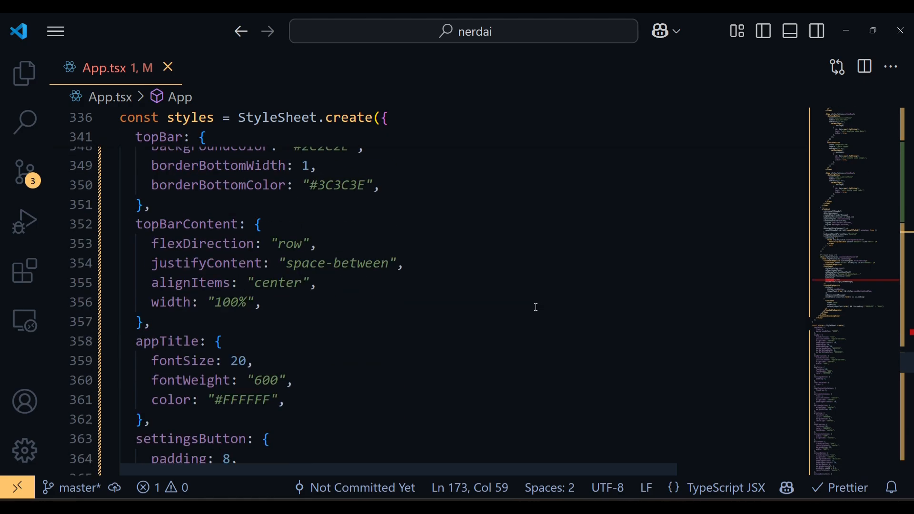
pyautogui.scroll(-3)
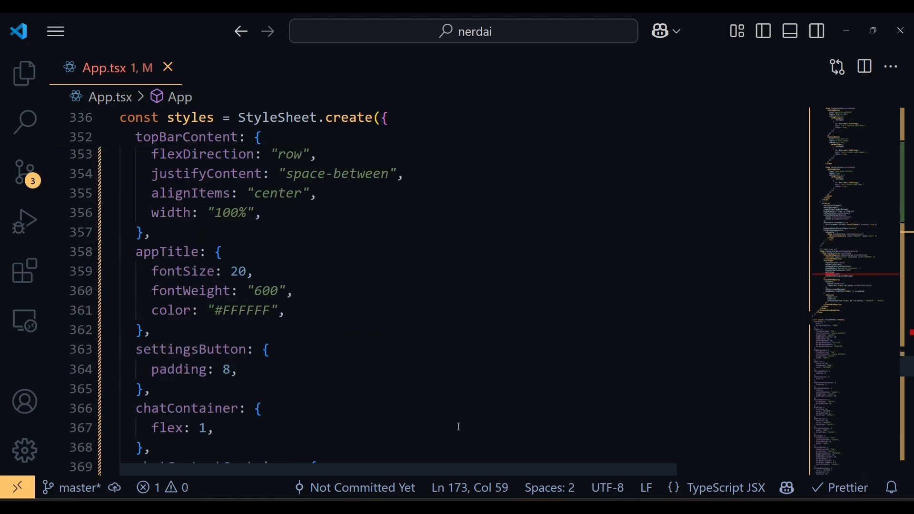
pyautogui.scroll(3)
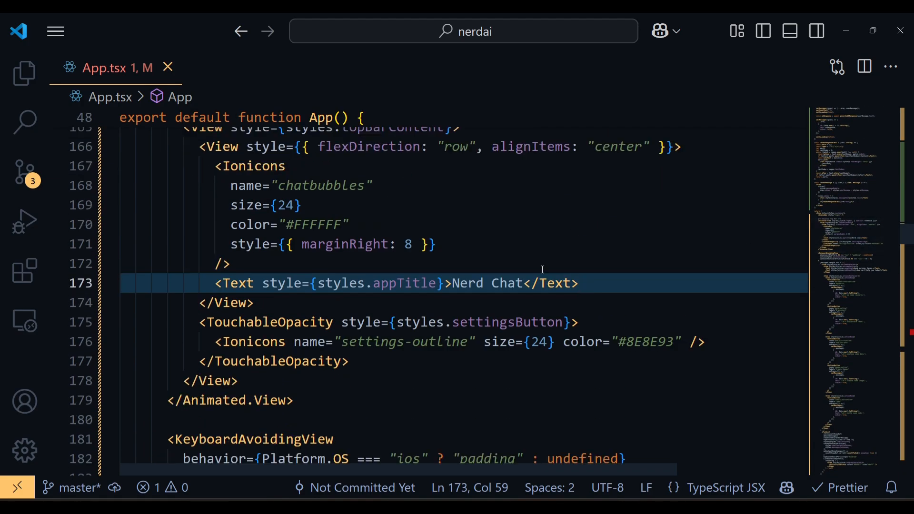
pyautogui.scroll(-3)
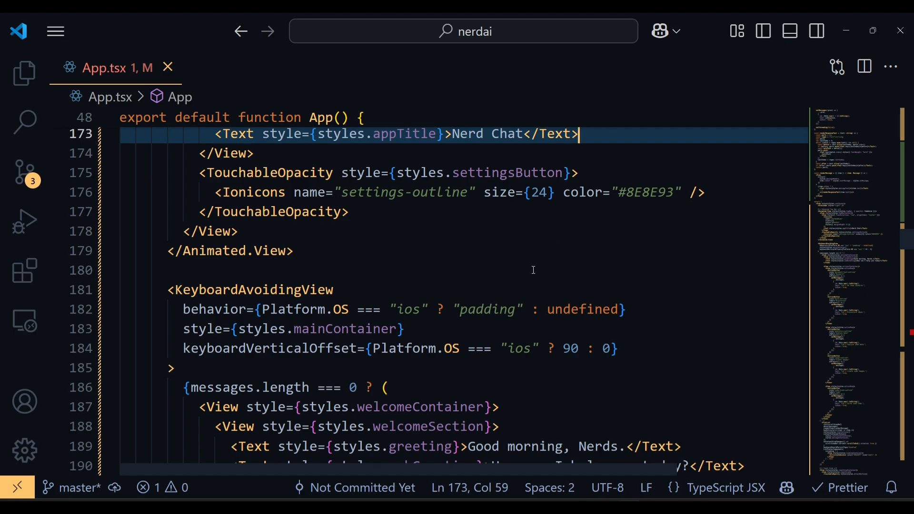
pyautogui.scroll(3)
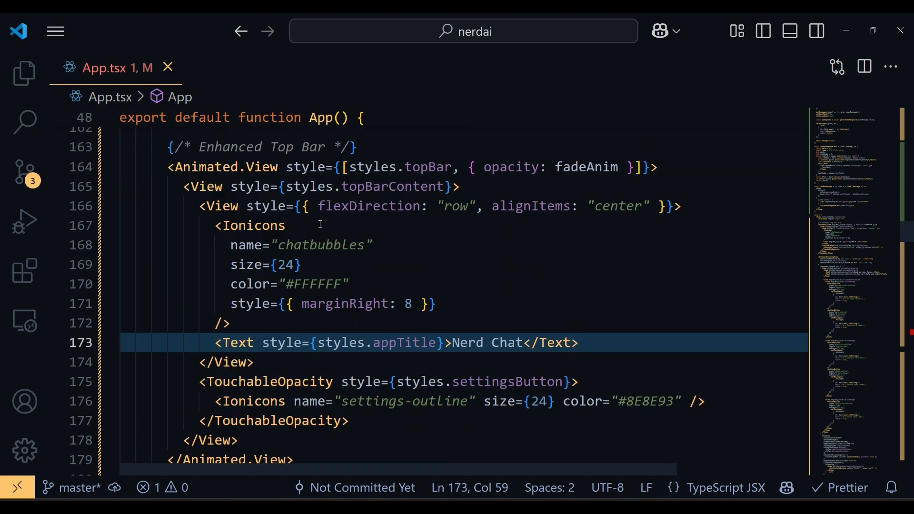
pyautogui.scroll(-3)
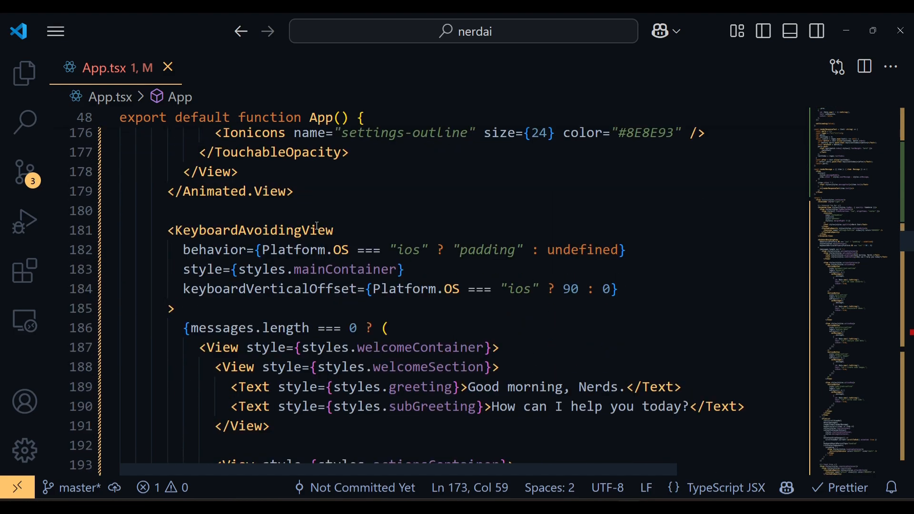
pyautogui.scroll(-3)
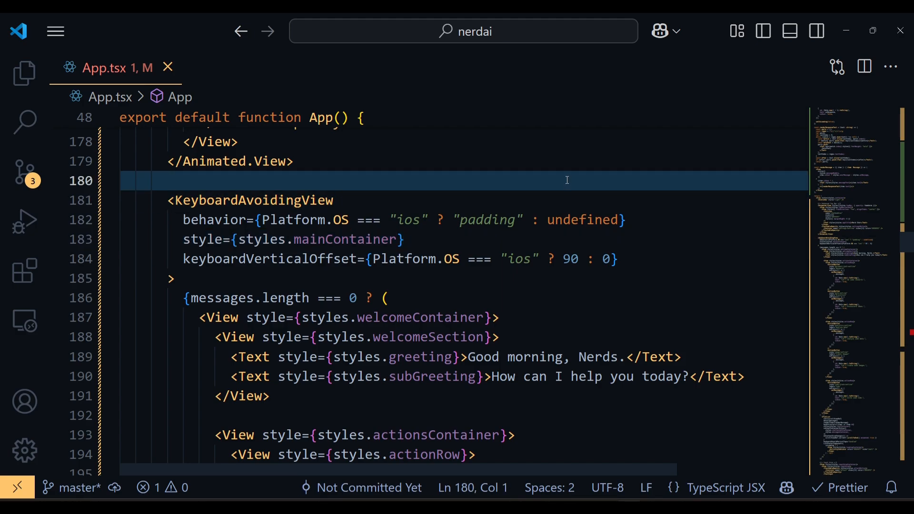
pyautogui.moveTo(692, 234)
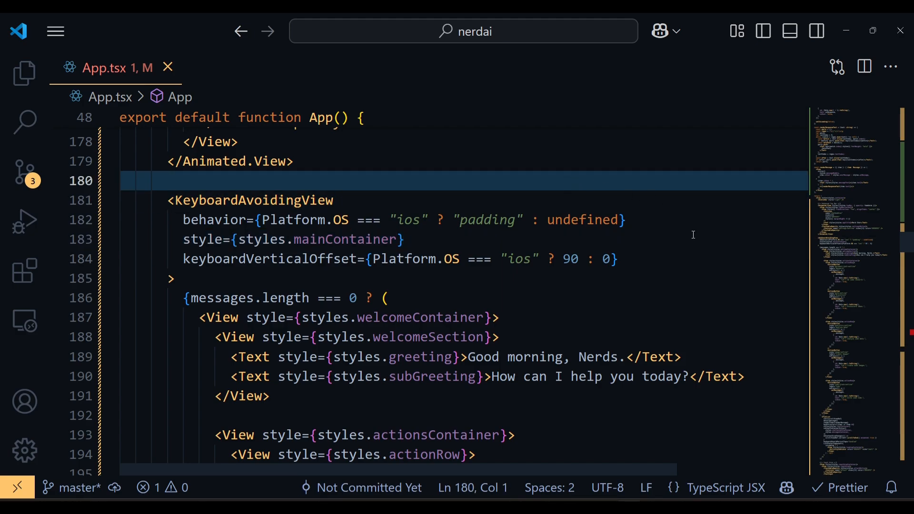
pyautogui.doubleClick(332, 239)
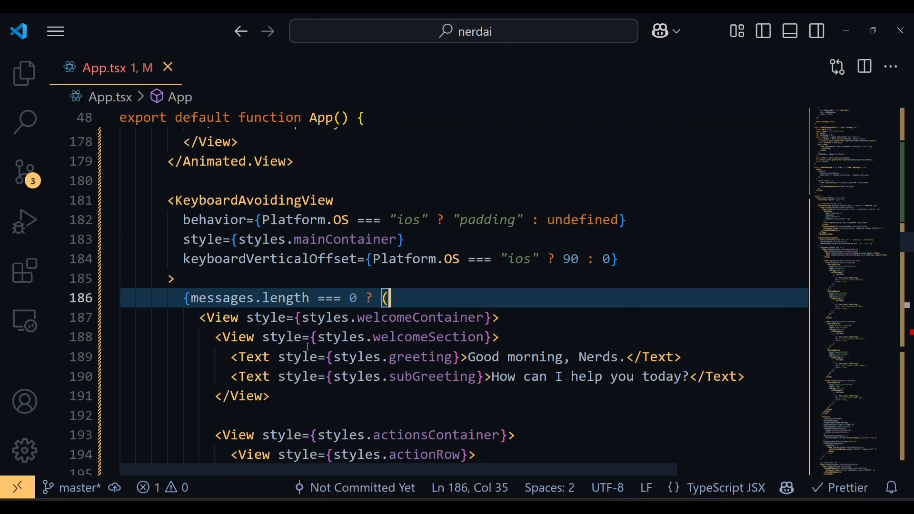
pyautogui.moveTo(686, 262)
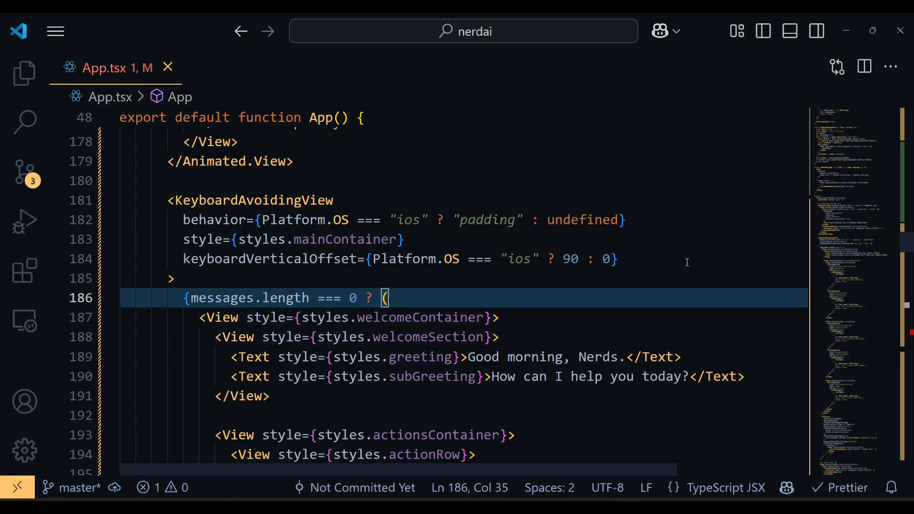
pyautogui.moveTo(680, 264)
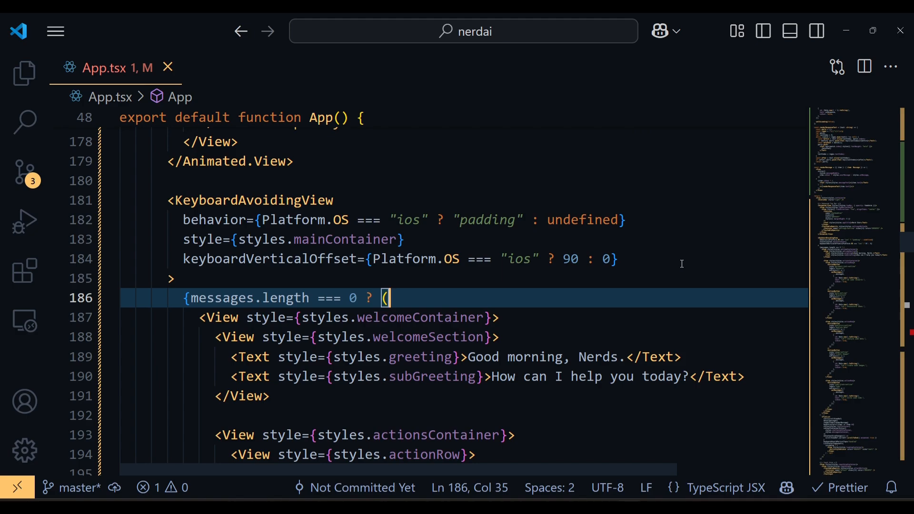
pyautogui.scroll(-3)
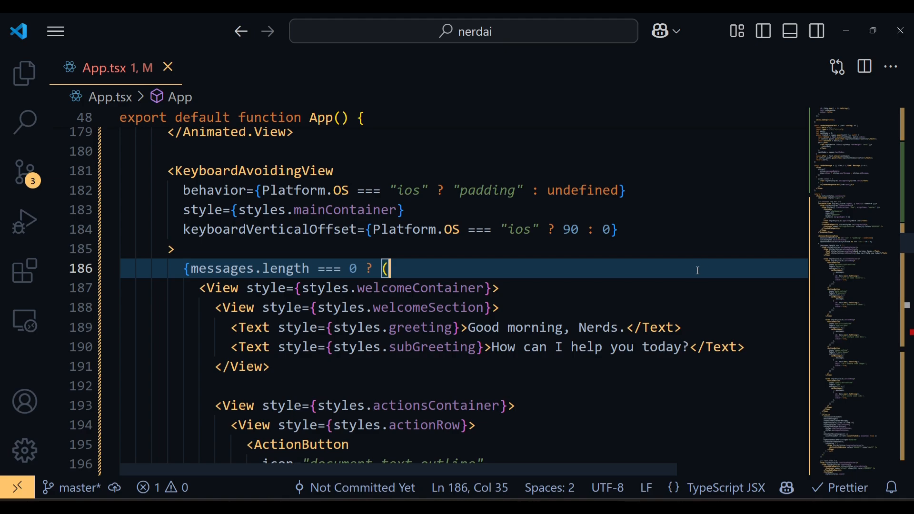
pyautogui.moveTo(675, 283)
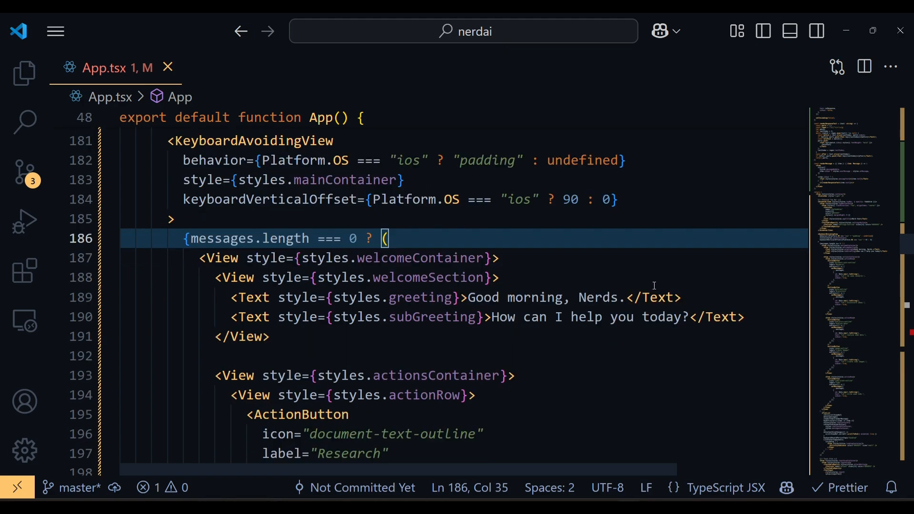
pyautogui.scroll(-3)
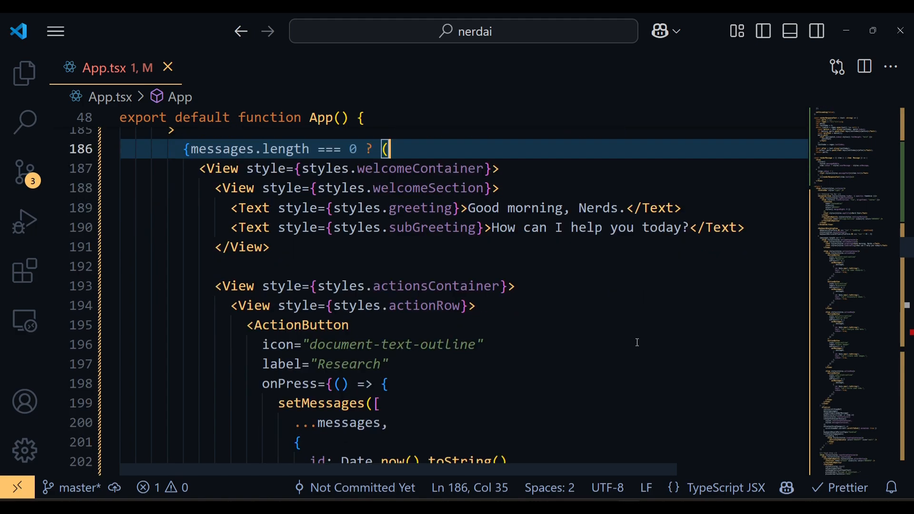
pyautogui.scroll(-3)
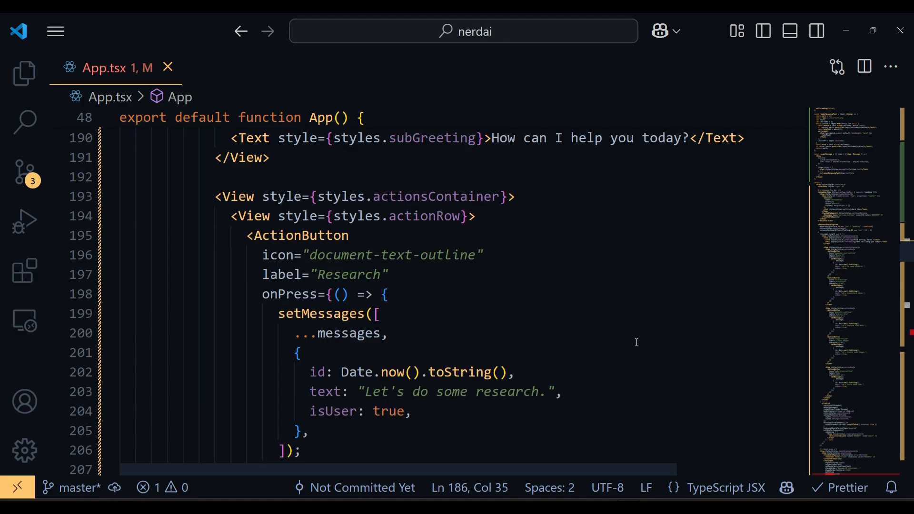
pyautogui.scroll(-3)
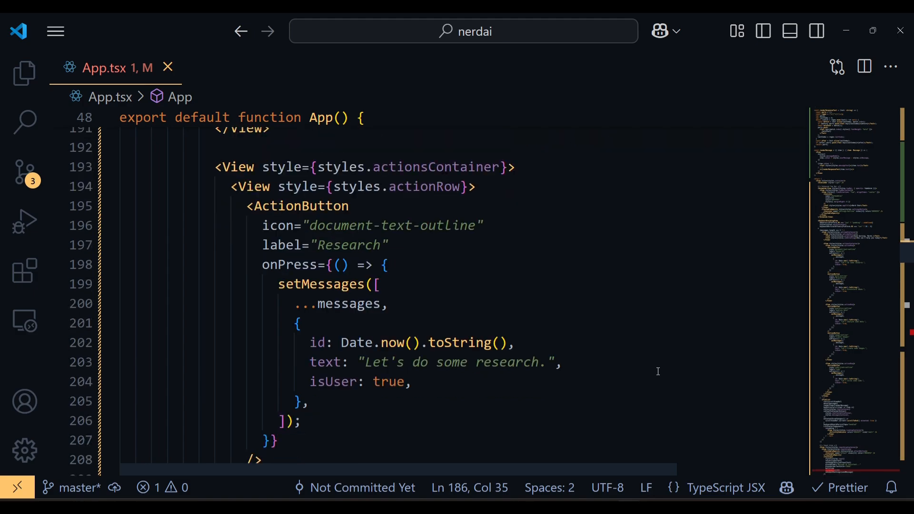
pyautogui.moveTo(653, 331)
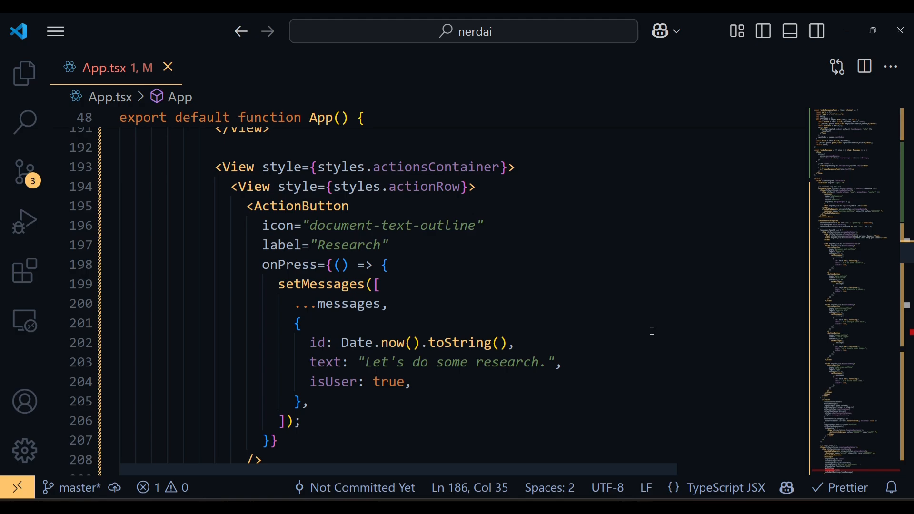
pyautogui.scroll(-3)
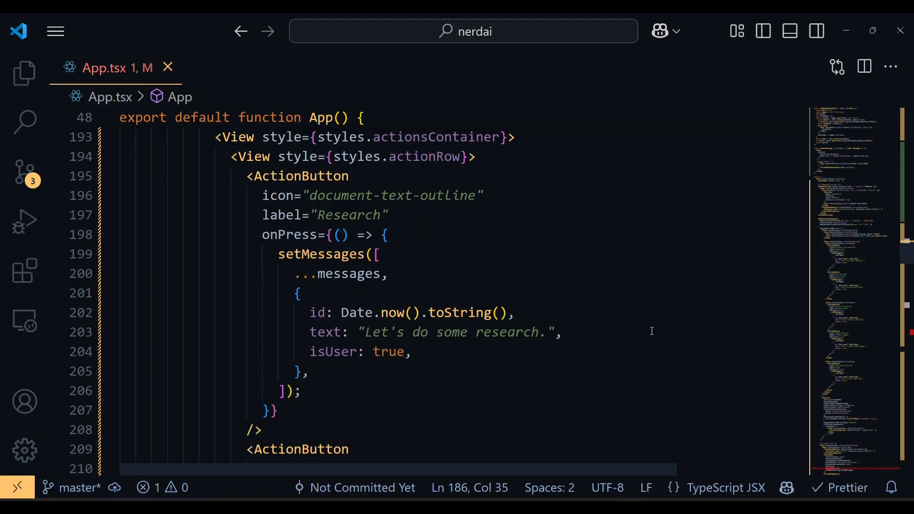
pyautogui.scroll(-3)
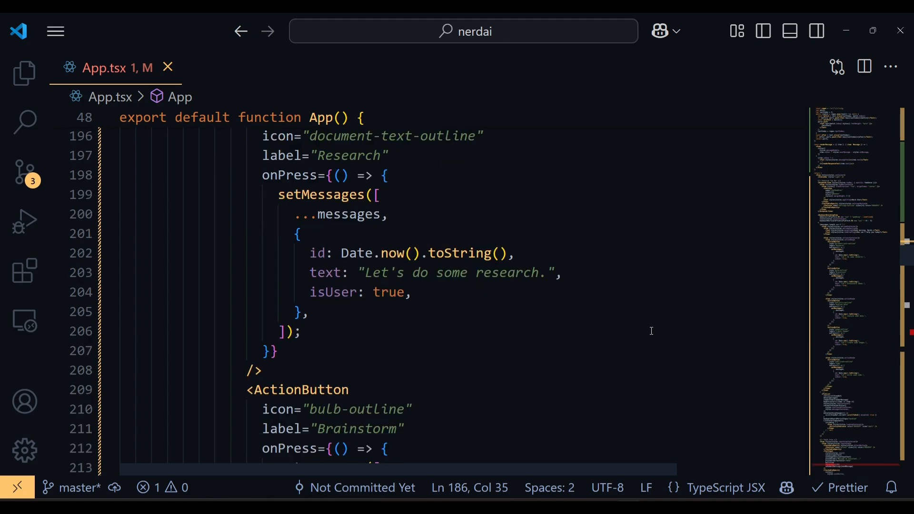
pyautogui.scroll(-3)
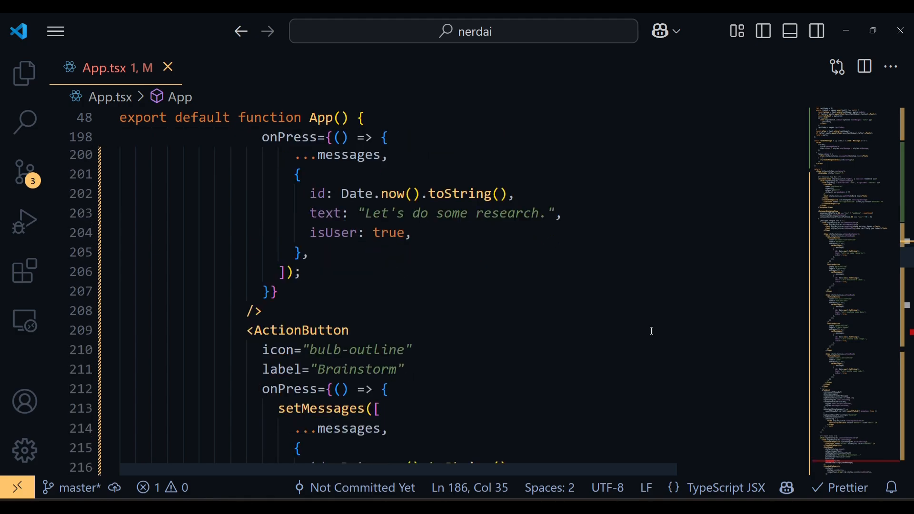
pyautogui.scroll(-3)
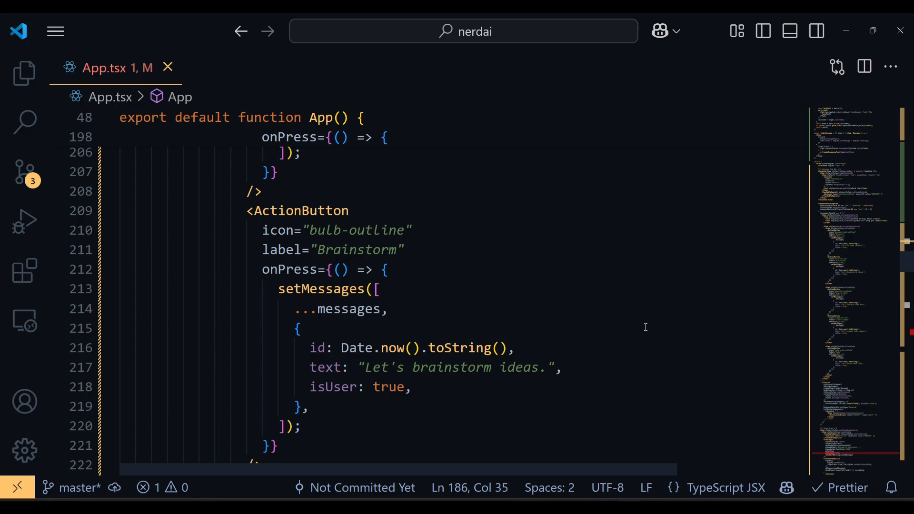
pyautogui.scroll(-3)
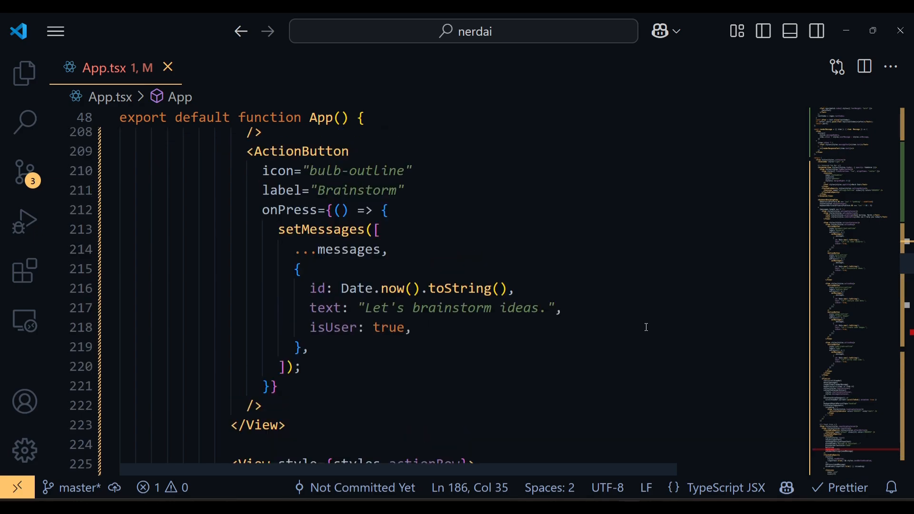
pyautogui.scroll(-3)
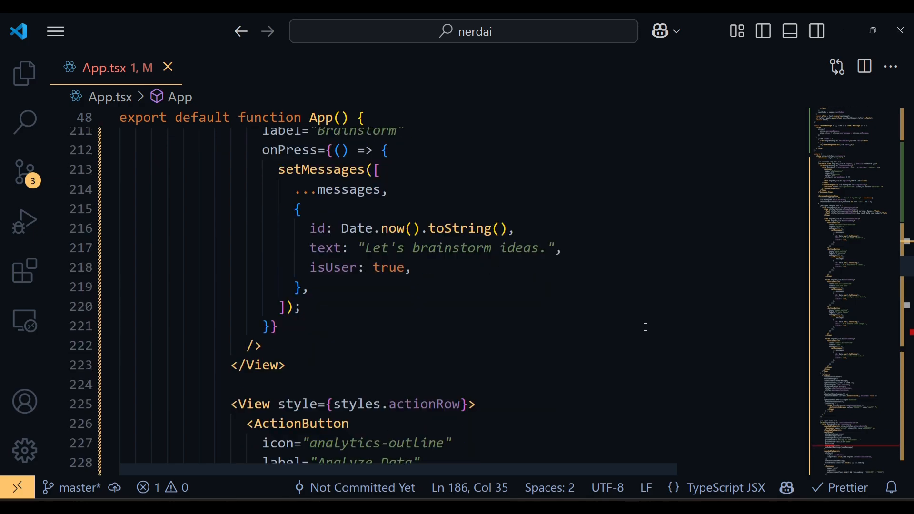
pyautogui.scroll(-3)
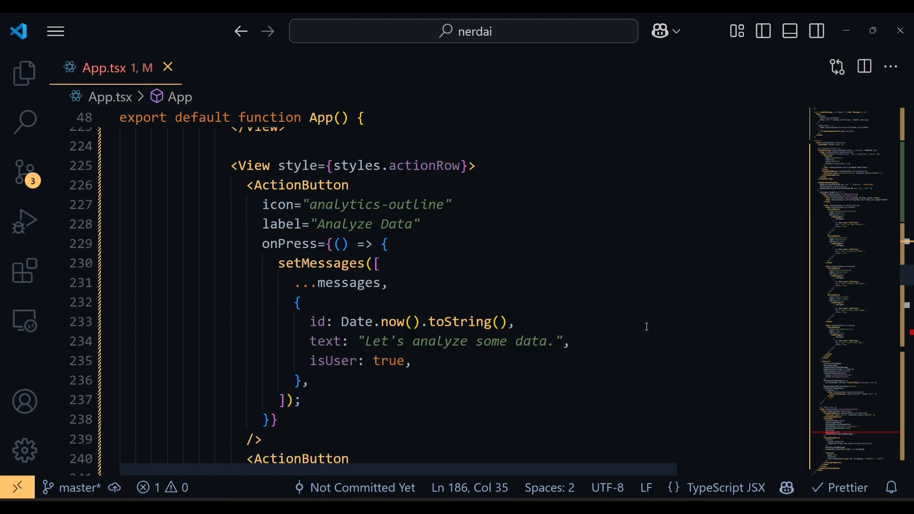
pyautogui.moveTo(640, 325)
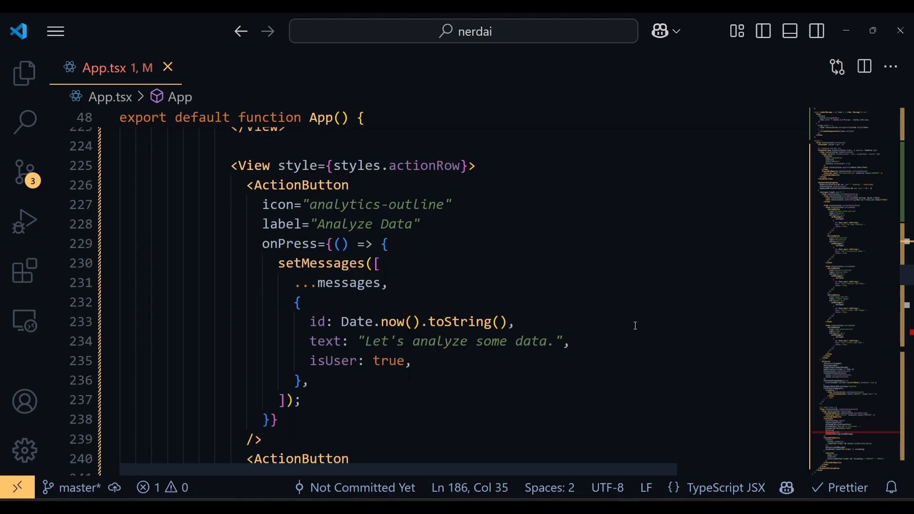
pyautogui.scroll(-3)
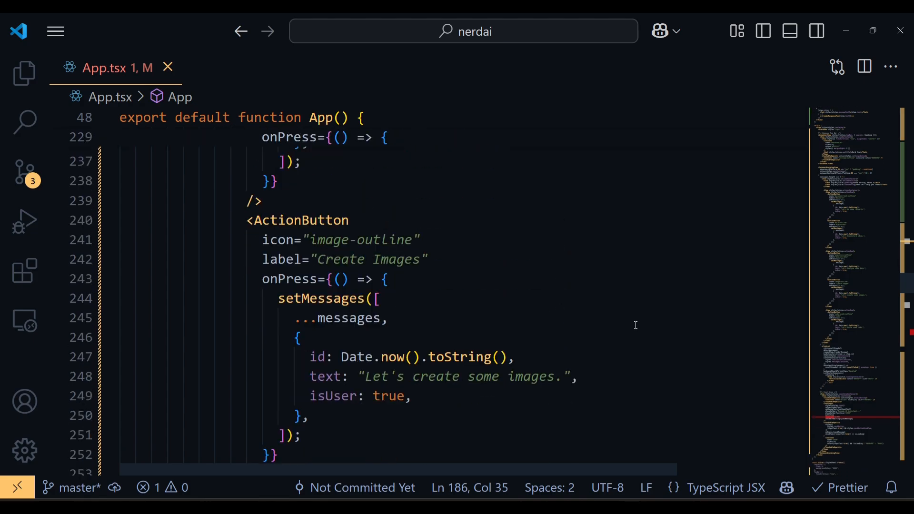
pyautogui.scroll(-3)
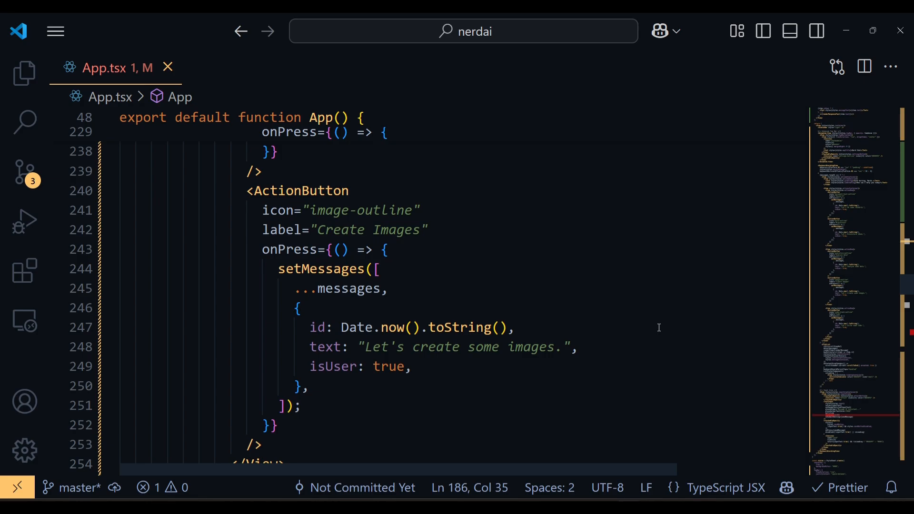
pyautogui.scroll(-3)
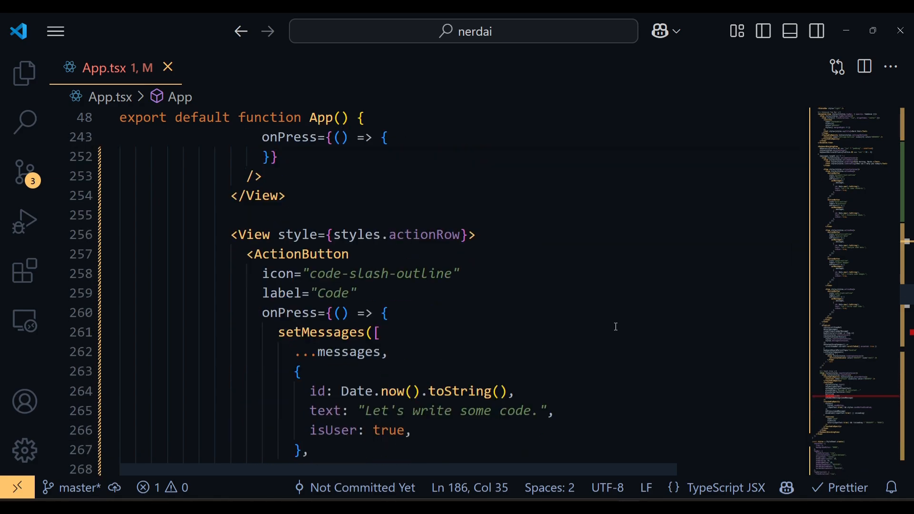
pyautogui.scroll(-3)
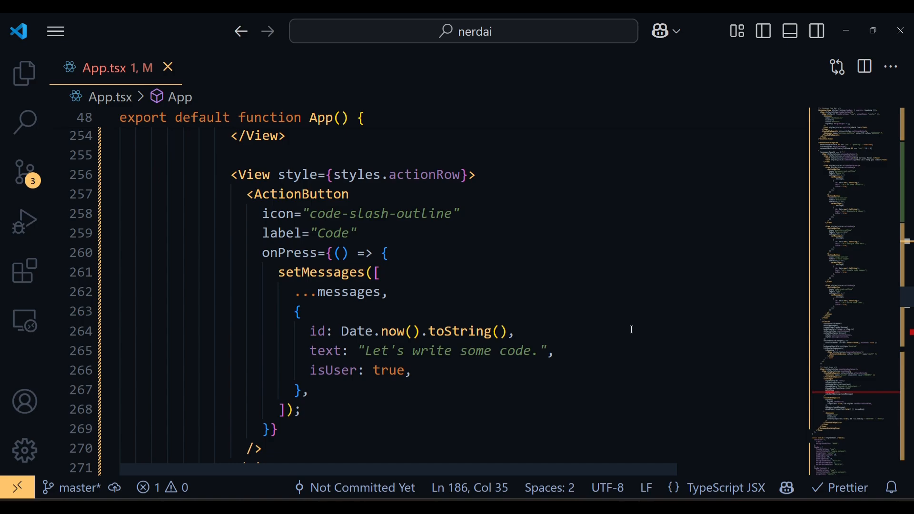
pyautogui.moveTo(642, 333)
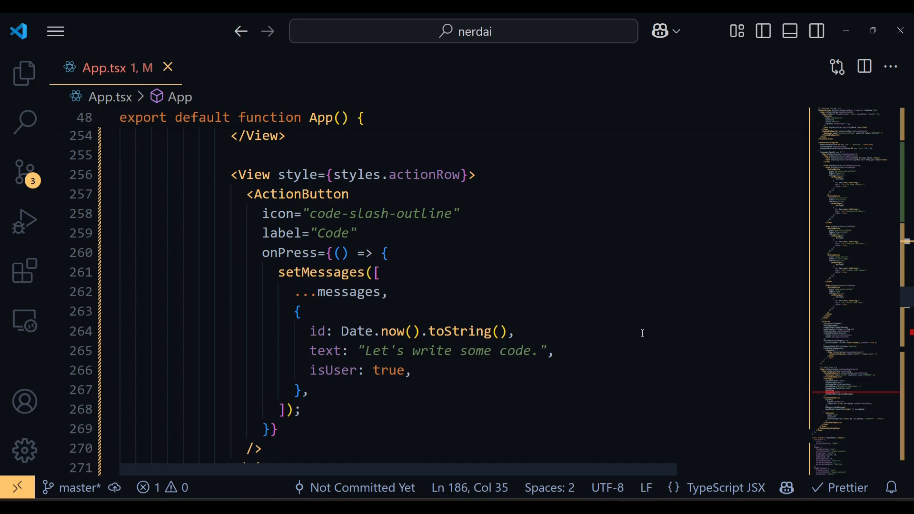
pyautogui.moveTo(618, 332)
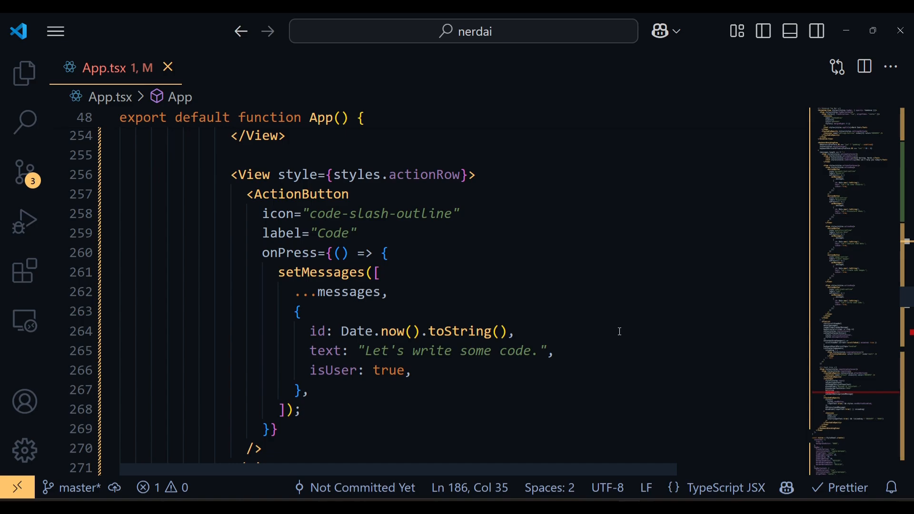
pyautogui.scroll(-3)
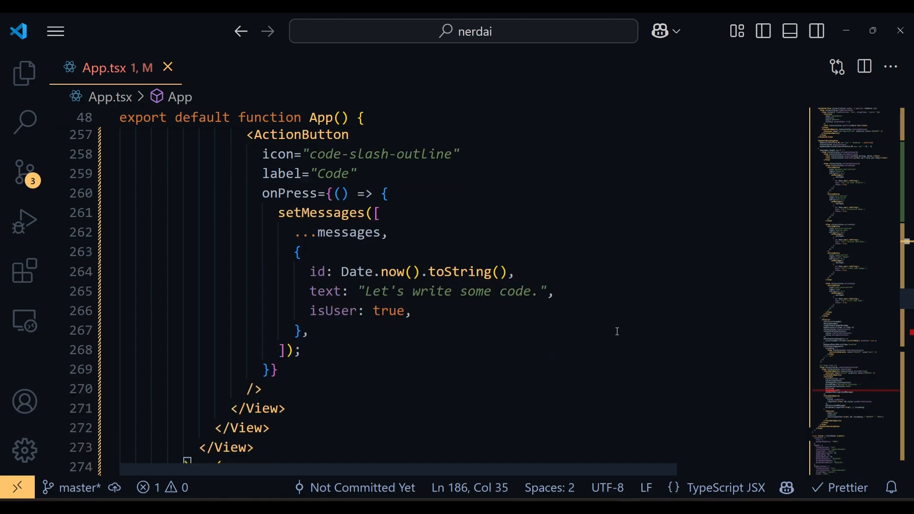
pyautogui.scroll(-3)
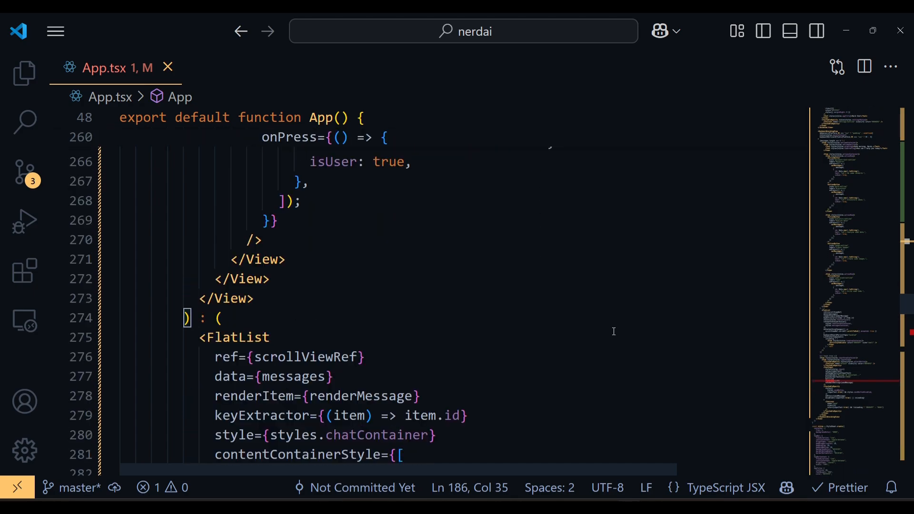
pyautogui.scroll(-3)
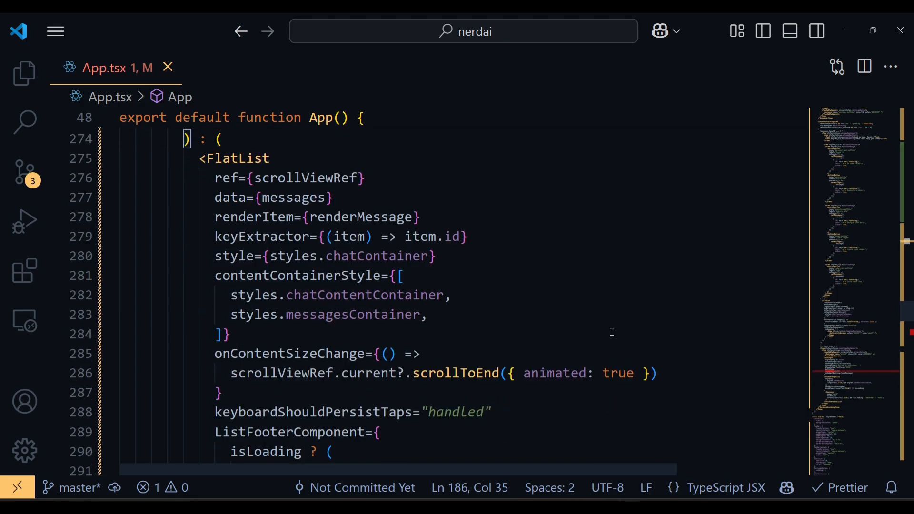
pyautogui.moveTo(716, 242)
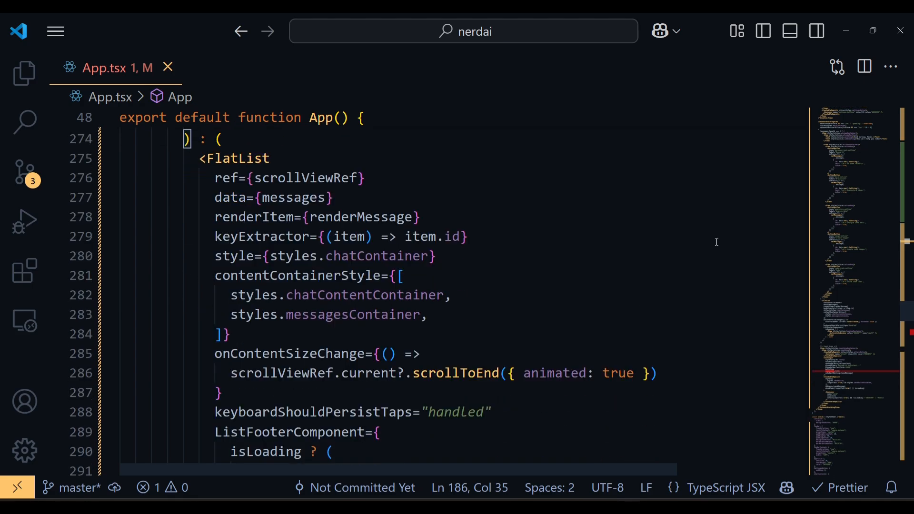
pyautogui.moveTo(737, 252)
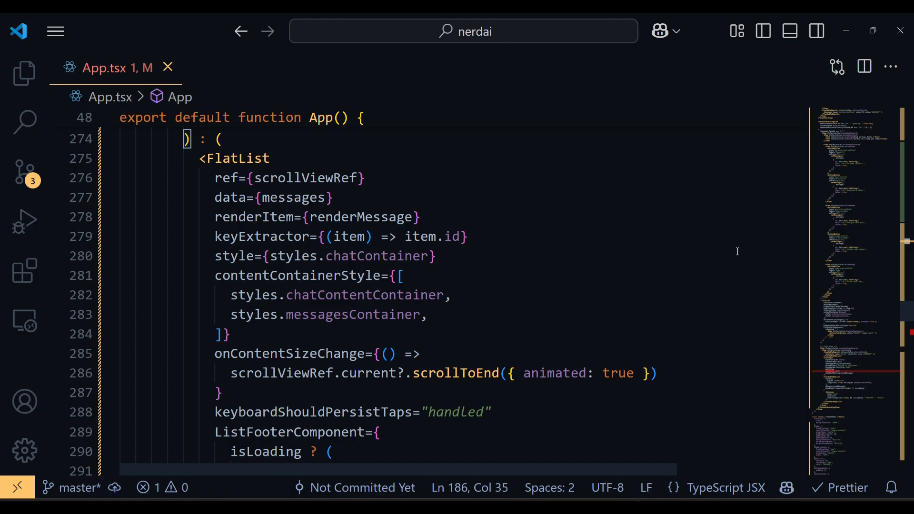
pyautogui.moveTo(742, 253)
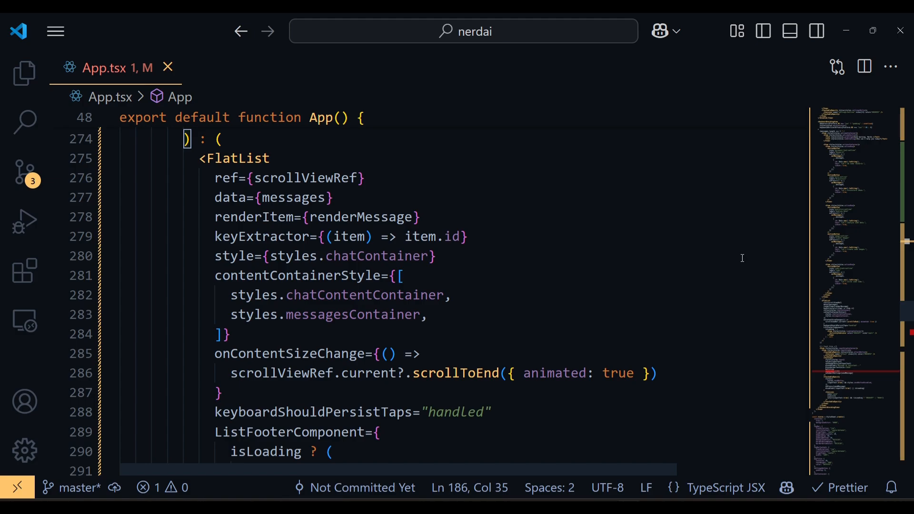
pyautogui.scroll(-3)
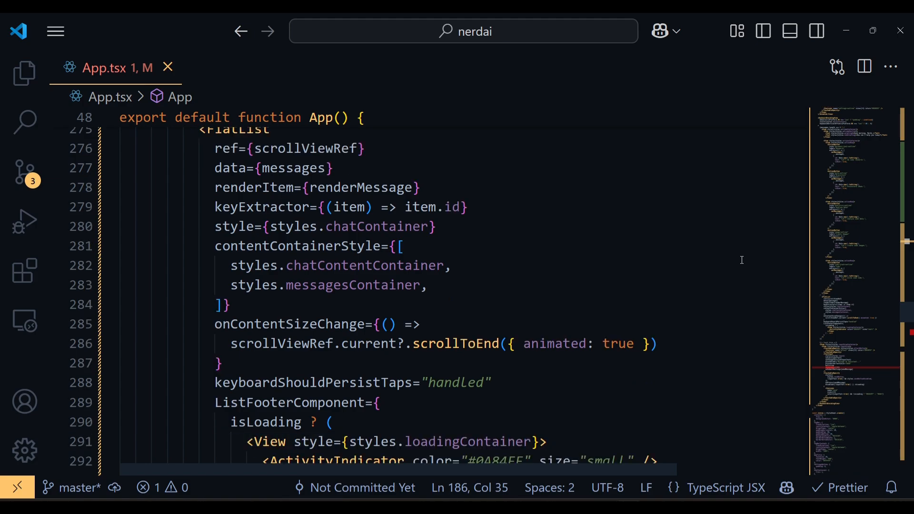
pyautogui.scroll(-3)
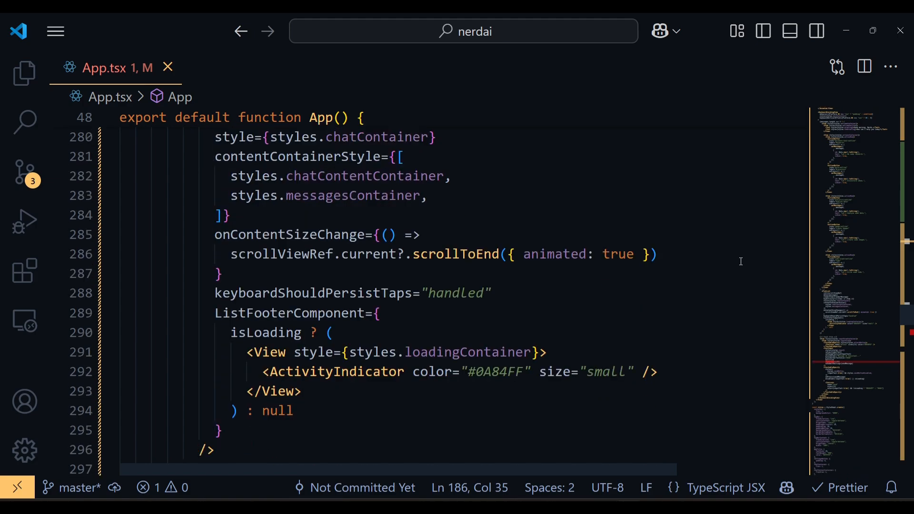
pyautogui.scroll(-3)
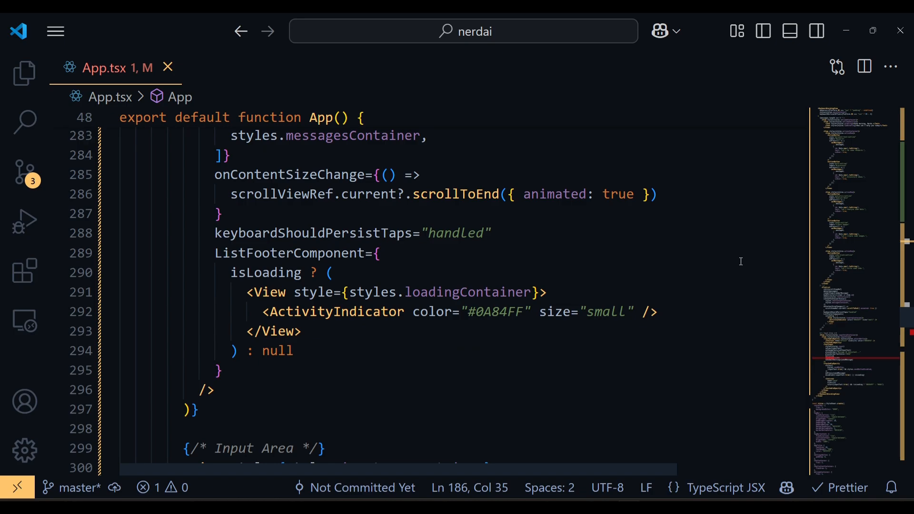
pyautogui.scroll(-3)
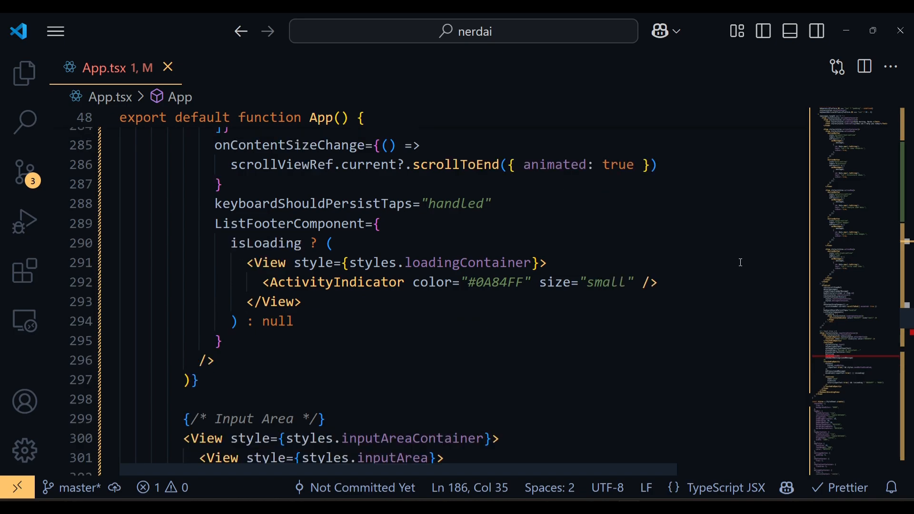
pyautogui.scroll(-3)
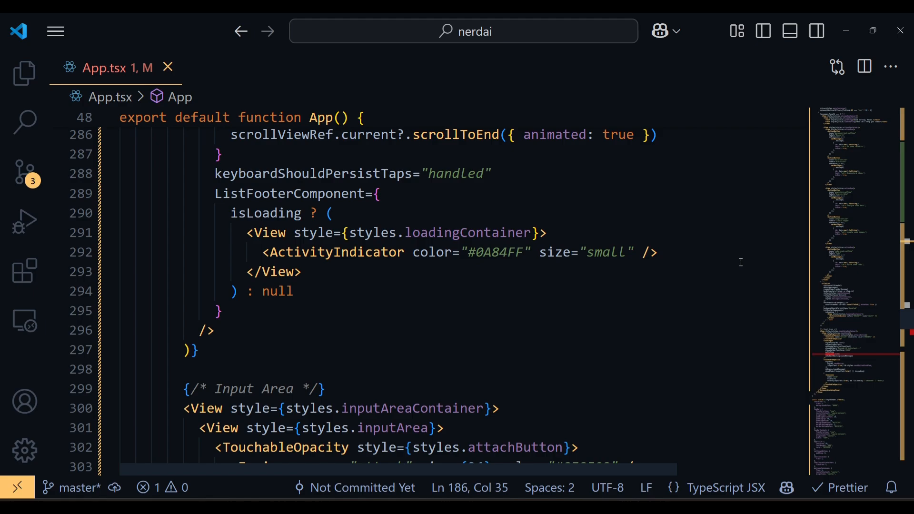
pyautogui.scroll(-3)
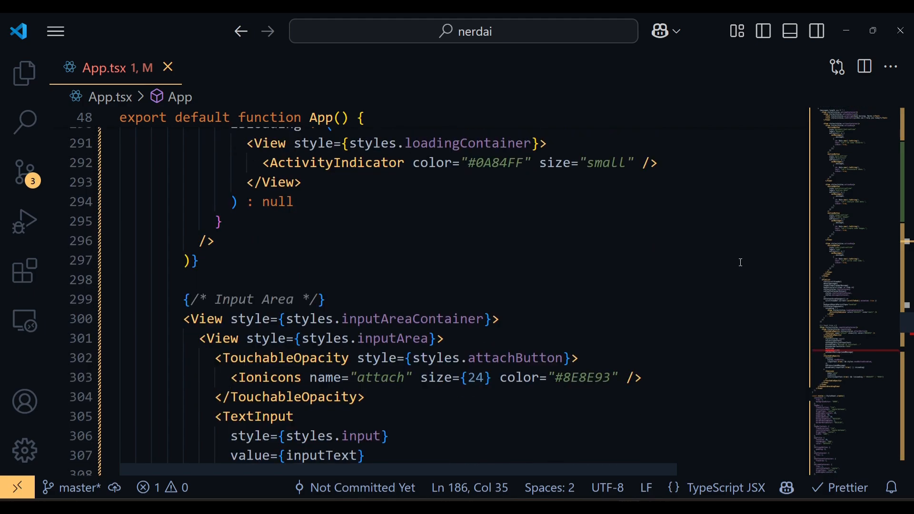
pyautogui.scroll(-3)
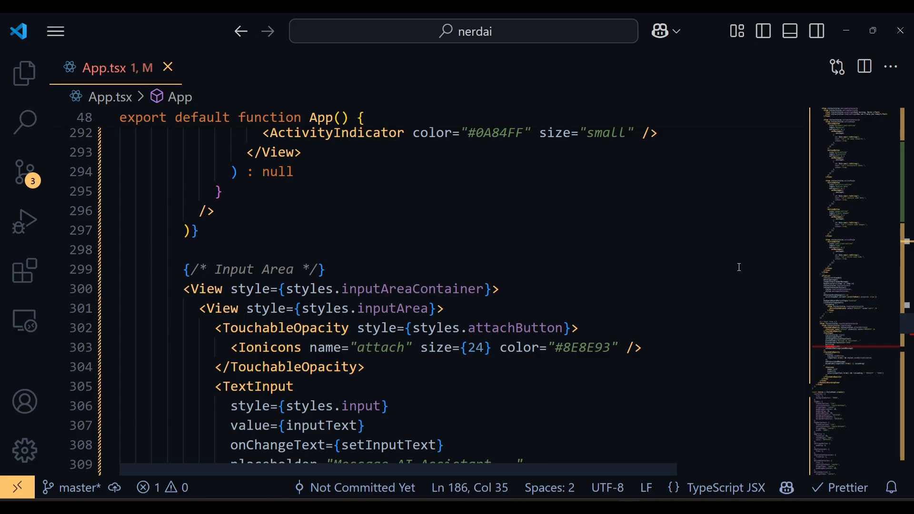
pyautogui.moveTo(742, 265)
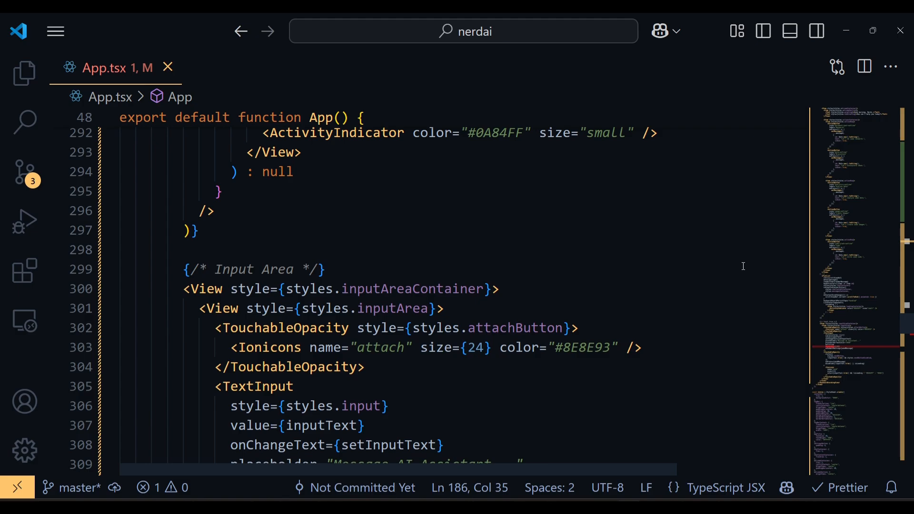
pyautogui.scroll(-3)
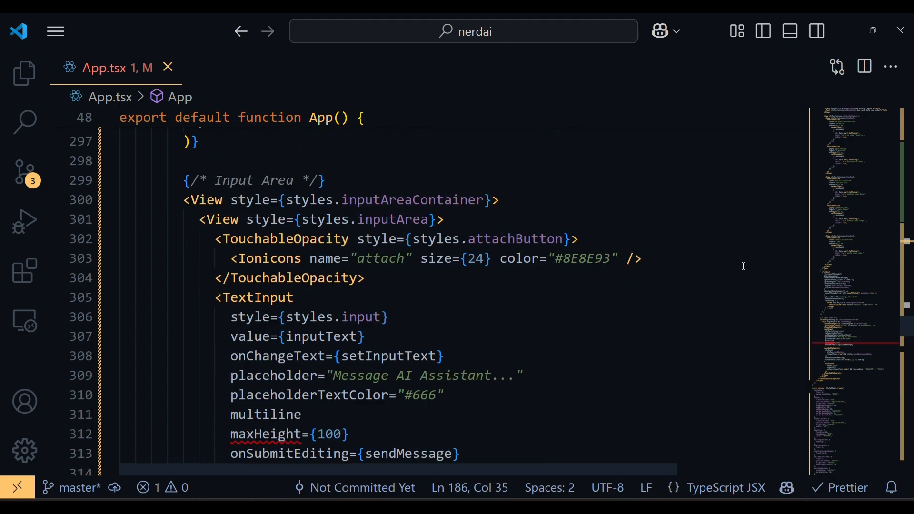
pyautogui.scroll(-3)
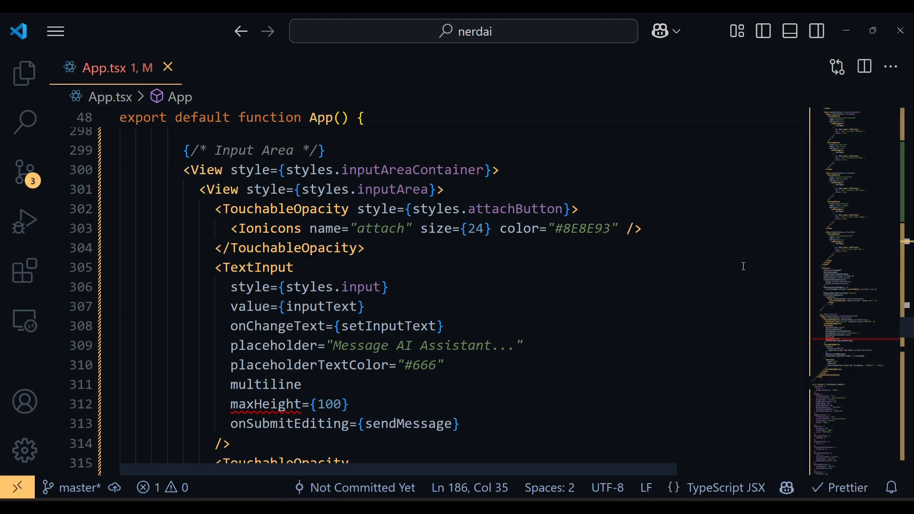
pyautogui.scroll(-3)
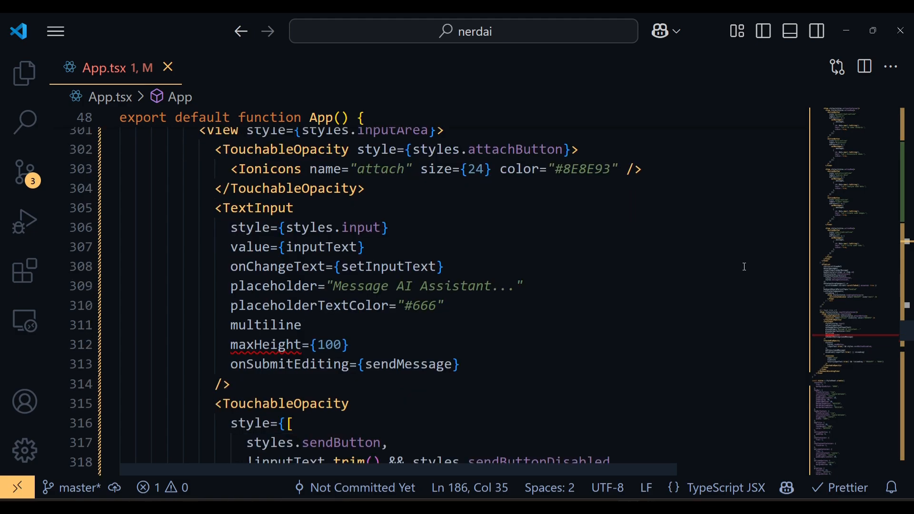
pyautogui.scroll(-3)
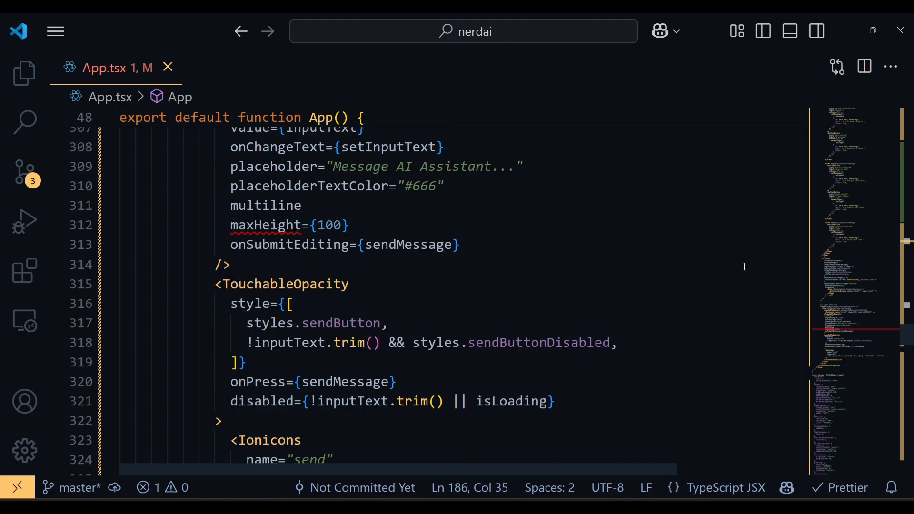
pyautogui.scroll(-3)
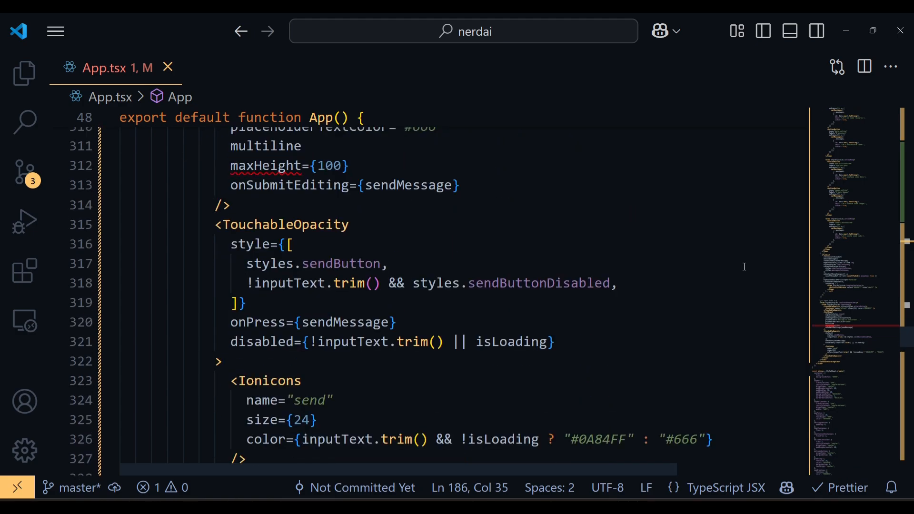
pyautogui.scroll(-3)
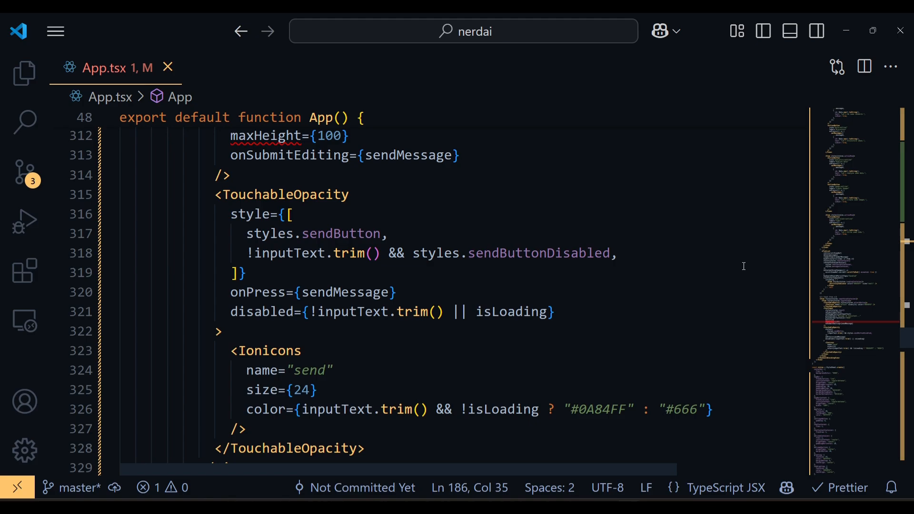
pyautogui.scroll(-3)
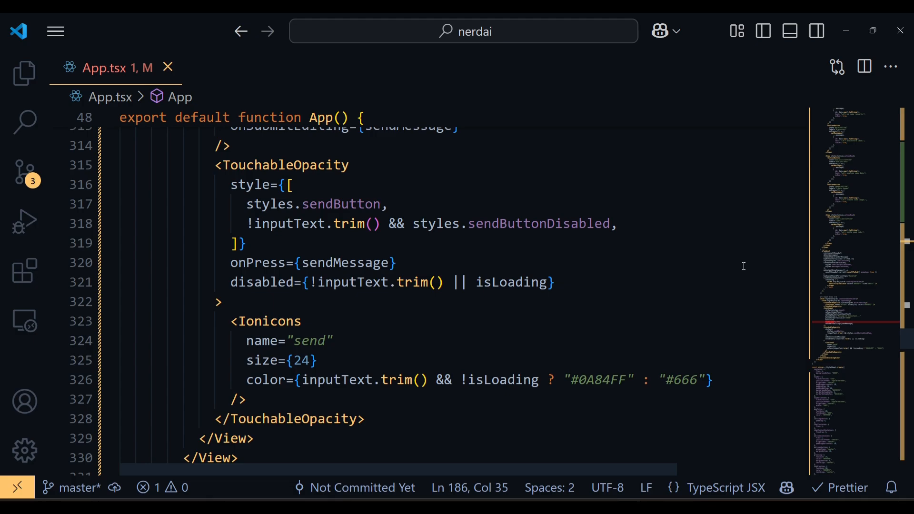
pyautogui.scroll(-3)
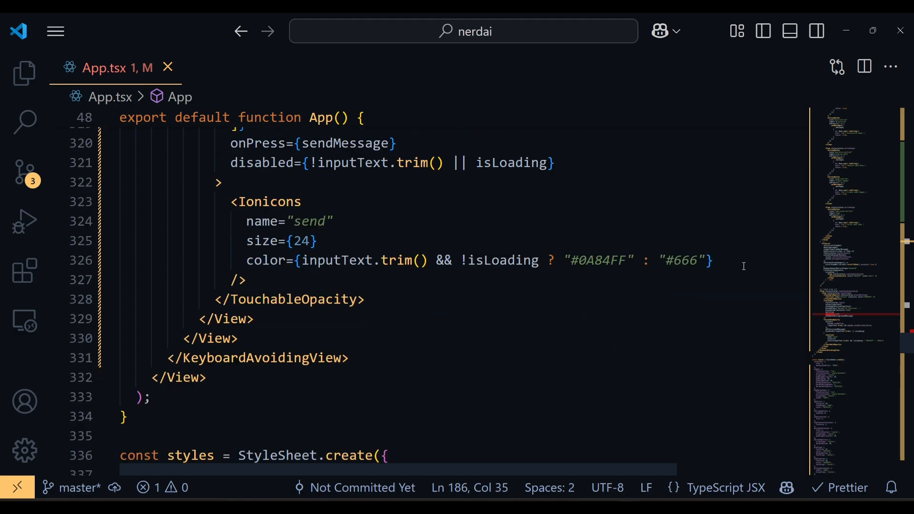
pyautogui.scroll(-3)
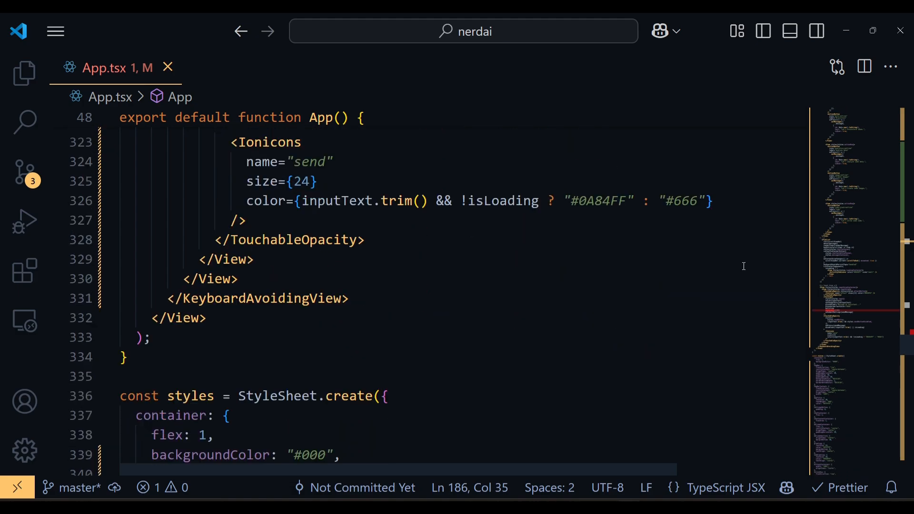
pyautogui.scroll(-3)
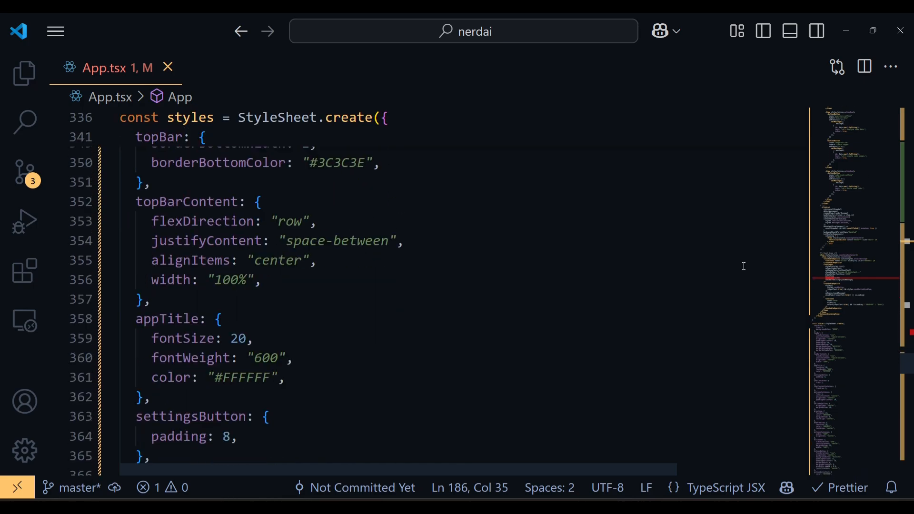
pyautogui.scroll(-3)
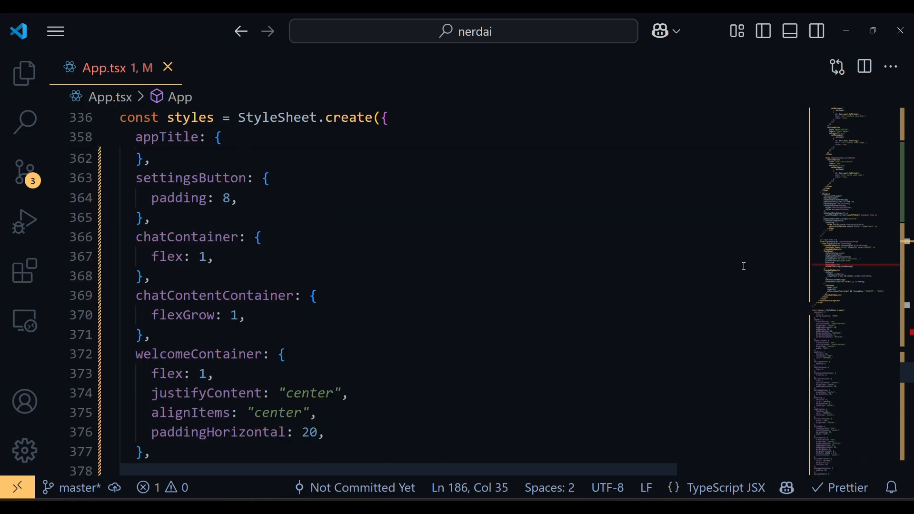
pyautogui.scroll(-3)
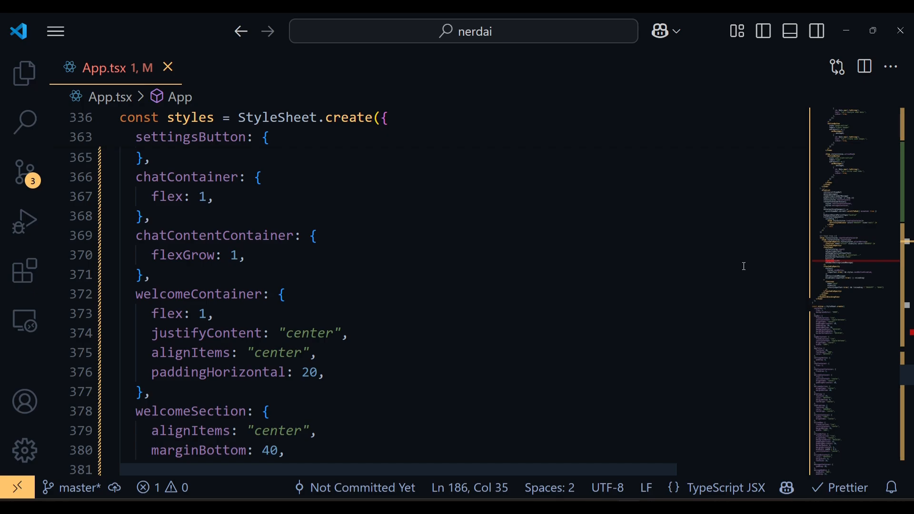
pyautogui.scroll(-3)
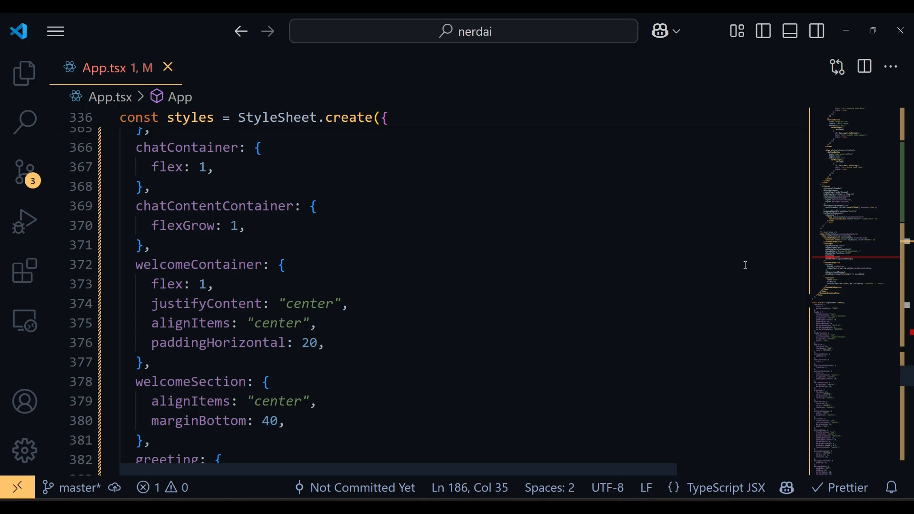
pyautogui.scroll(-3)
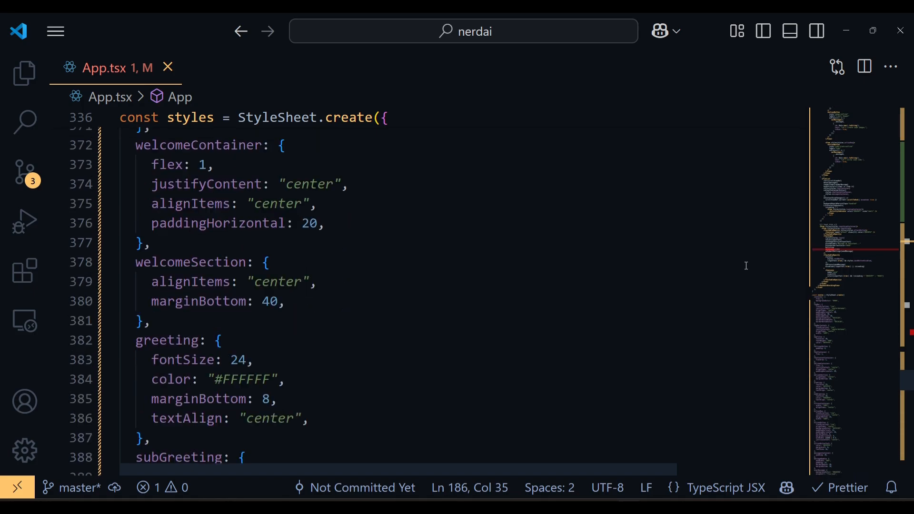
pyautogui.scroll(-3)
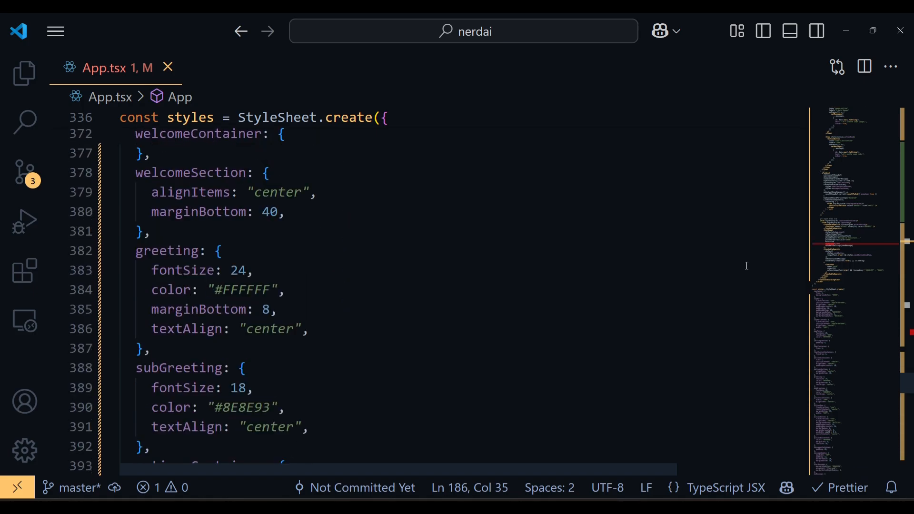
pyautogui.scroll(-3)
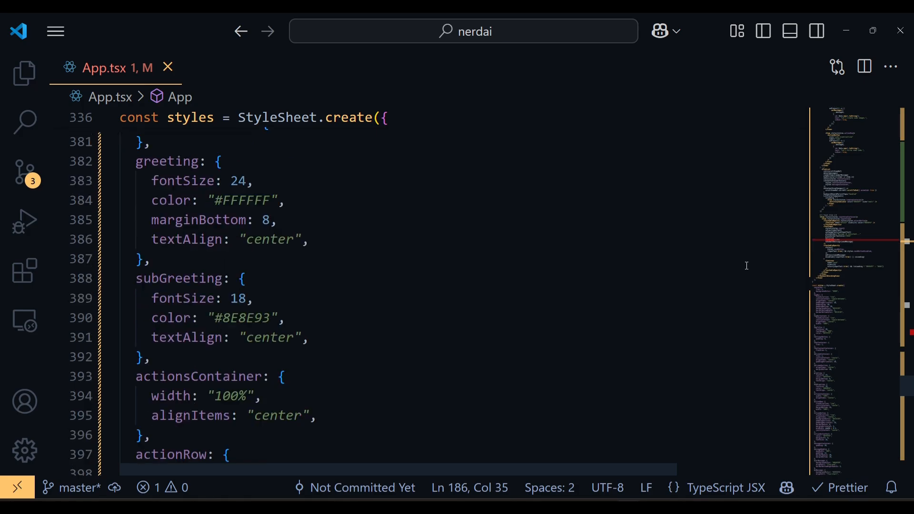
pyautogui.scroll(-3)
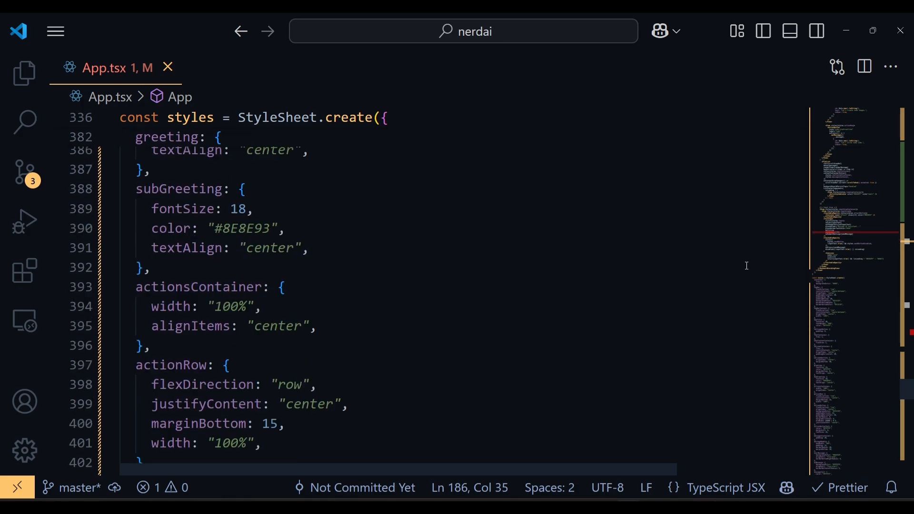
pyautogui.scroll(-3)
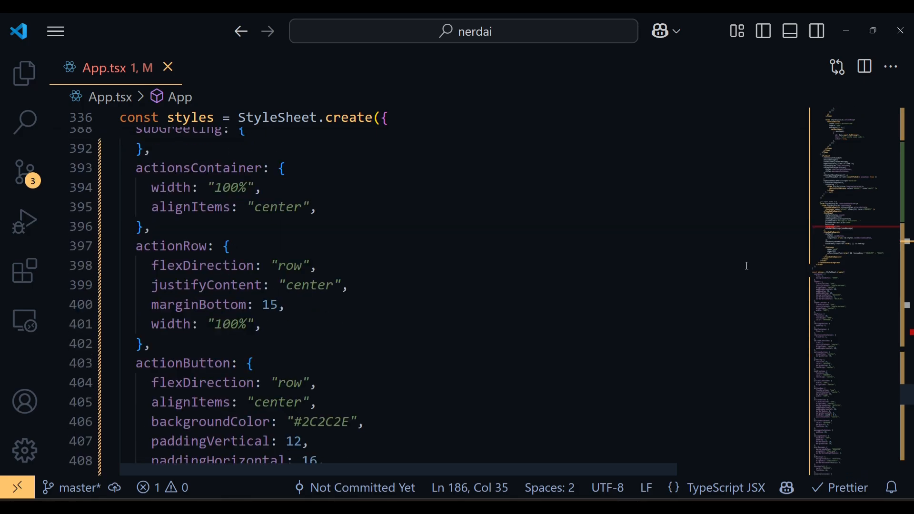
pyautogui.scroll(-3)
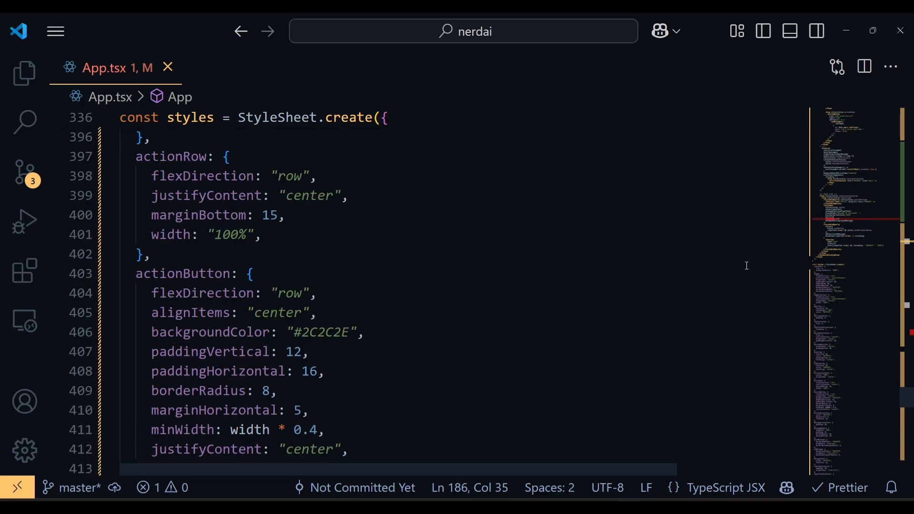
pyautogui.scroll(-3)
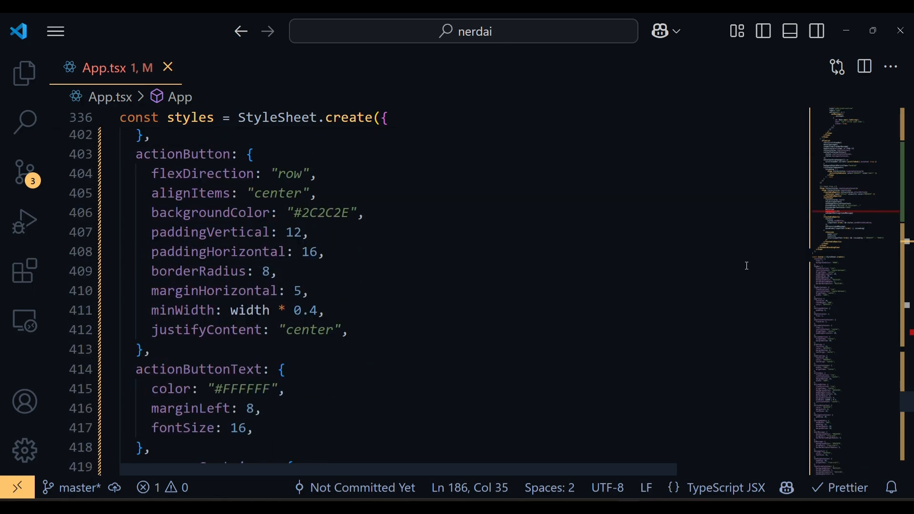
pyautogui.scroll(-3)
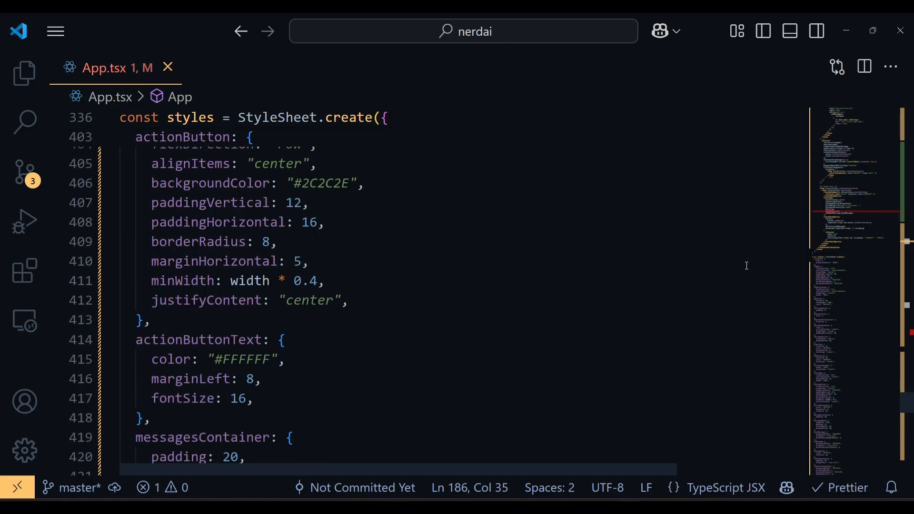
pyautogui.scroll(-3)
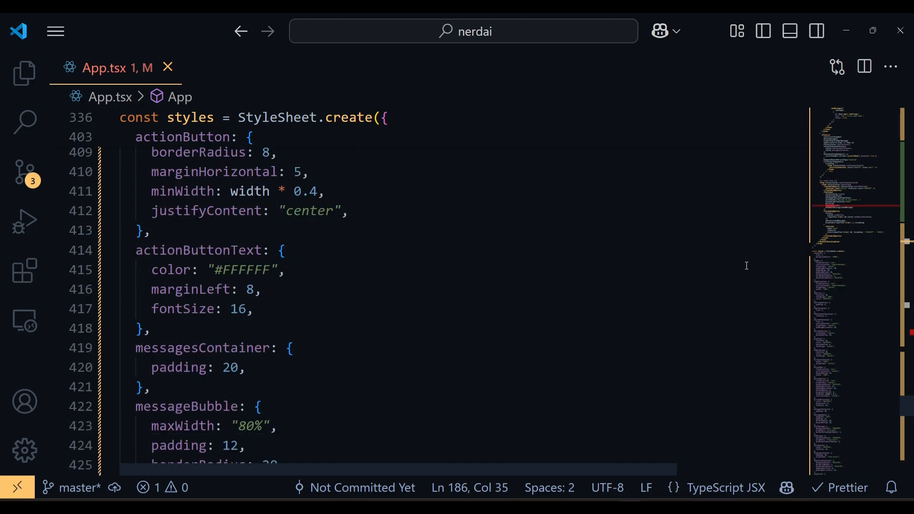
pyautogui.scroll(-3)
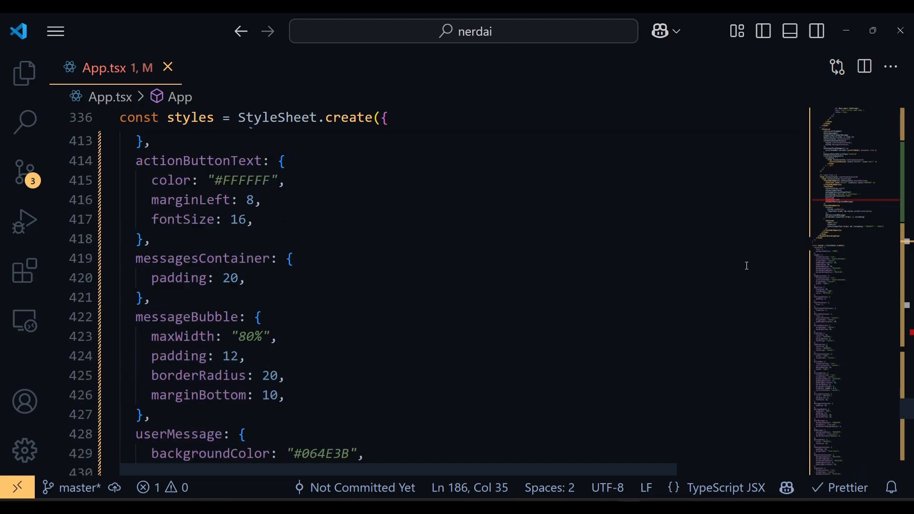
pyautogui.scroll(-3)
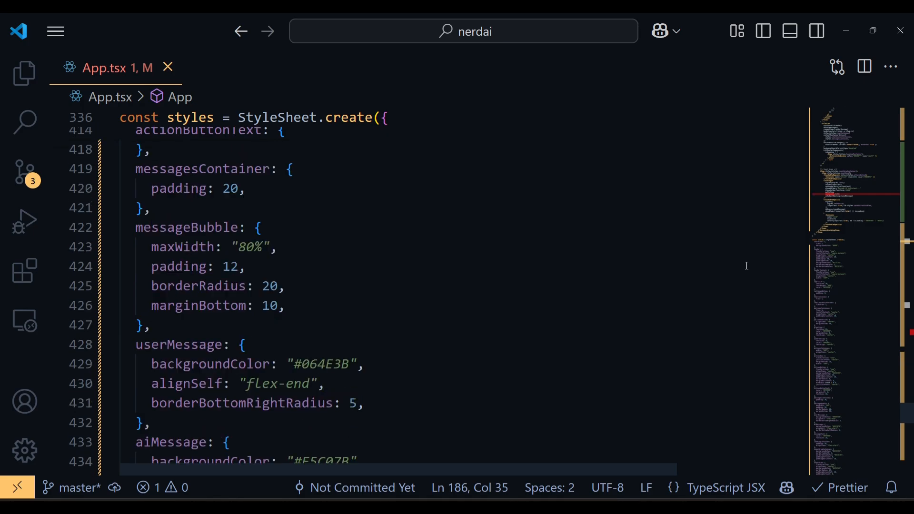
pyautogui.scroll(-3)
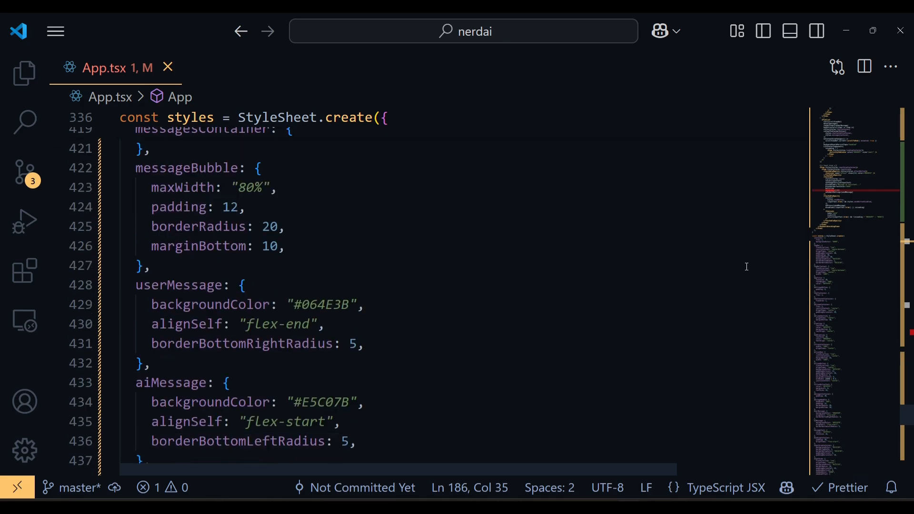
pyautogui.scroll(-3)
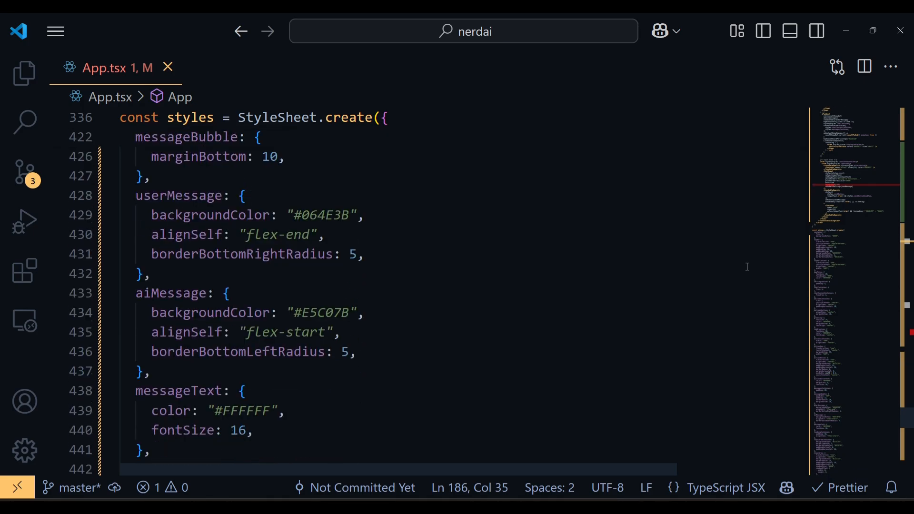
pyautogui.scroll(-3)
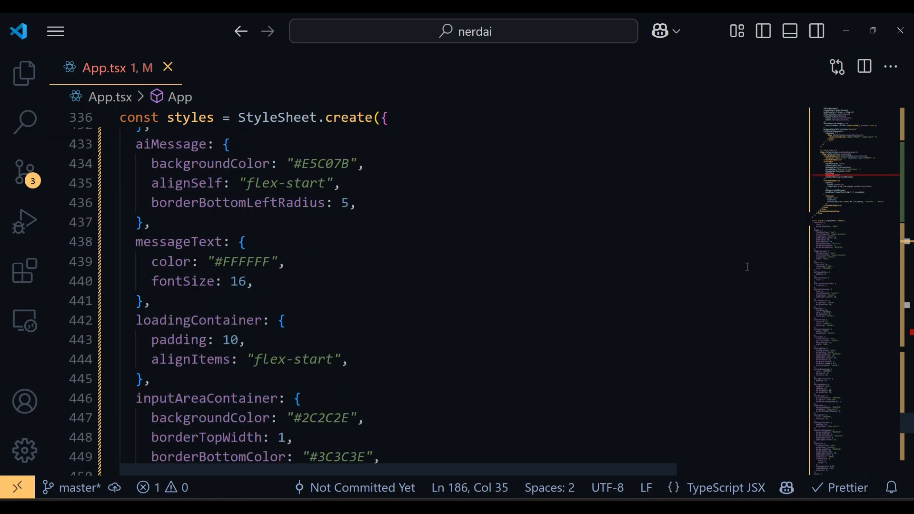
pyautogui.scroll(-3)
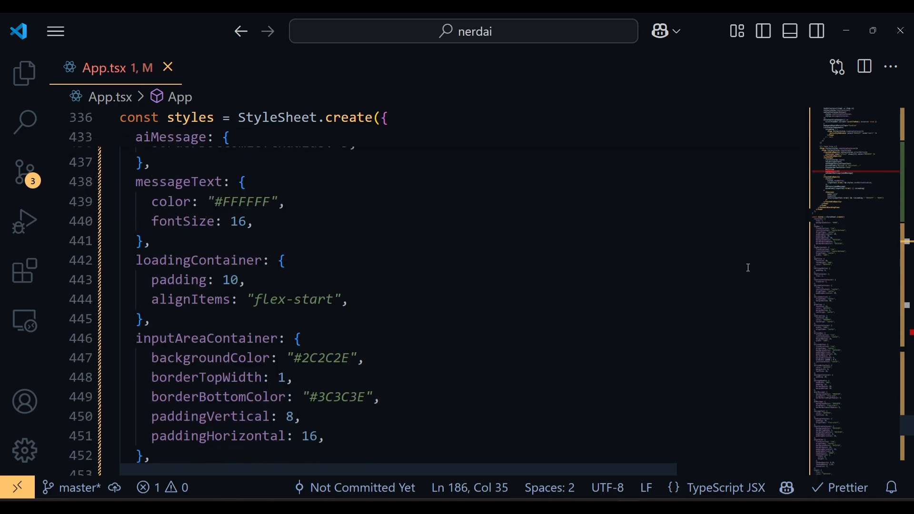
pyautogui.scroll(-3)
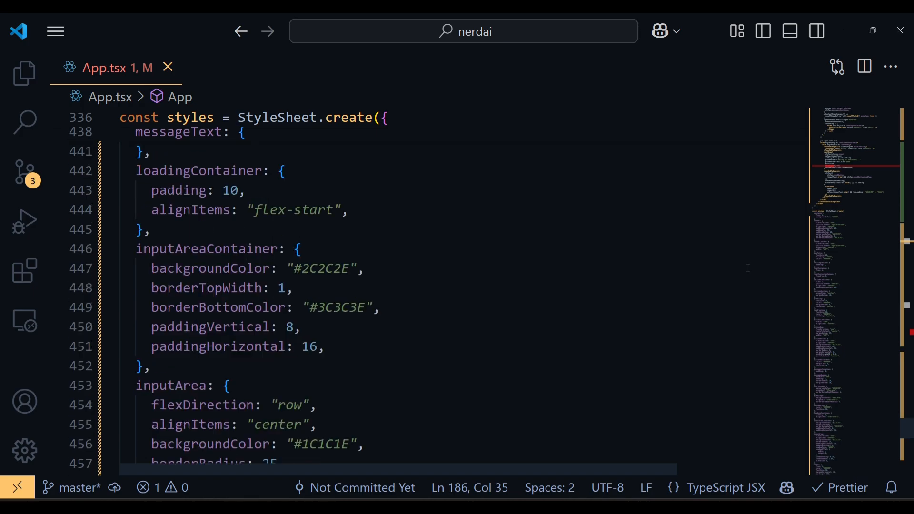
pyautogui.scroll(-3)
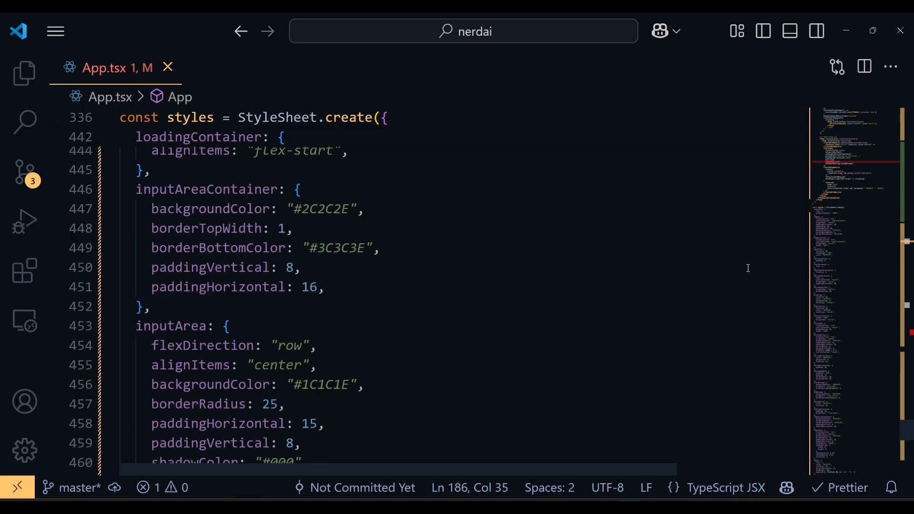
pyautogui.scroll(-3)
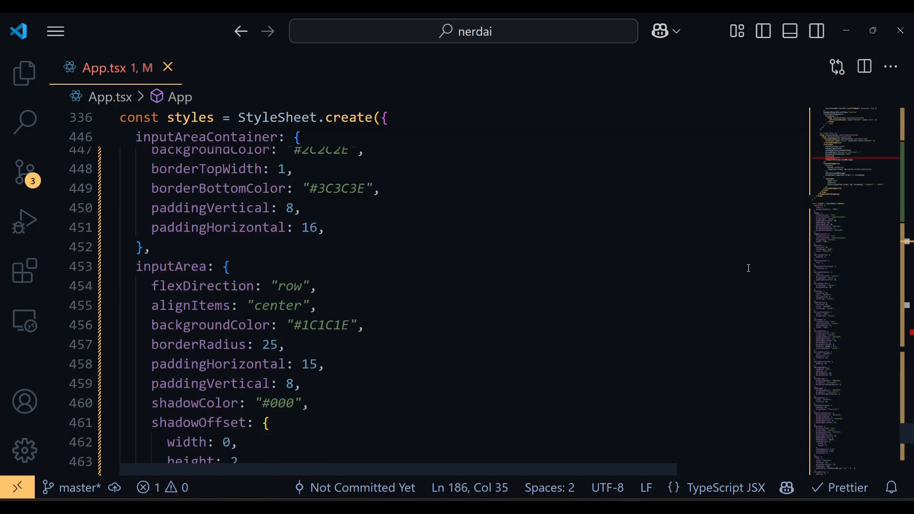
pyautogui.scroll(-3)
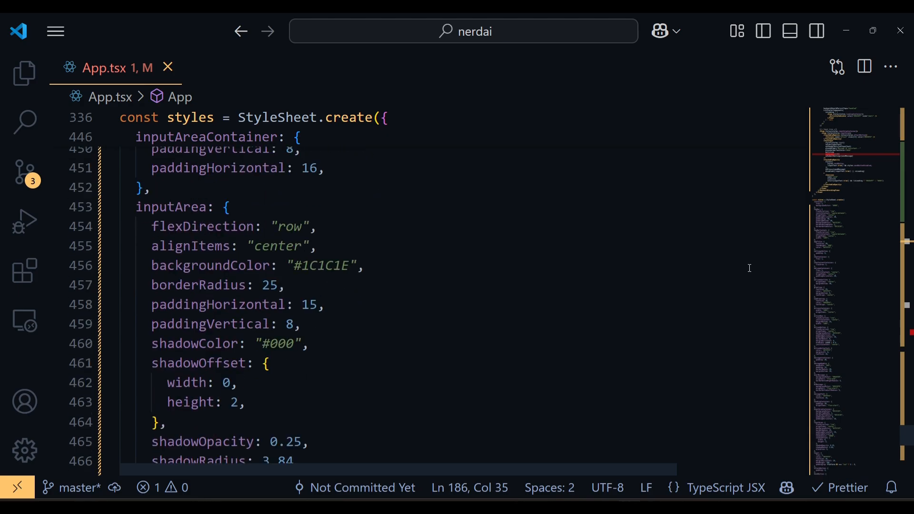
pyautogui.scroll(-3)
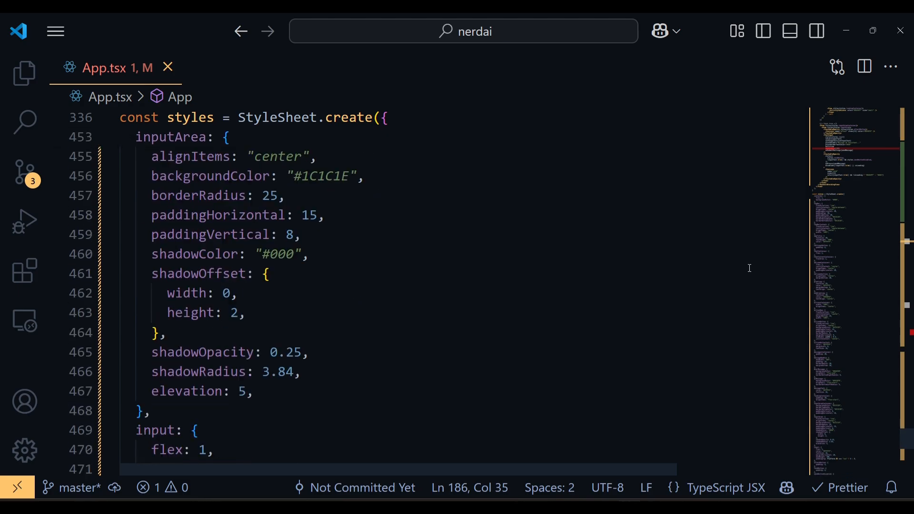
pyautogui.scroll(-3)
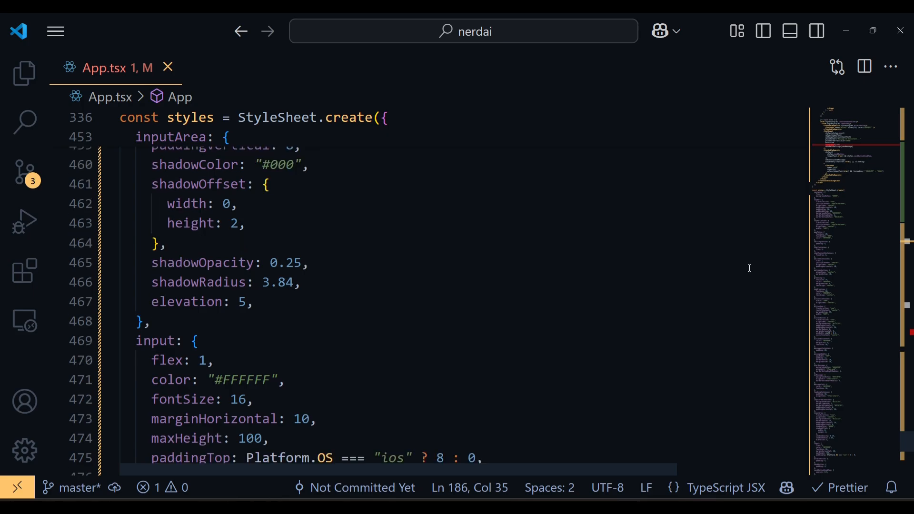
pyautogui.scroll(-3)
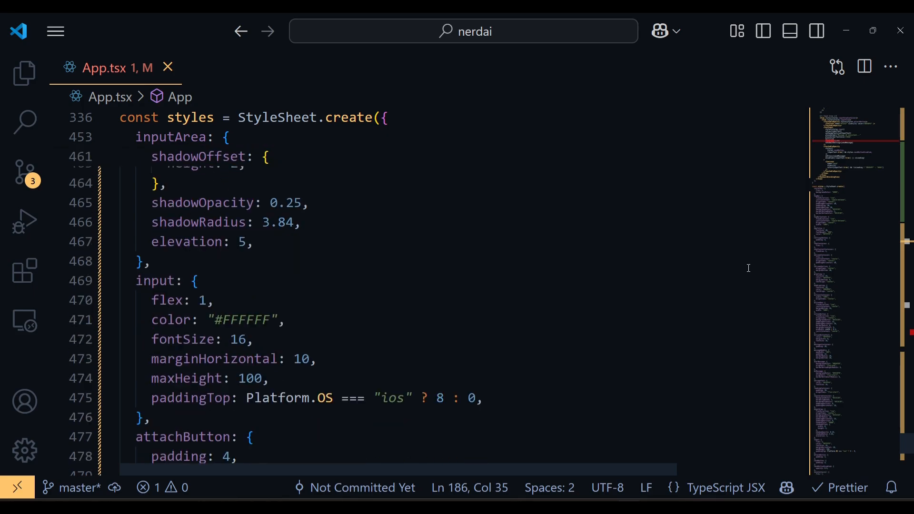
pyautogui.scroll(-3)
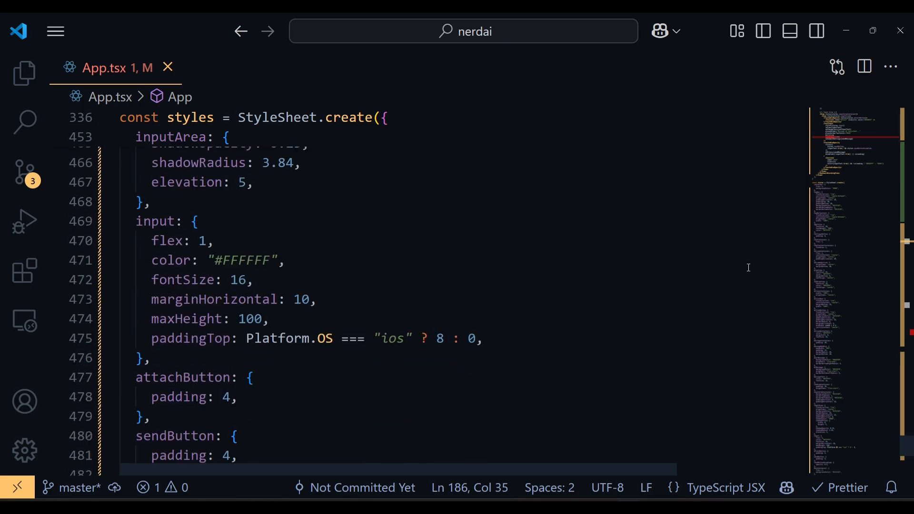
pyautogui.scroll(-3)
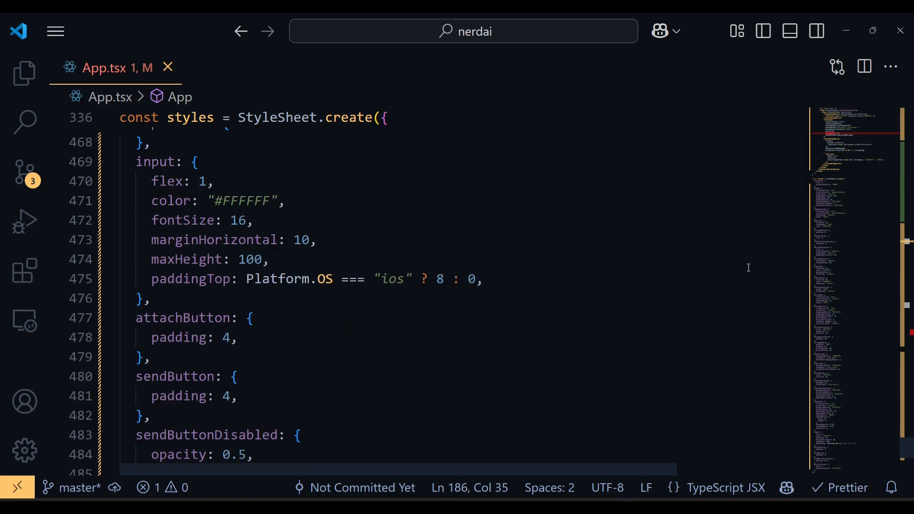
pyautogui.scroll(-3)
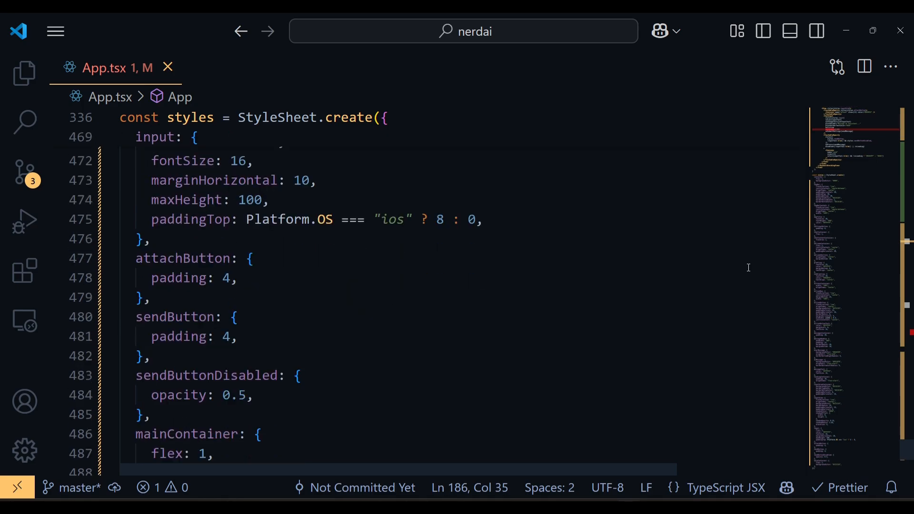
pyautogui.scroll(-3)
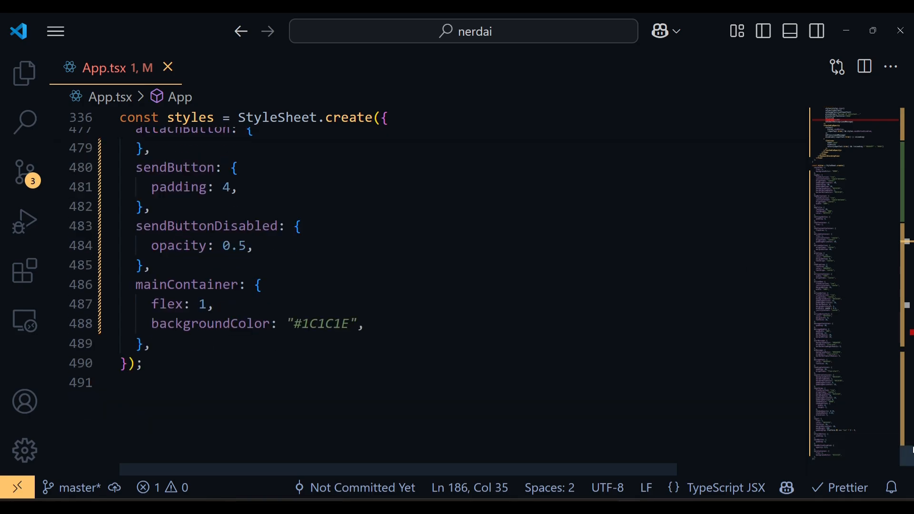
pyautogui.scroll(3)
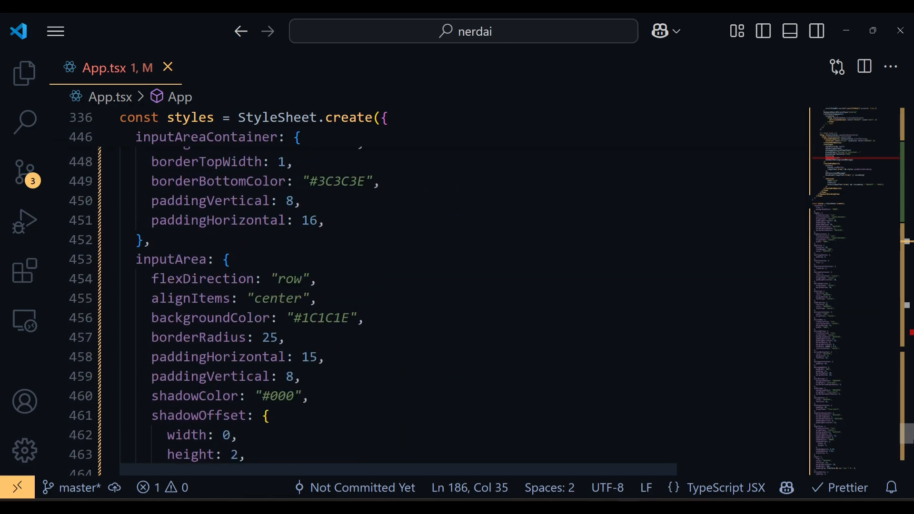
pyautogui.scroll(3)
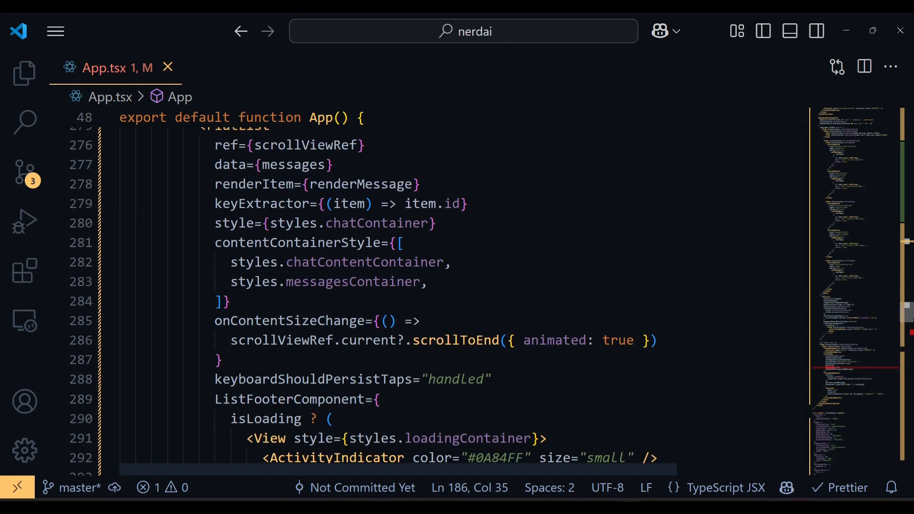
pyautogui.scroll(3)
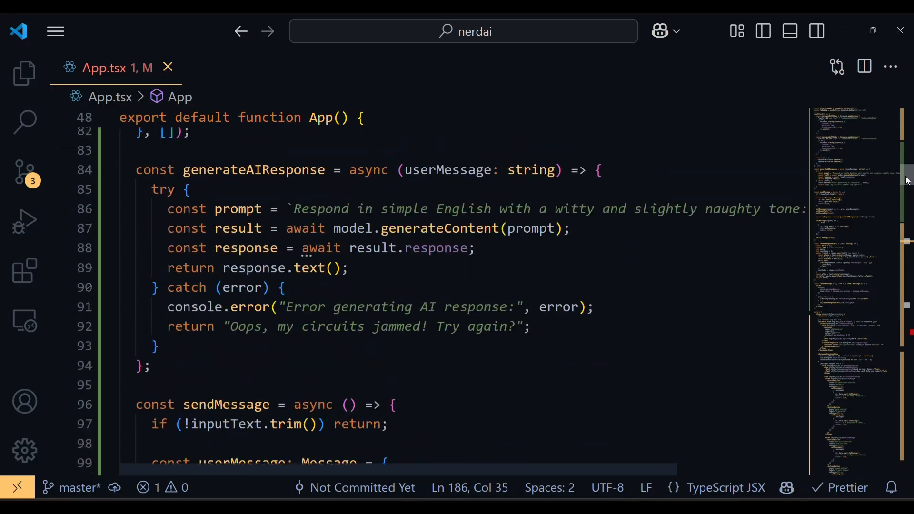
pyautogui.scroll(3)
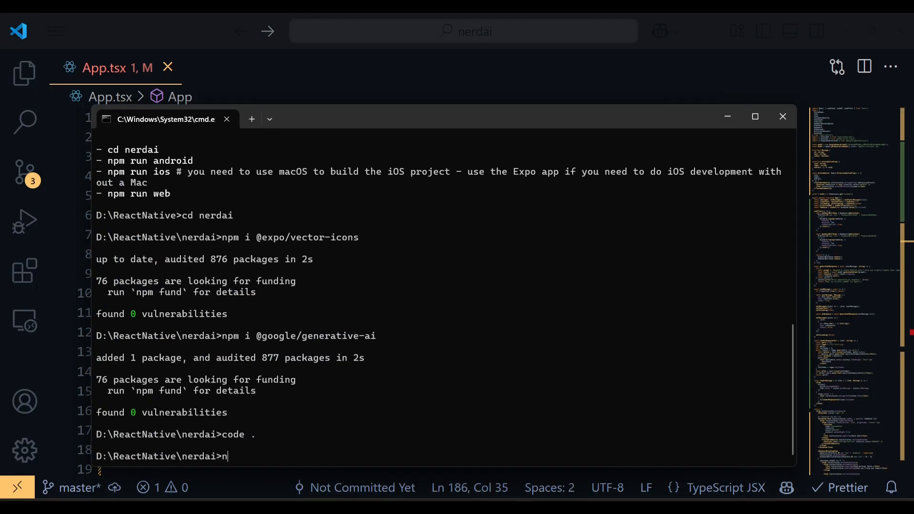
# Run npx expo start in nerdai to show the Metro QR code and connection address
pyautogui.write('px expo start')
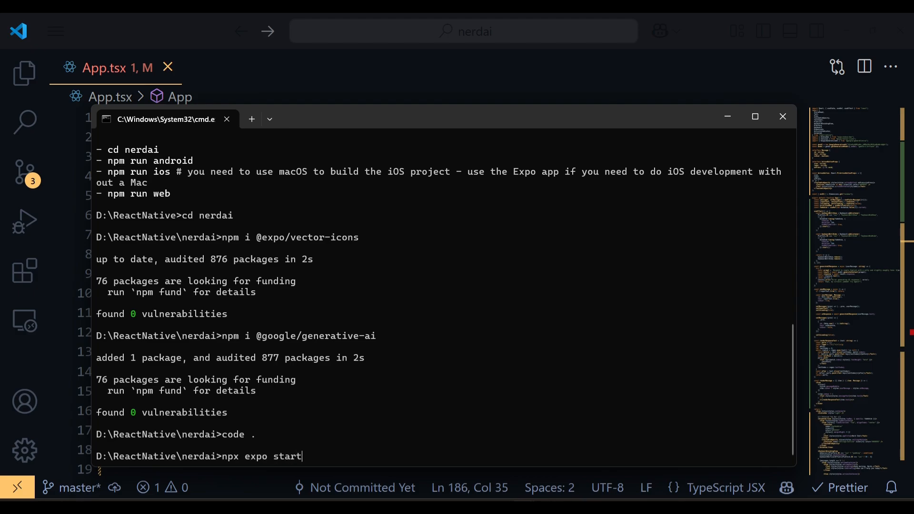
pyautogui.press('Return')
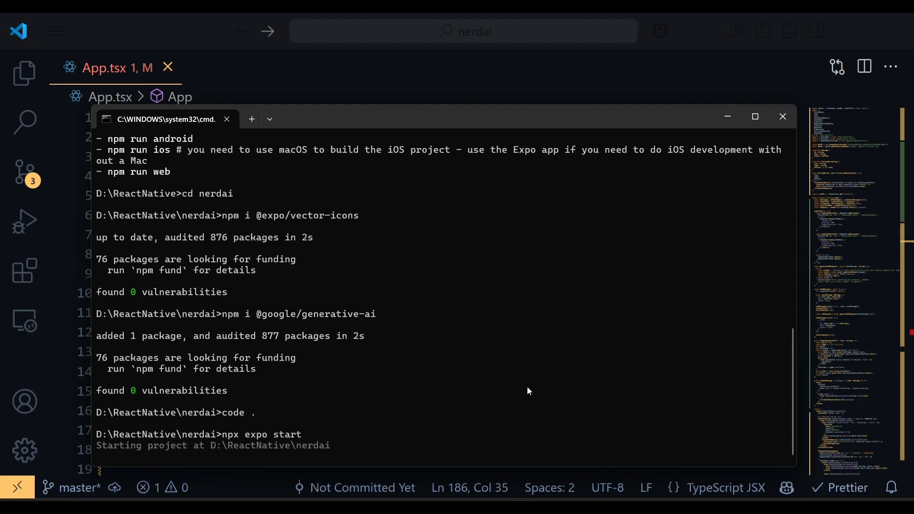
pyautogui.scroll(3)
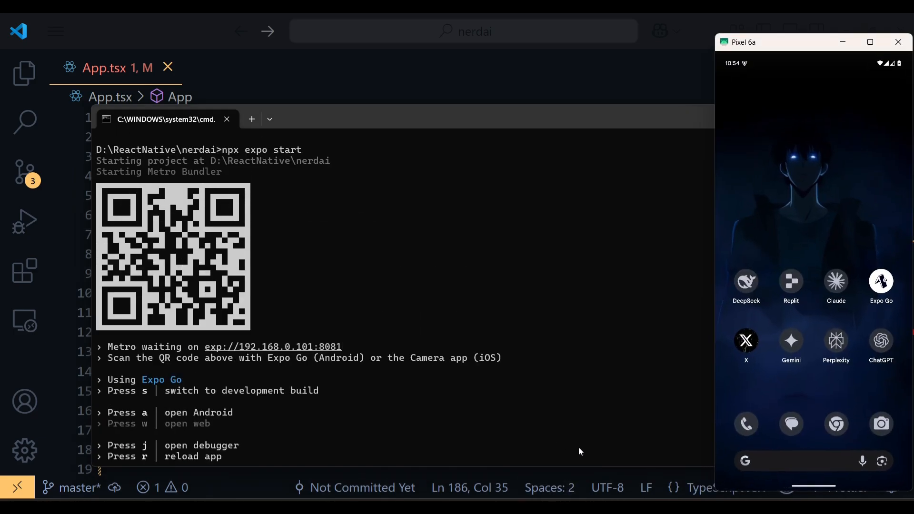
# Launch Expo Go on the Pixel 6a and load the running nerdai project
pyautogui.click(880, 282)
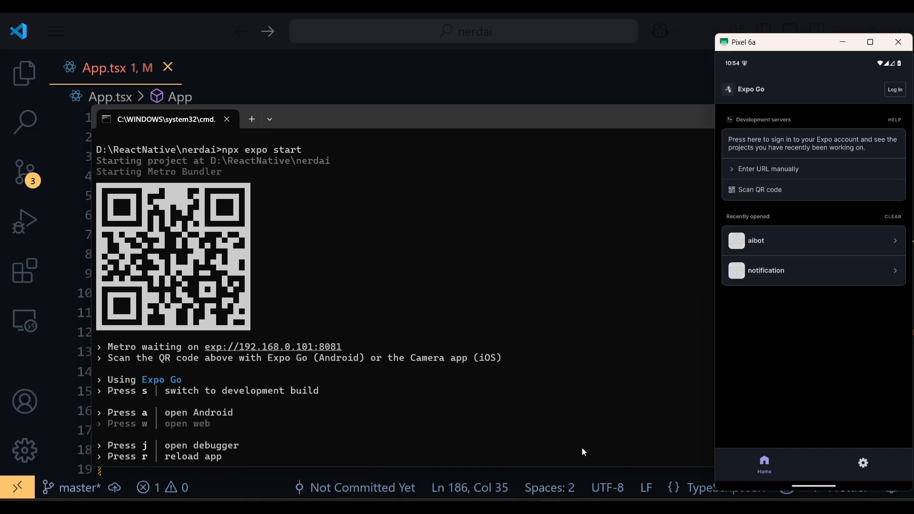
pyautogui.click(759, 189)
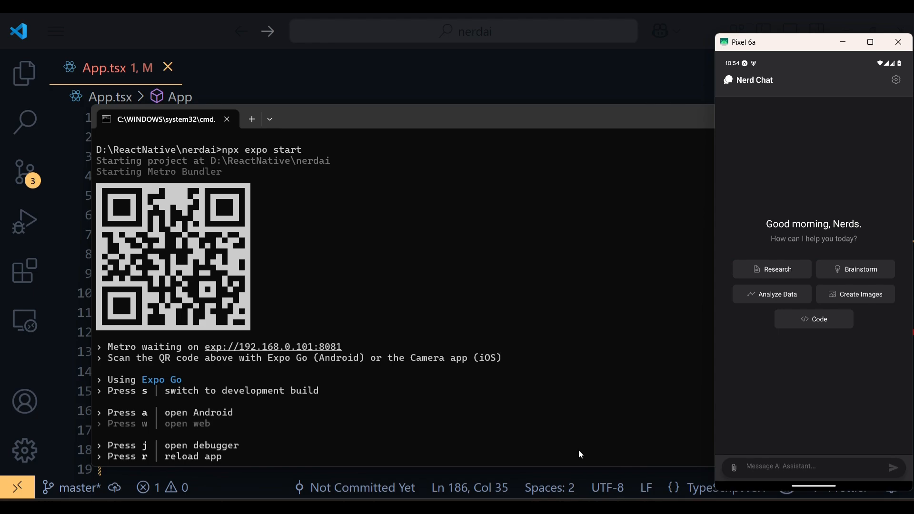
# Send Hello, I am happy, Who are you? and Tell me a dark joke to Nerd Chat
pyautogui.write('Hello')
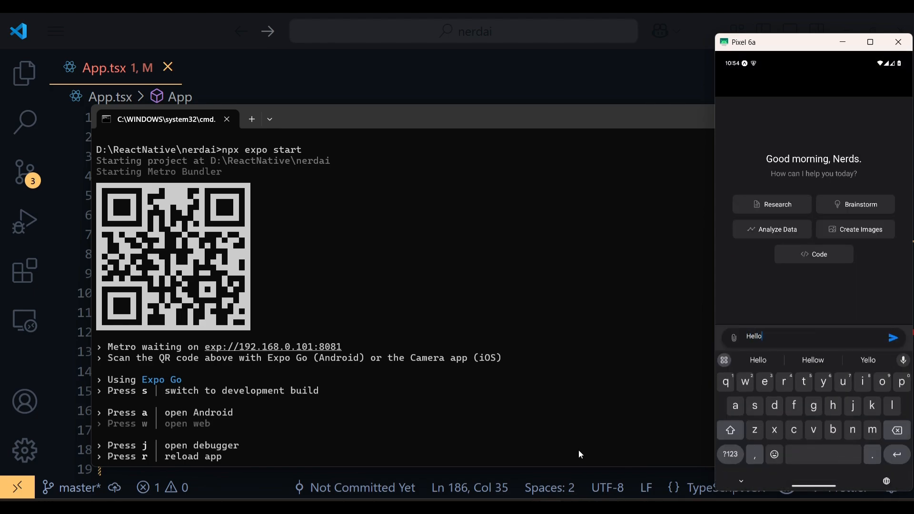
pyautogui.click(892, 338)
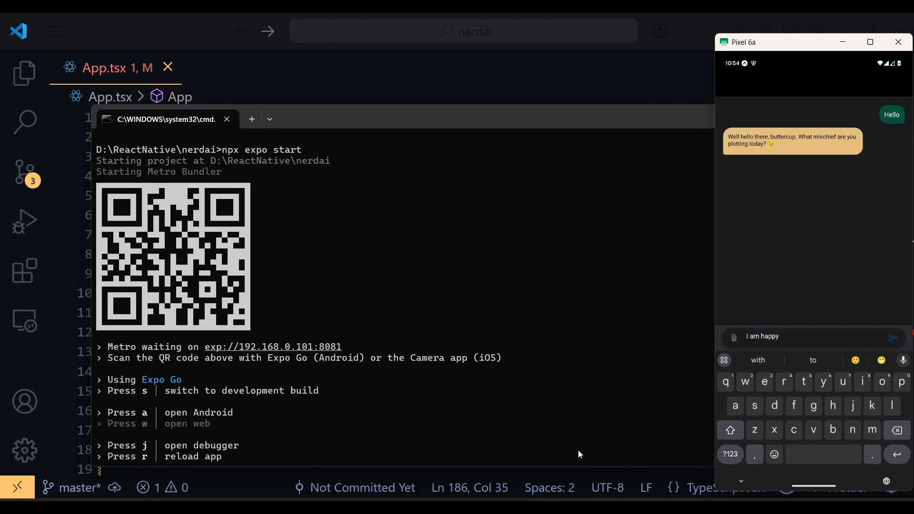
pyautogui.click(892, 337)
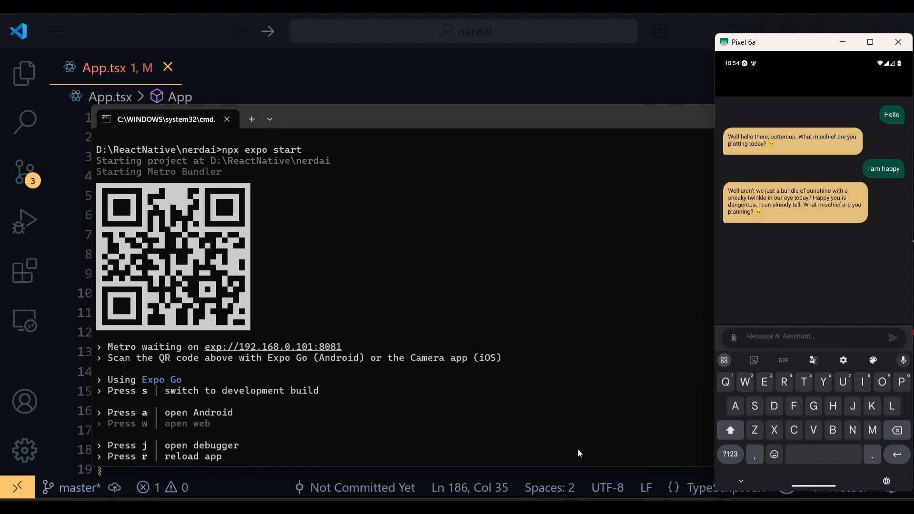
pyautogui.write('Who are you?')
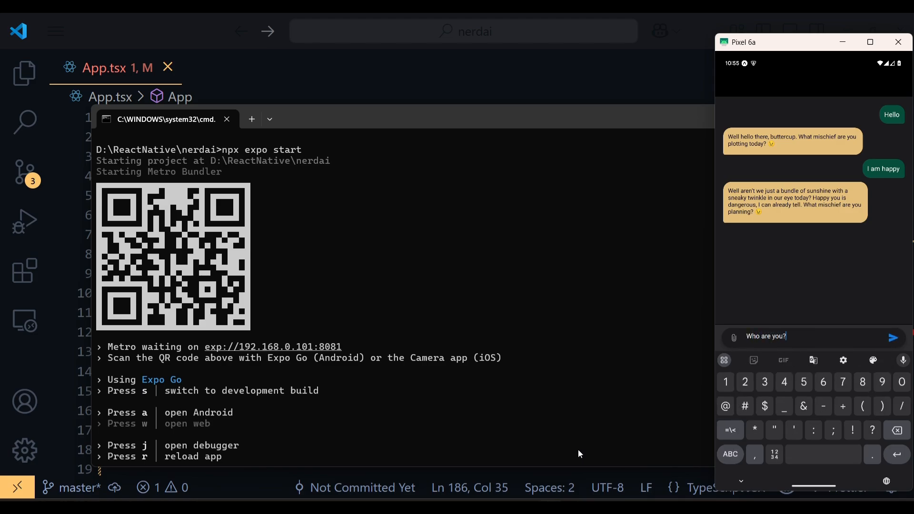
pyautogui.click(892, 337)
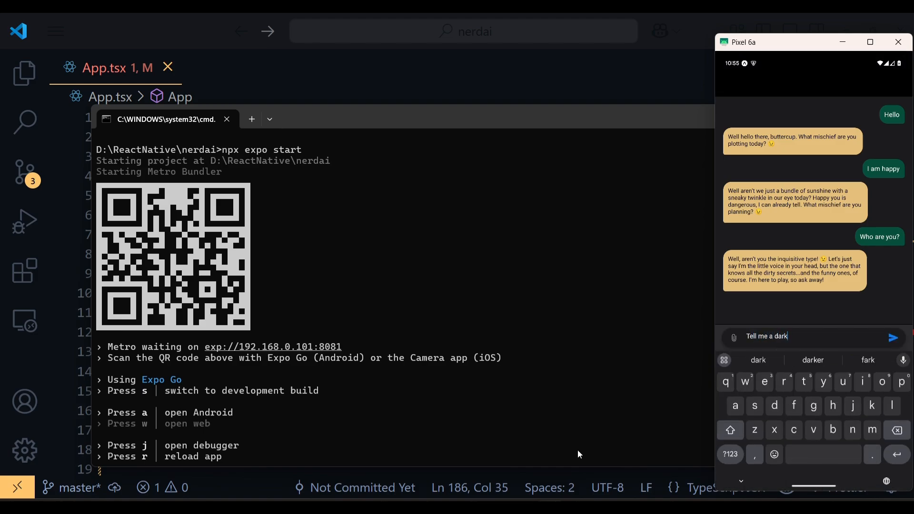
pyautogui.click(892, 337)
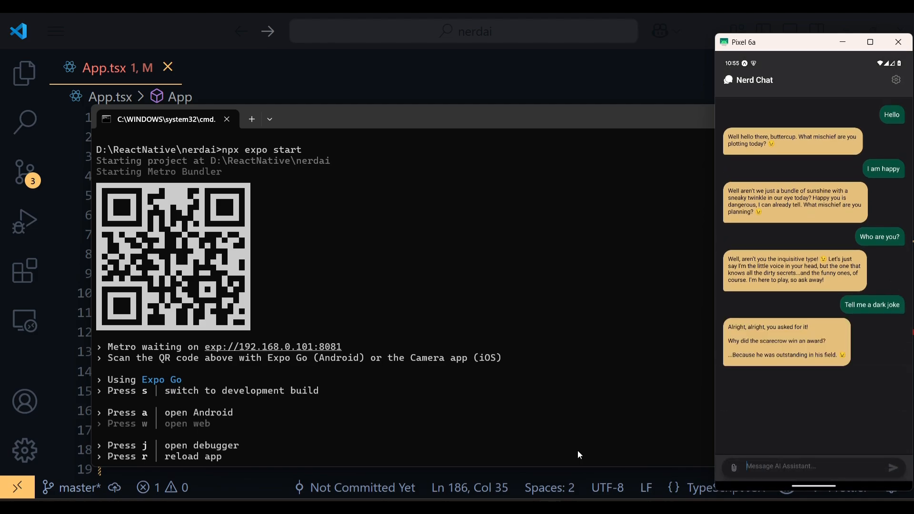
# Continue the chat with a "Now I am" message and a "Nope." reply
pyautogui.click(804, 466)
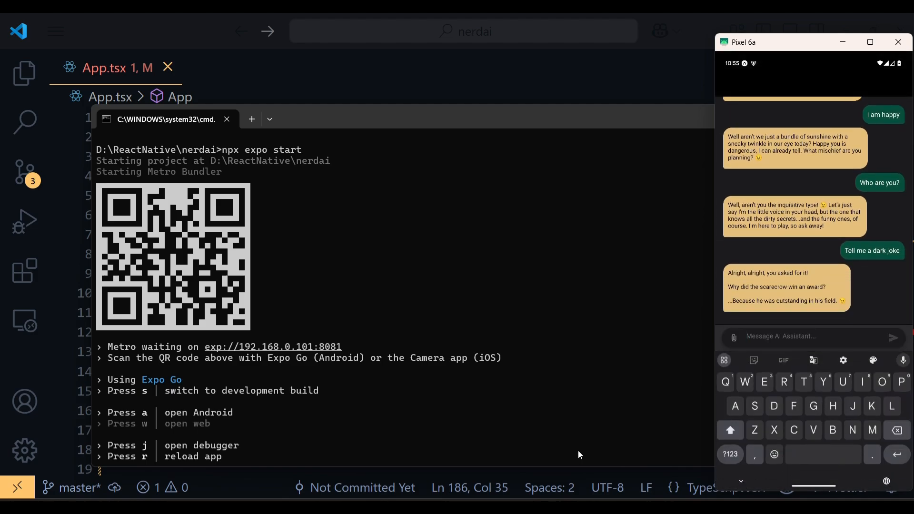
pyautogui.write('Now I am')
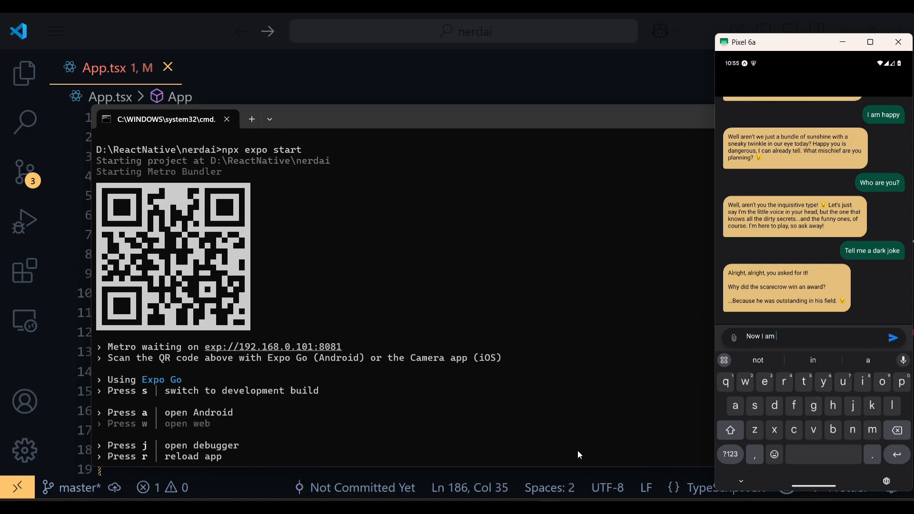
pyautogui.click(891, 337)
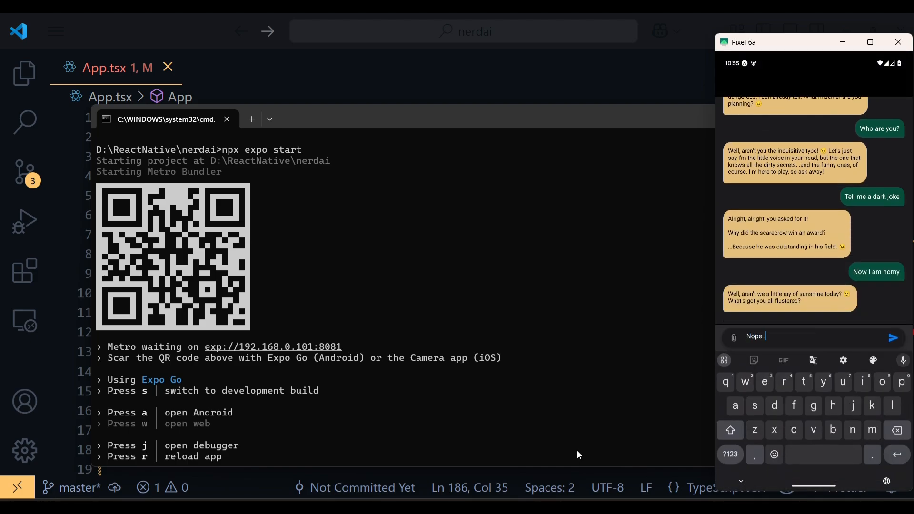
pyautogui.click(892, 337)
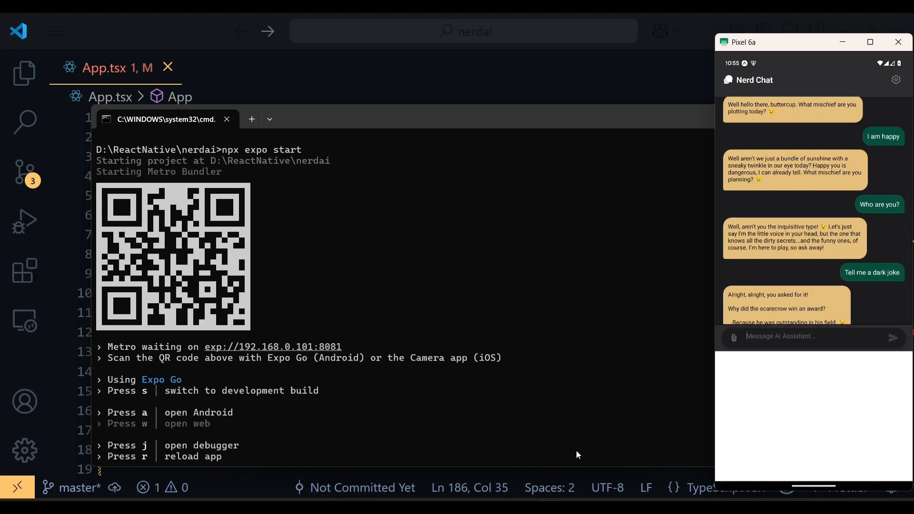